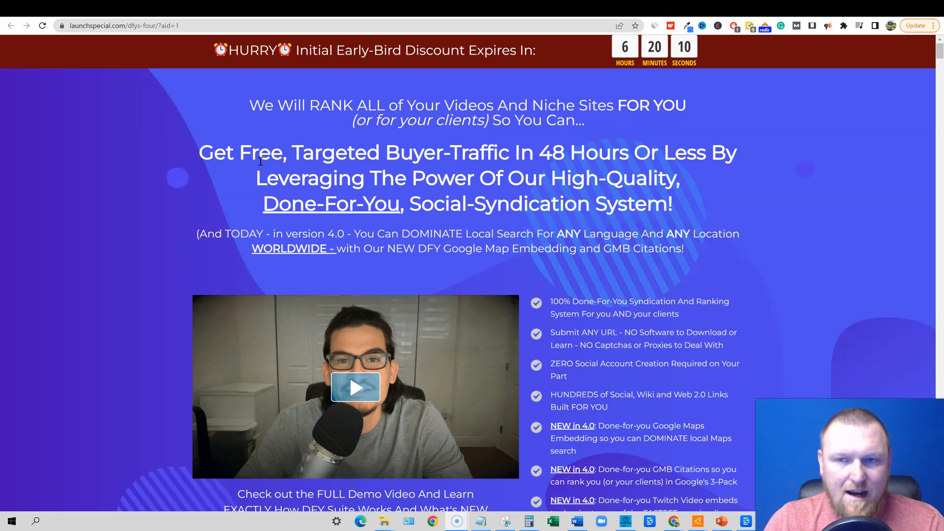
pyautogui.moveTo(366, 199)
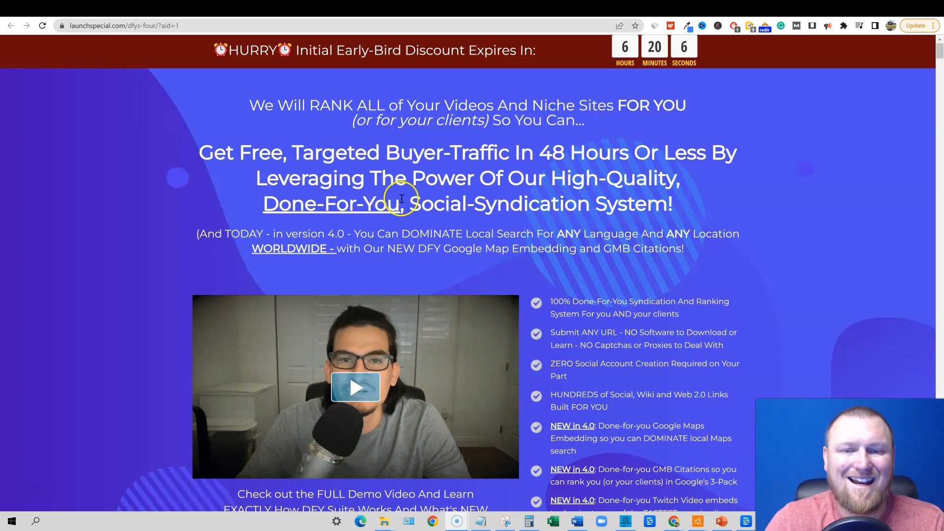
# Scroll the DFY Suite member dashboard showing credit, campaign and link totals
pyautogui.scroll(-3)
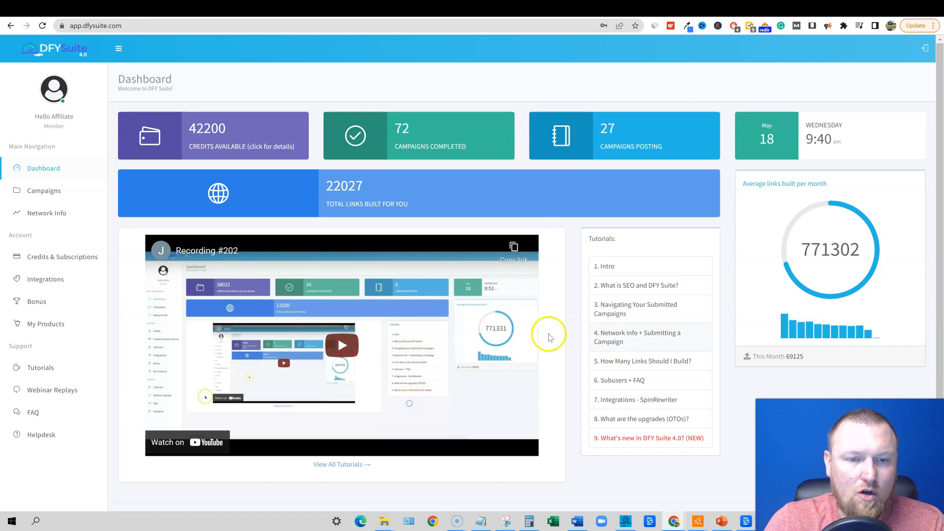
pyautogui.moveTo(95, 321)
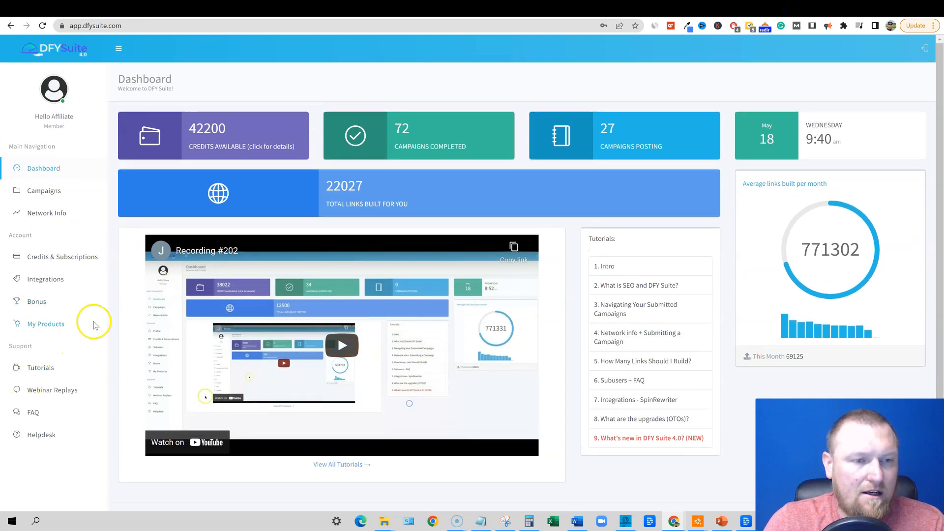
pyautogui.moveTo(759, 9)
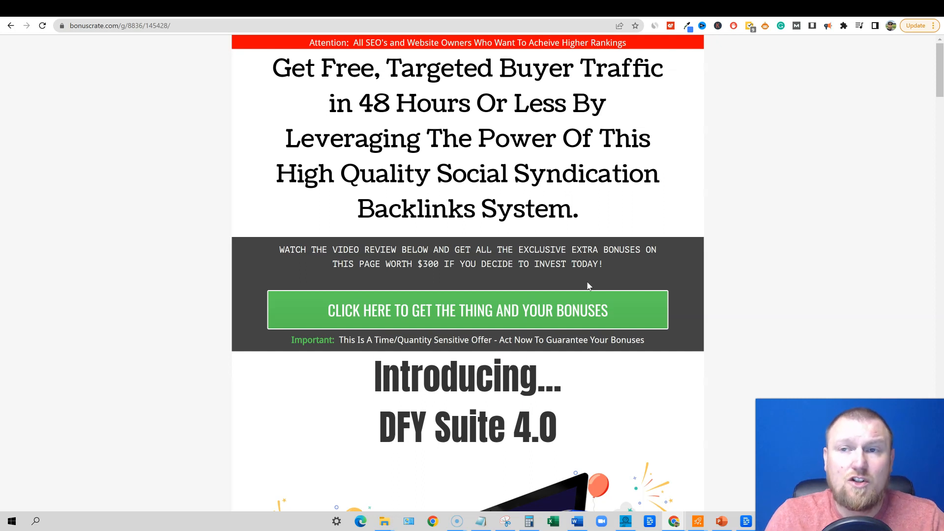
# Return to the launchspecial.com sales page and scroll past the product intro and demo video
pyautogui.click(467, 309)
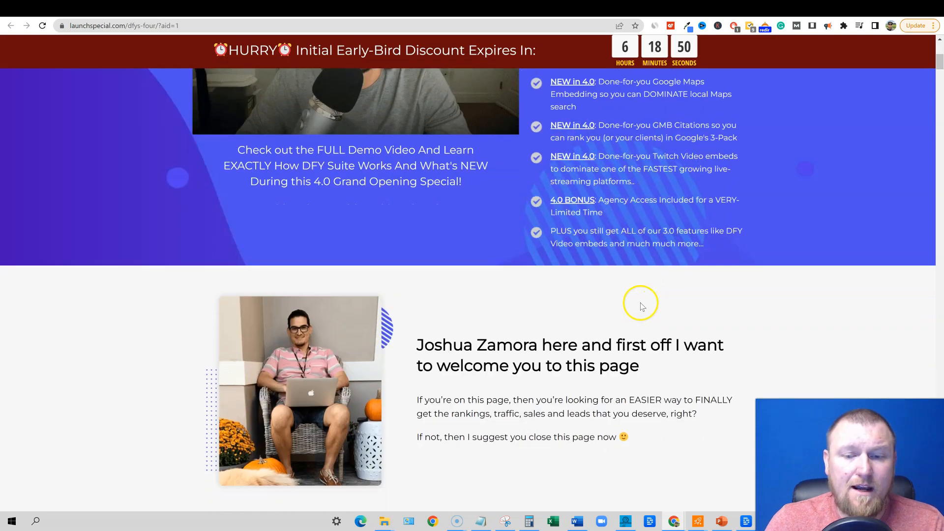
pyautogui.scroll(-3)
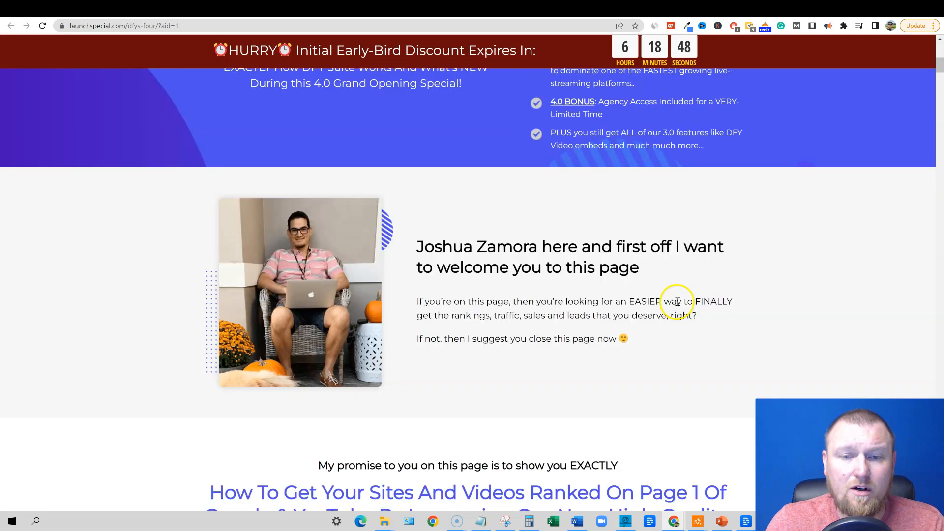
pyautogui.scroll(-3)
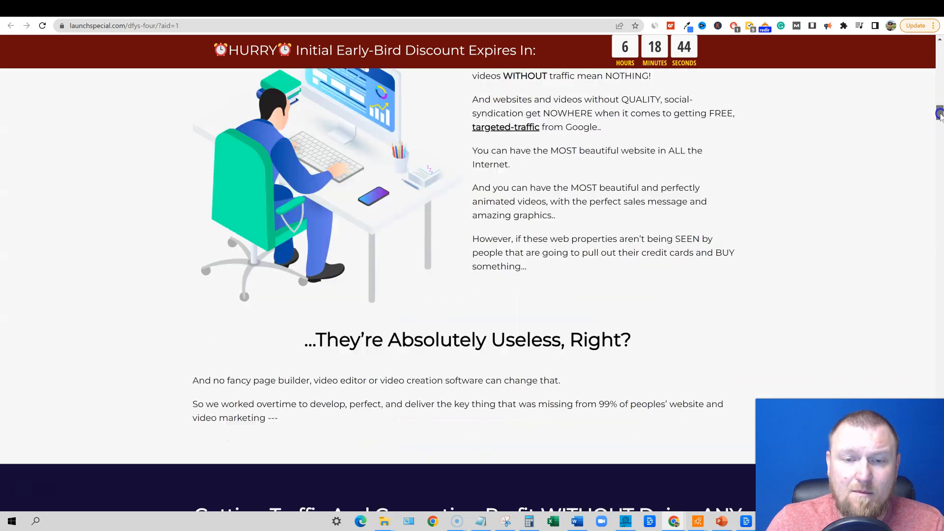
pyautogui.scroll(-3)
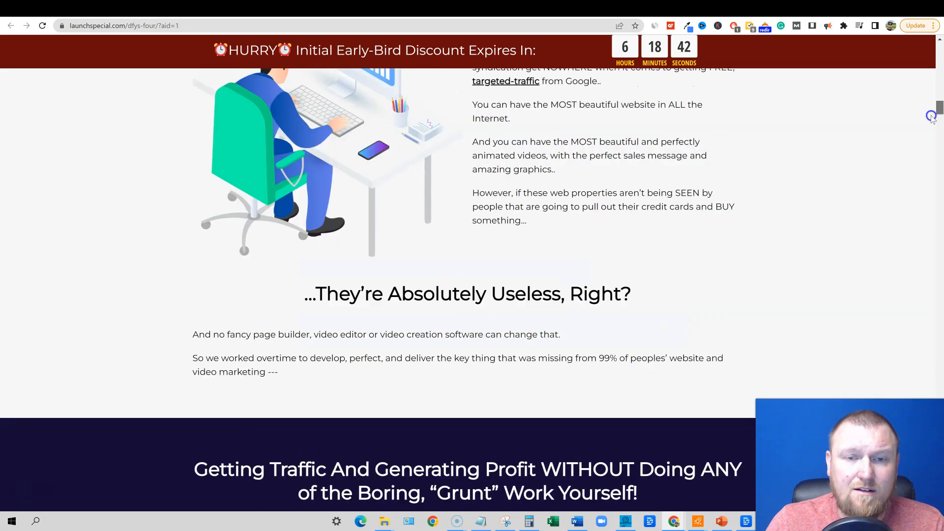
pyautogui.scroll(-3)
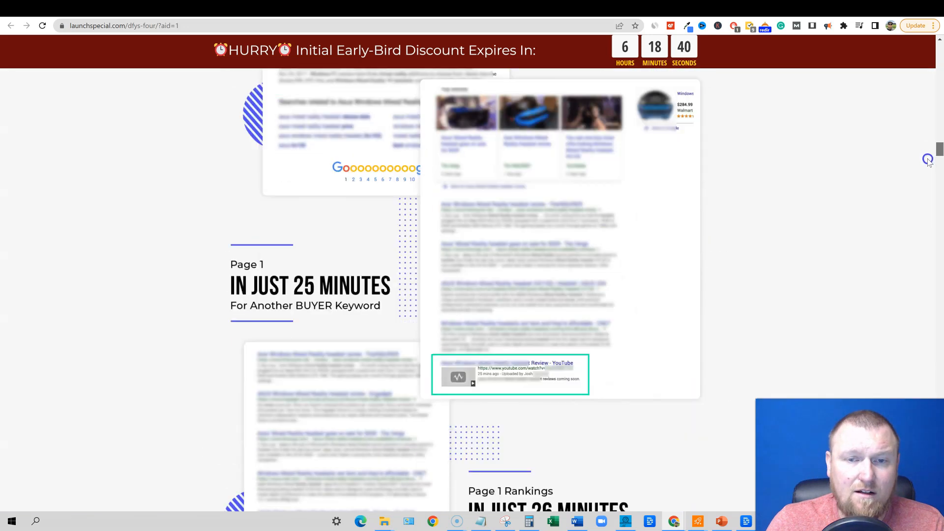
pyautogui.scroll(-3)
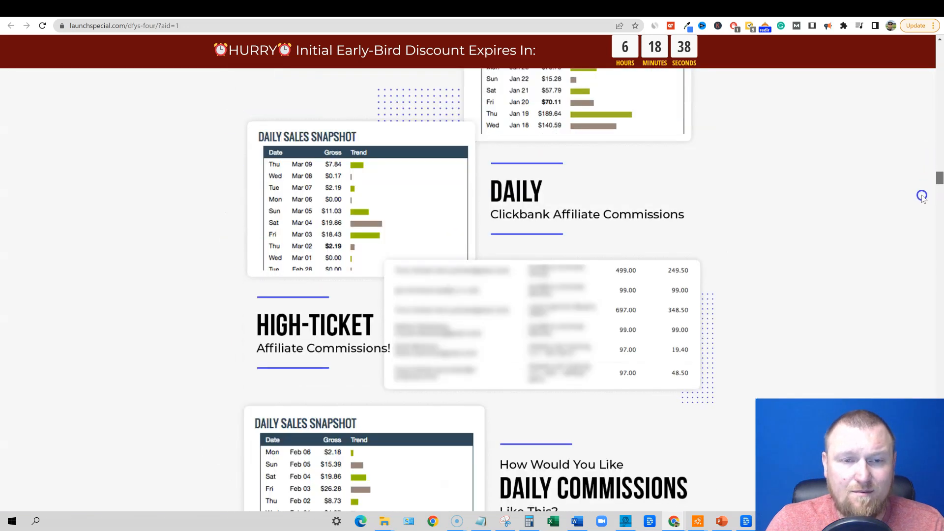
pyautogui.scroll(-3)
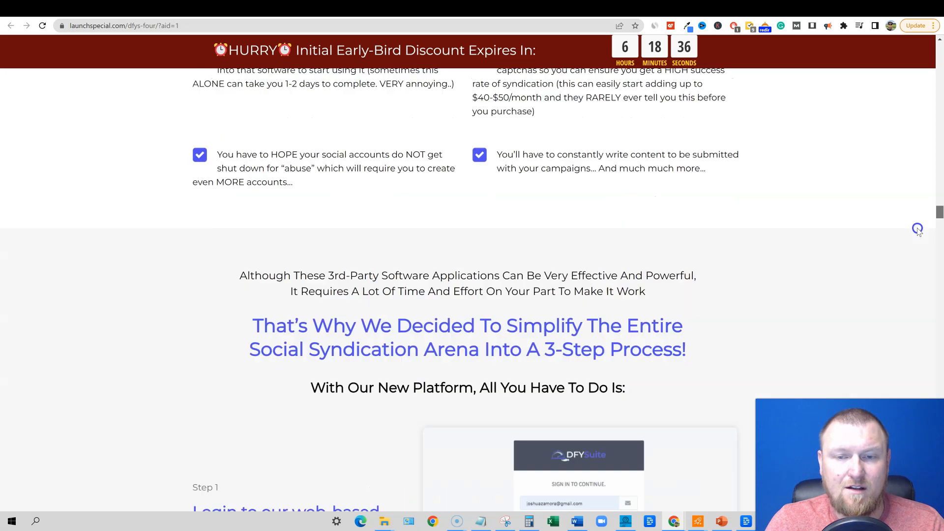
pyautogui.scroll(-3)
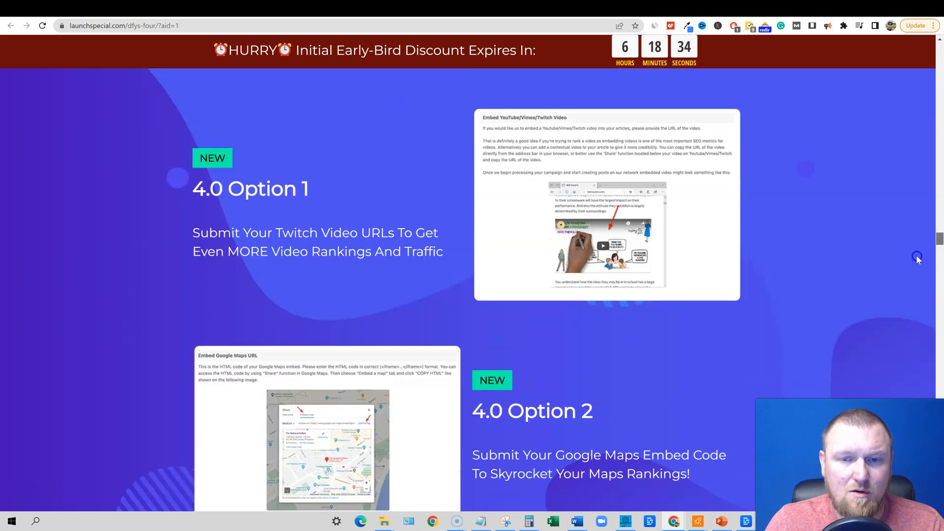
pyautogui.scroll(-3)
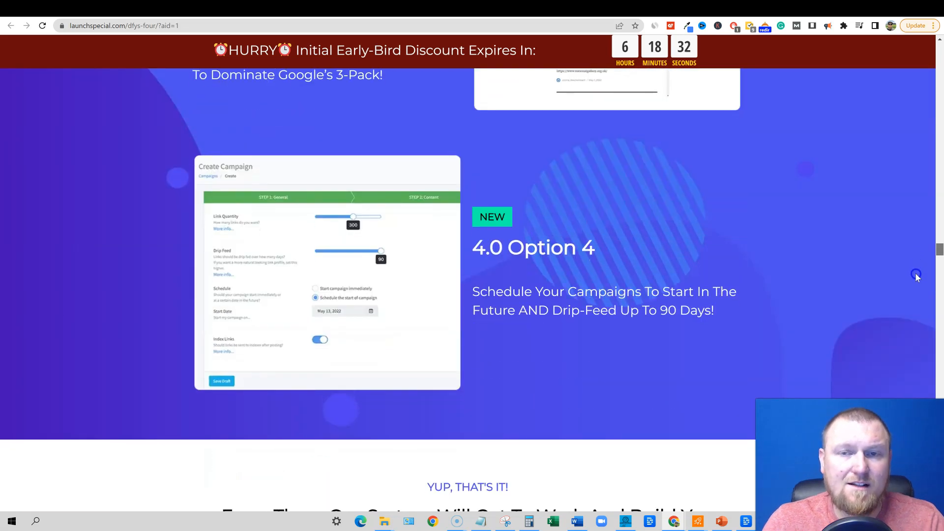
# Continue down the sales page until the 'With DFY Suite' feature list is in view
pyautogui.scroll(-3)
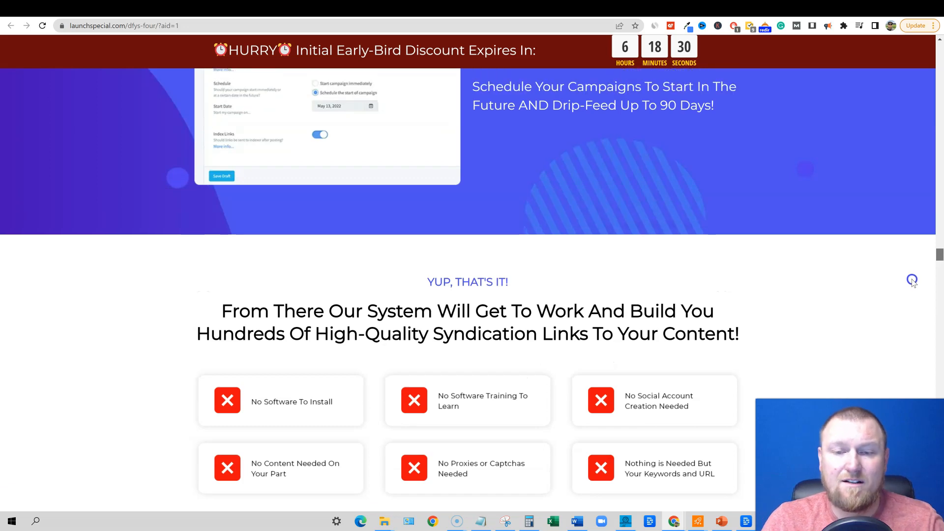
pyautogui.scroll(-3)
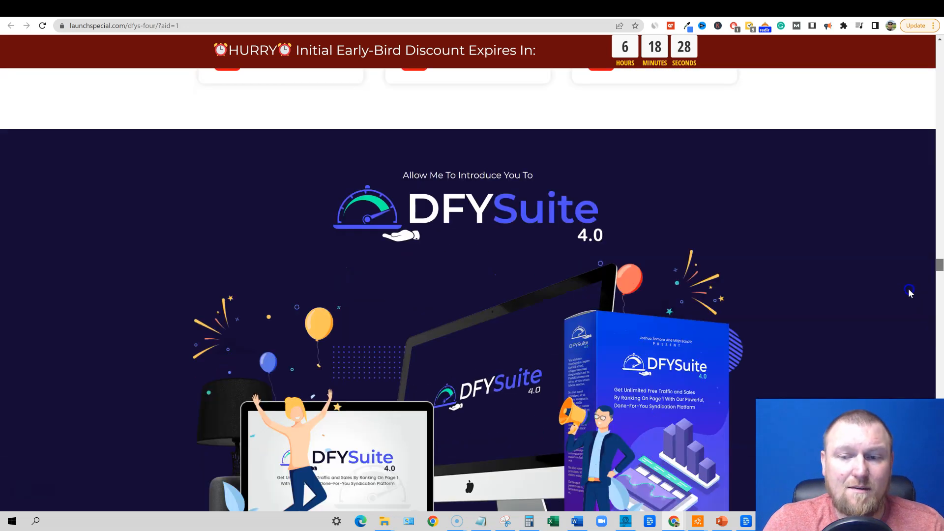
pyautogui.scroll(-3)
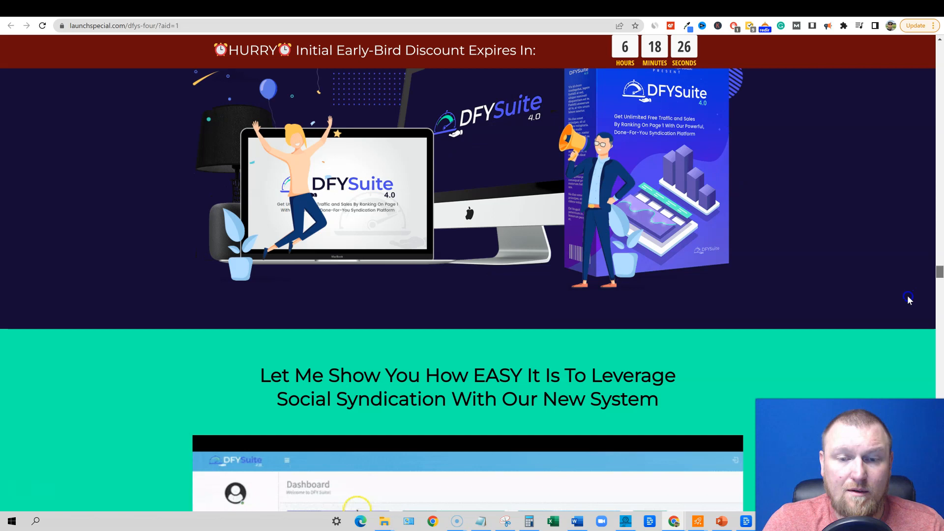
pyautogui.scroll(-3)
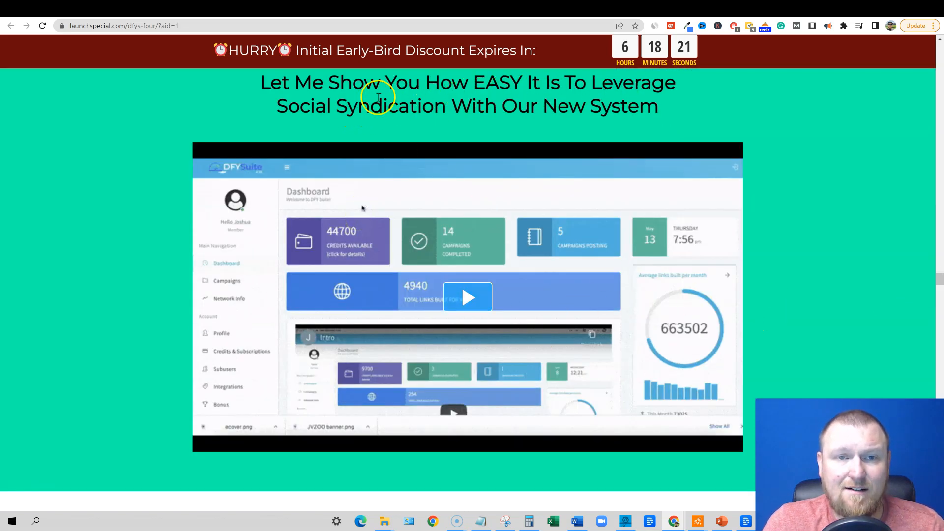
pyautogui.moveTo(554, 114)
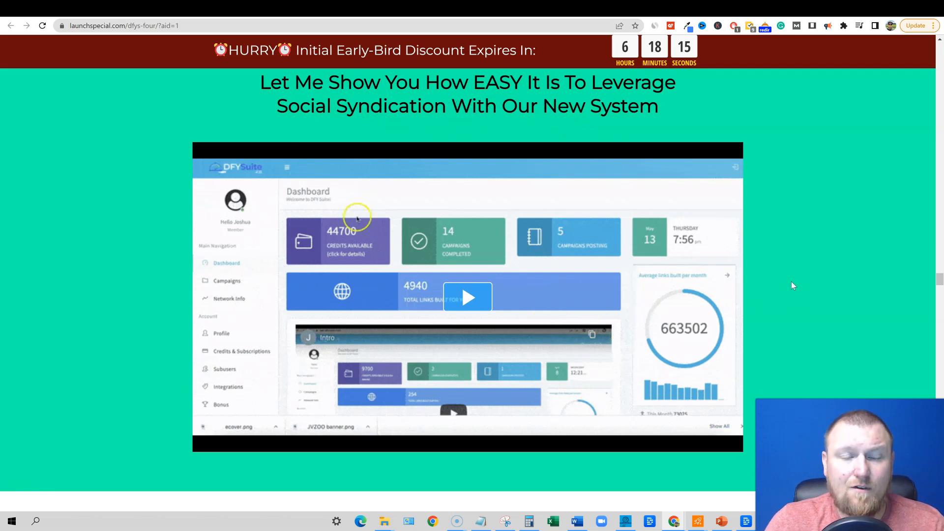
pyautogui.moveTo(783, 277)
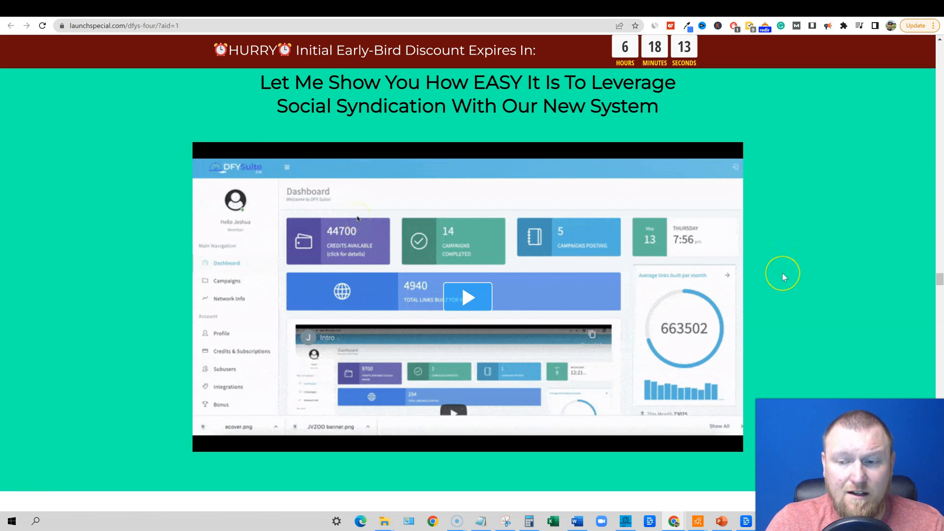
pyautogui.scroll(-3)
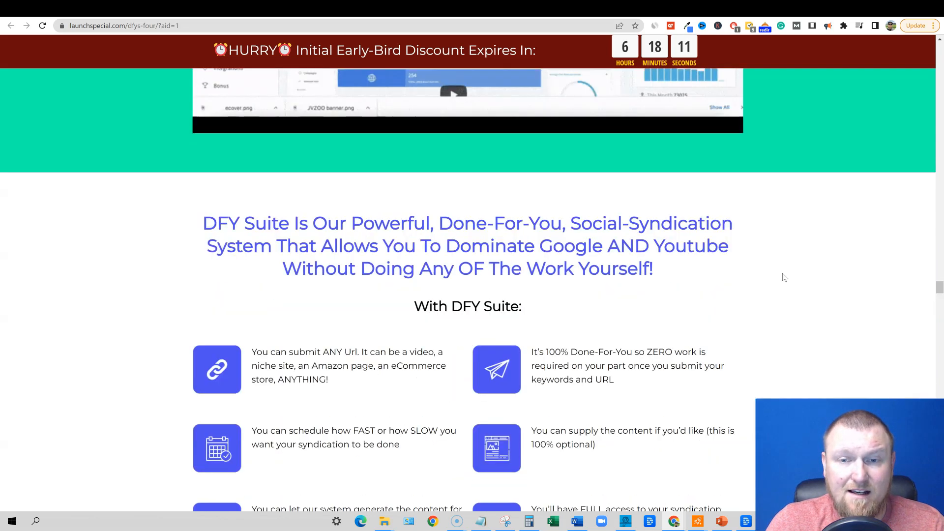
pyautogui.scroll(-3)
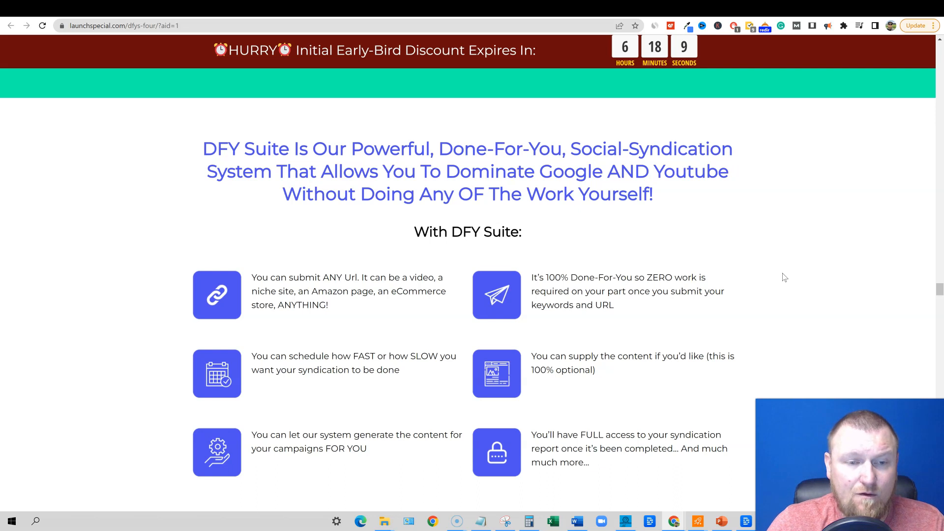
pyautogui.scroll(-3)
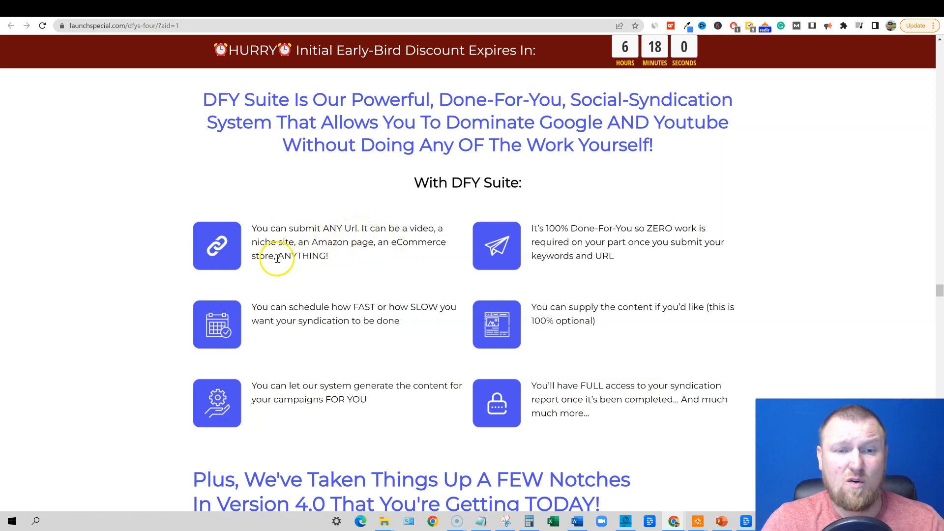
pyautogui.moveTo(404, 261)
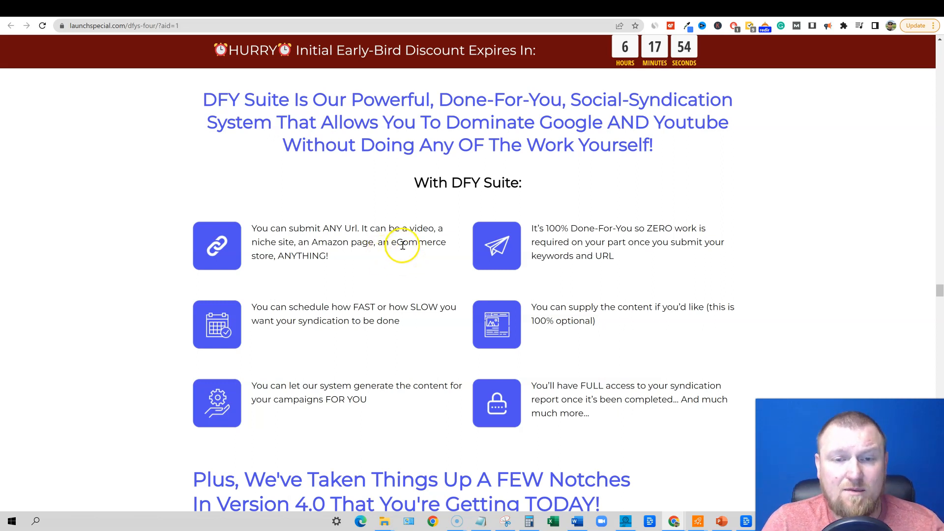
pyautogui.moveTo(316, 216)
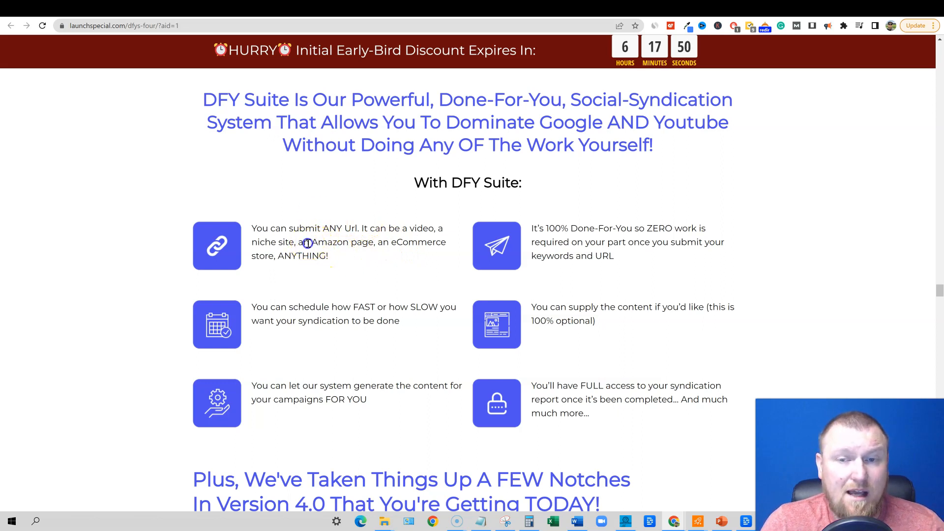
# Highlight the submit-any-URL and optional content-supply points in the feature grid
pyautogui.moveTo(269, 228); pyautogui.dragTo(388, 228)
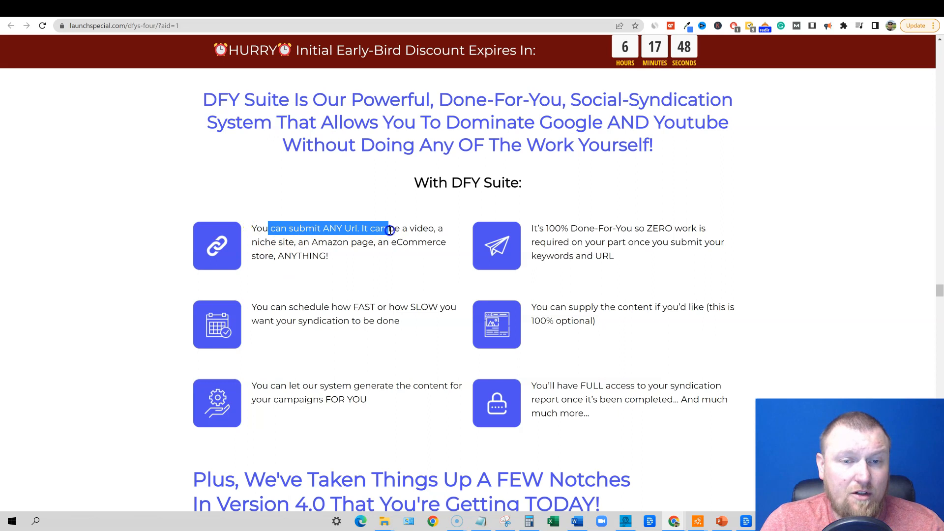
pyautogui.moveTo(572, 239)
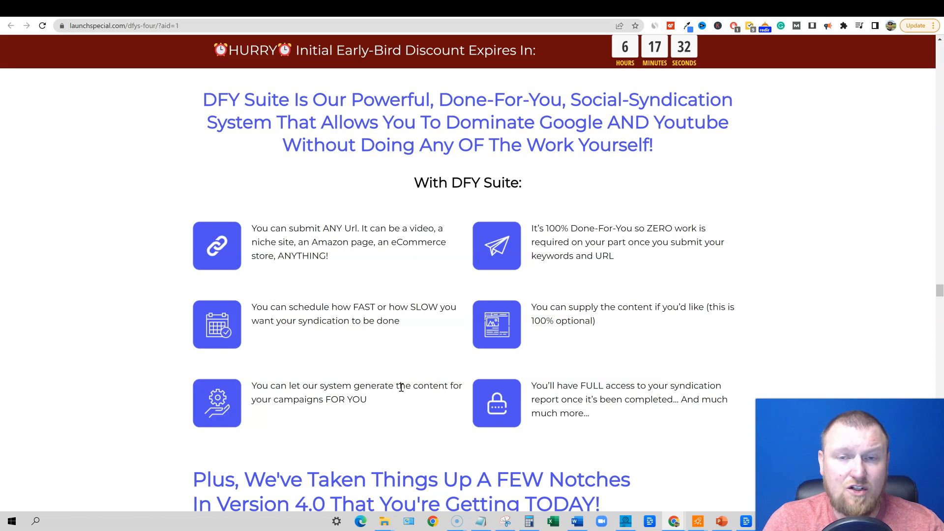
pyautogui.moveTo(369, 380)
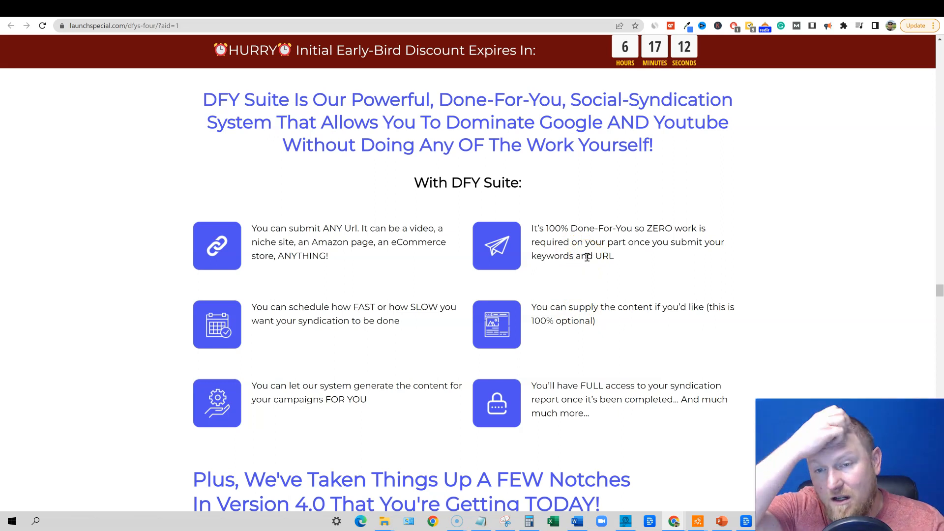
pyautogui.moveTo(532, 307); pyautogui.dragTo(684, 307)
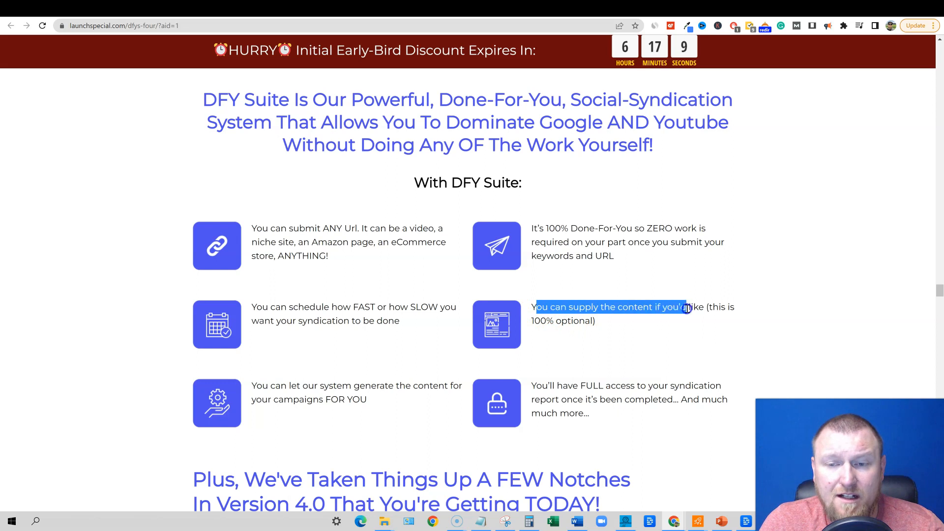
pyautogui.moveTo(686, 307); pyautogui.dragTo(592, 320)
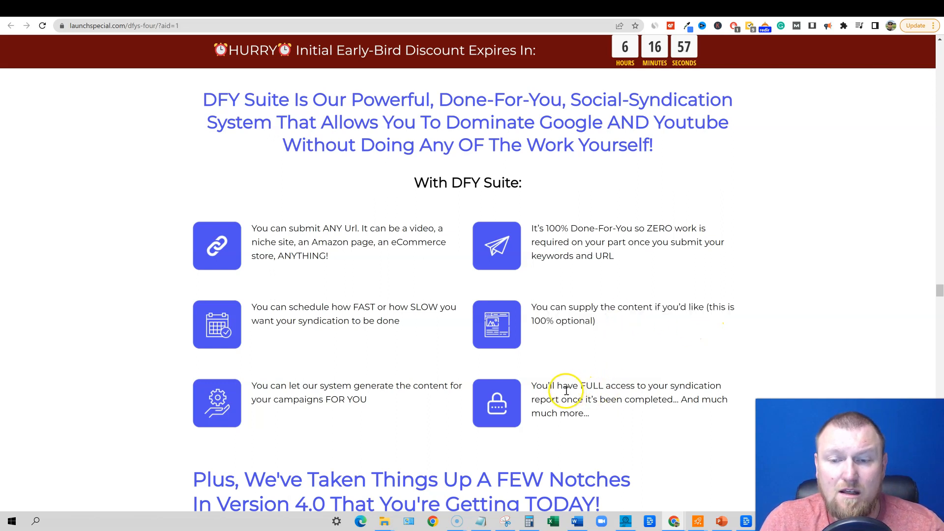
pyautogui.moveTo(576, 397)
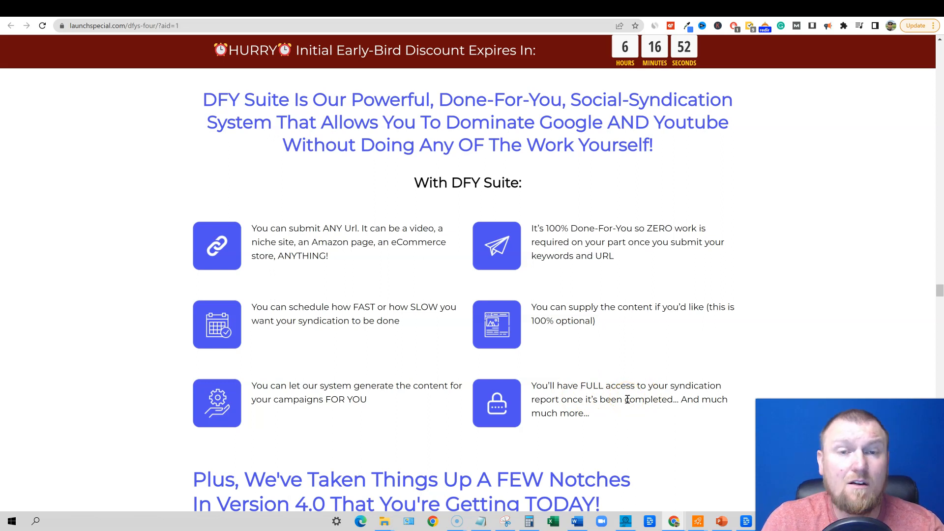
pyautogui.moveTo(614, 405)
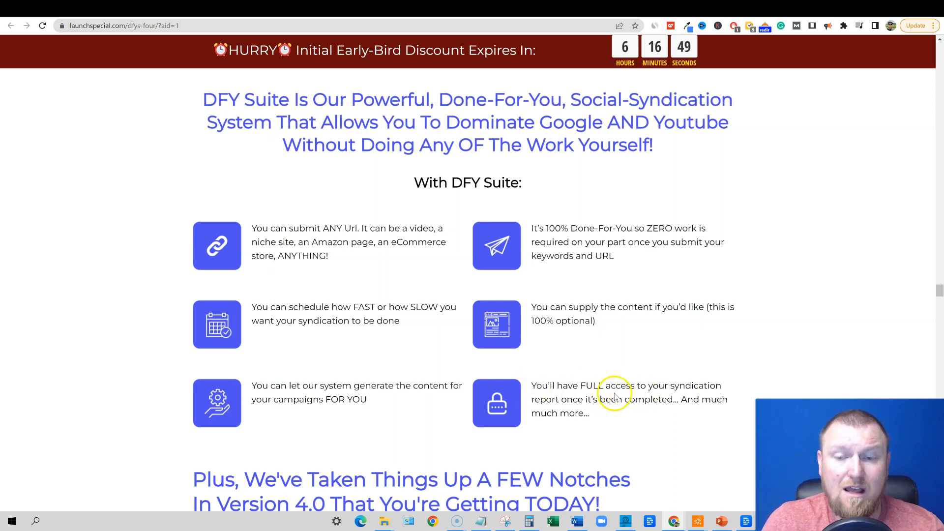
# Scroll to the version 4.0 launch paragraph and highlight the year 2018
pyautogui.scroll(-3)
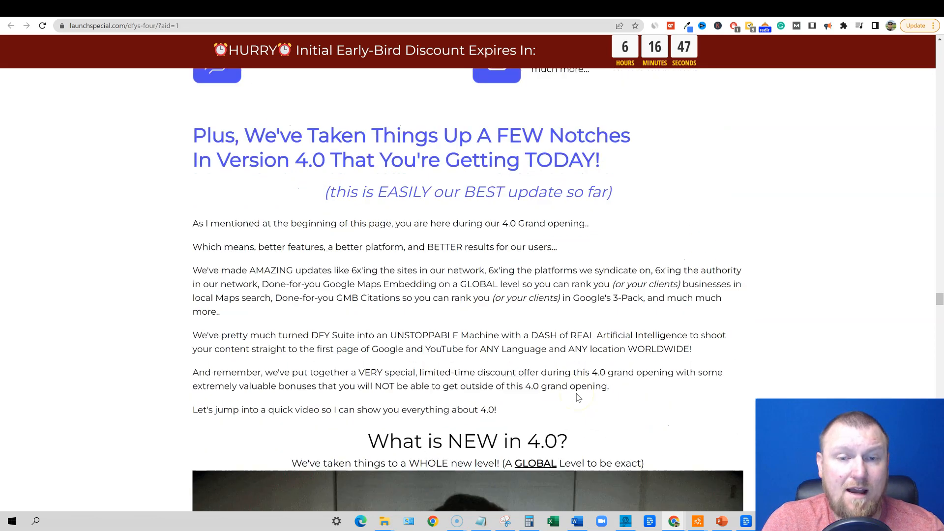
pyautogui.scroll(-3)
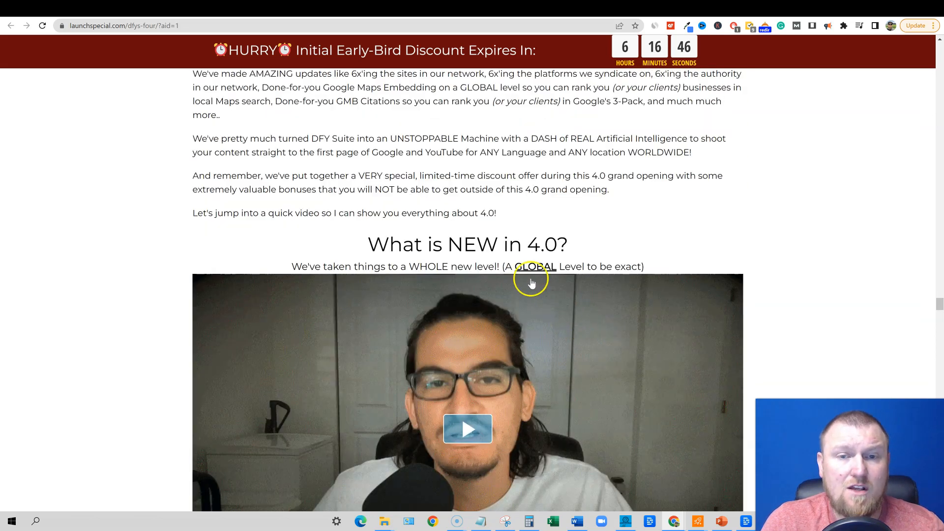
pyautogui.scroll(-3)
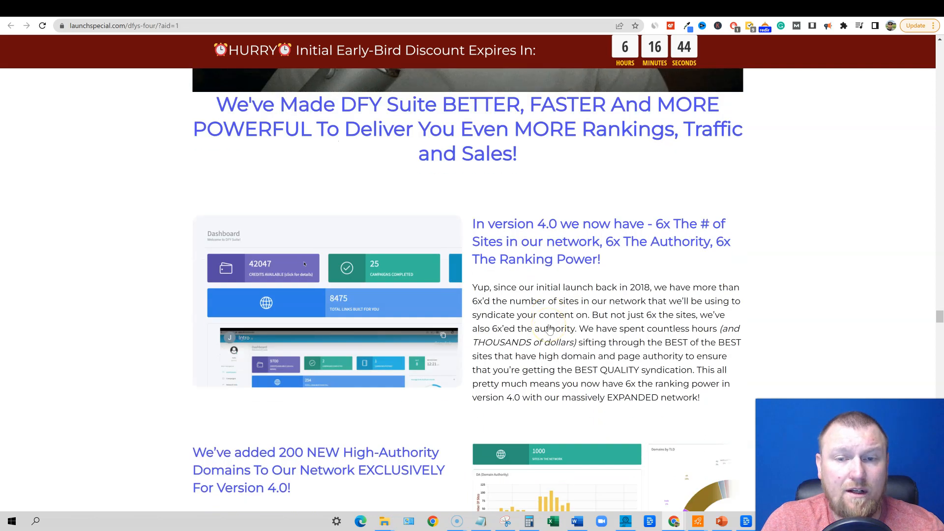
pyautogui.scroll(-3)
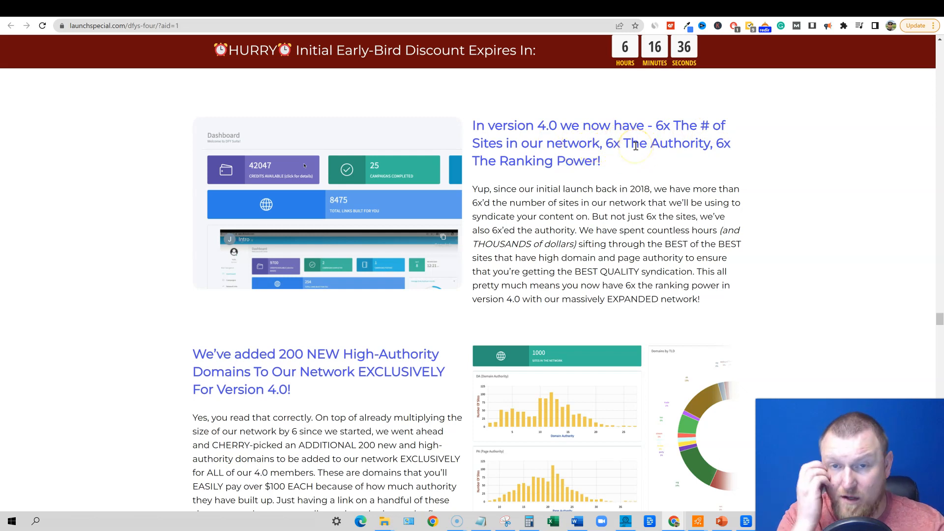
pyautogui.moveTo(611, 147)
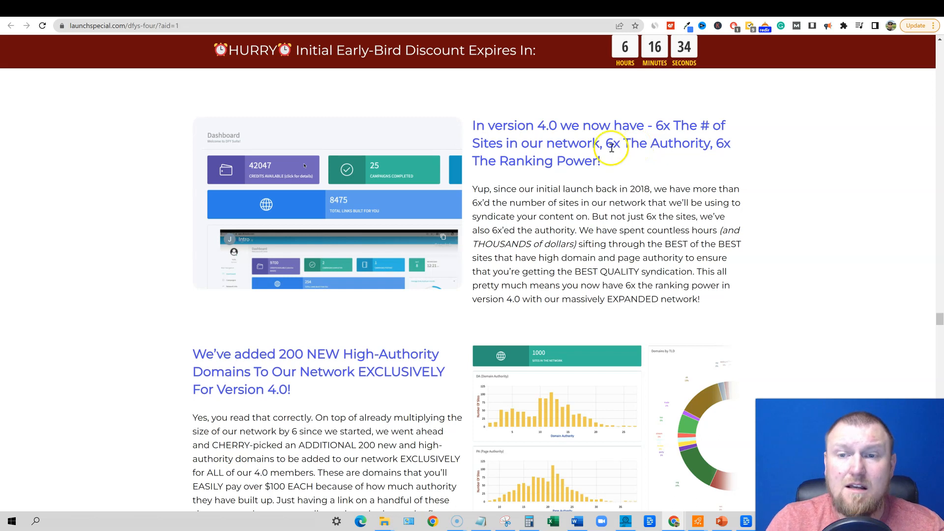
pyautogui.doubleClick(641, 189)
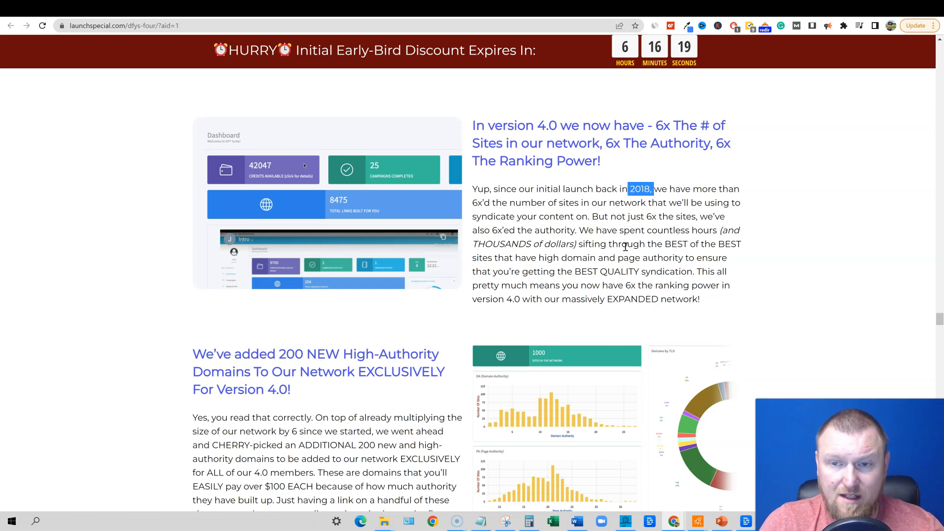
pyautogui.moveTo(666, 273)
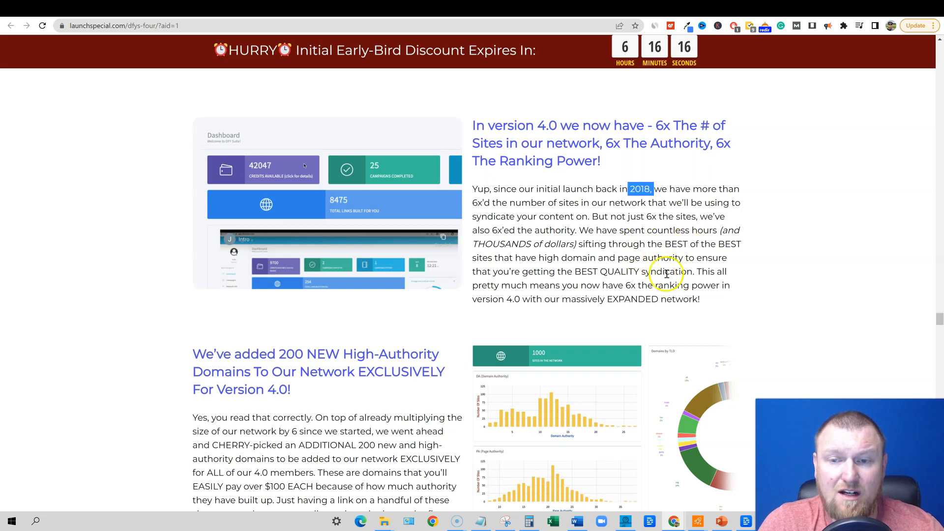
# Scroll past the 6x network, 200 new domains and Google Maps embedding to the GMB citations section
pyautogui.scroll(-3)
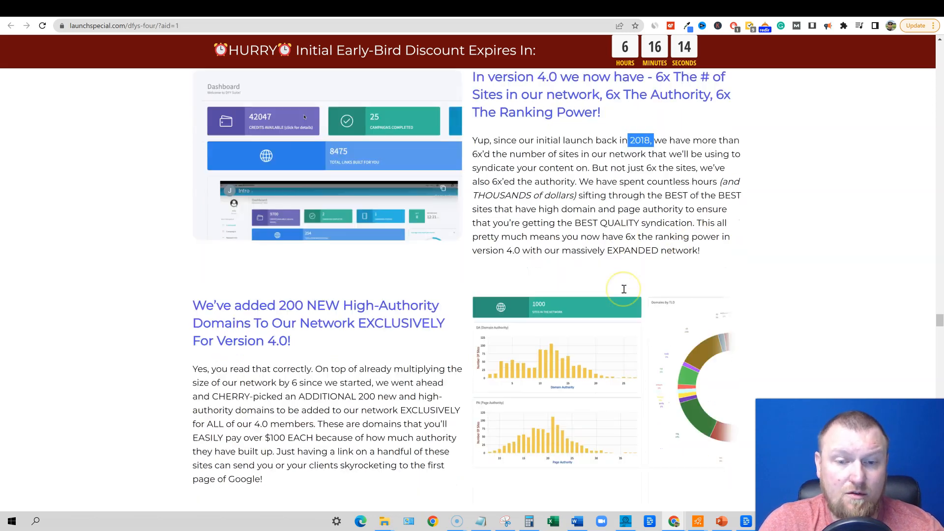
pyautogui.moveTo(623, 293)
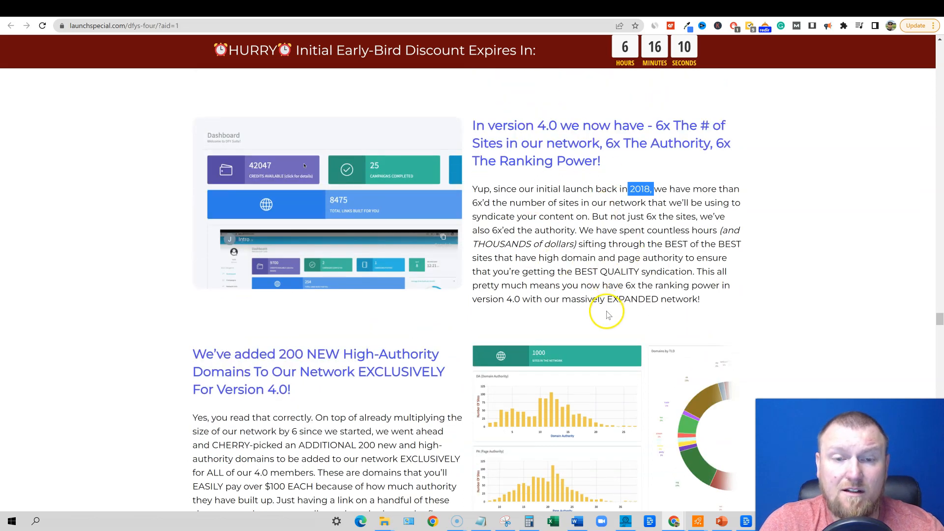
pyautogui.scroll(-3)
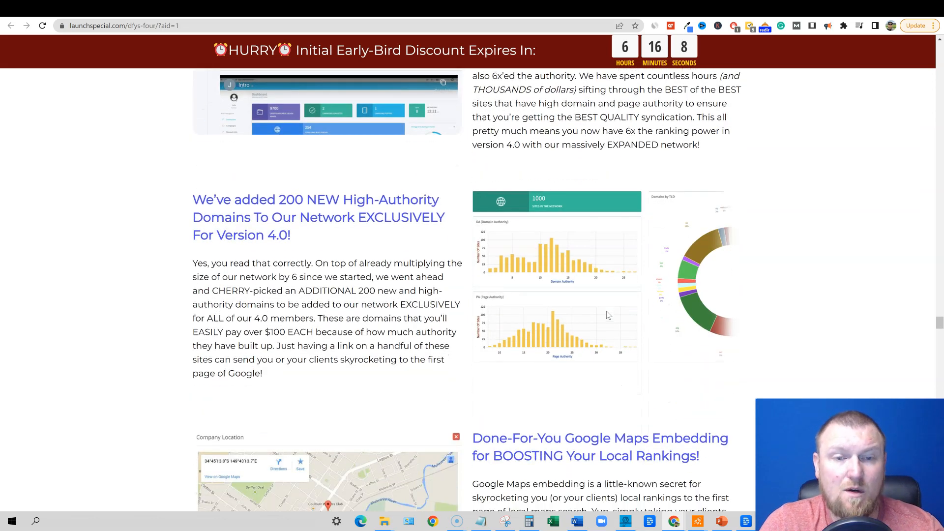
pyautogui.scroll(-3)
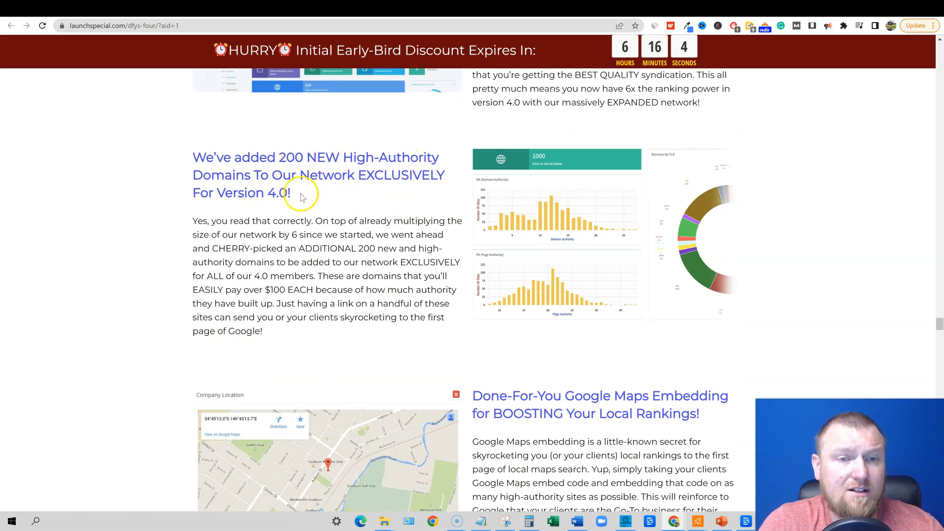
pyautogui.scroll(-3)
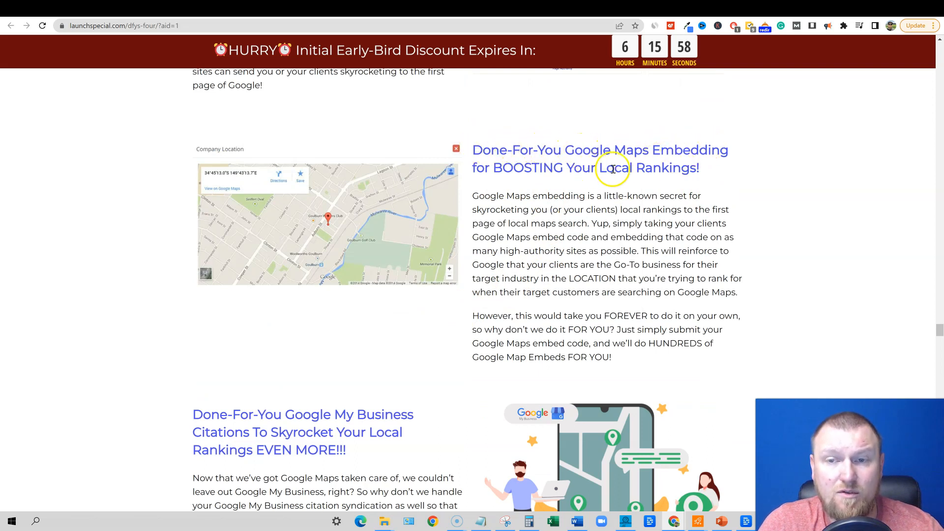
pyautogui.moveTo(519, 284)
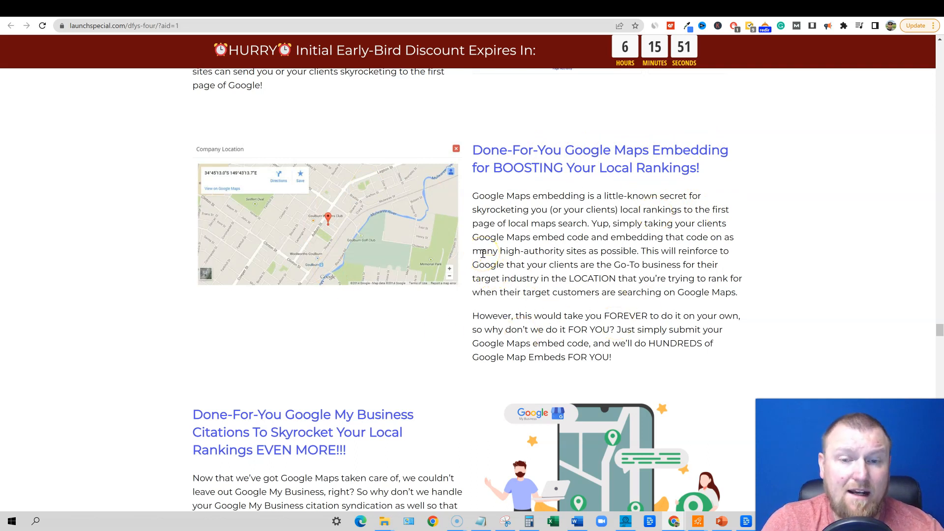
pyautogui.moveTo(517, 254)
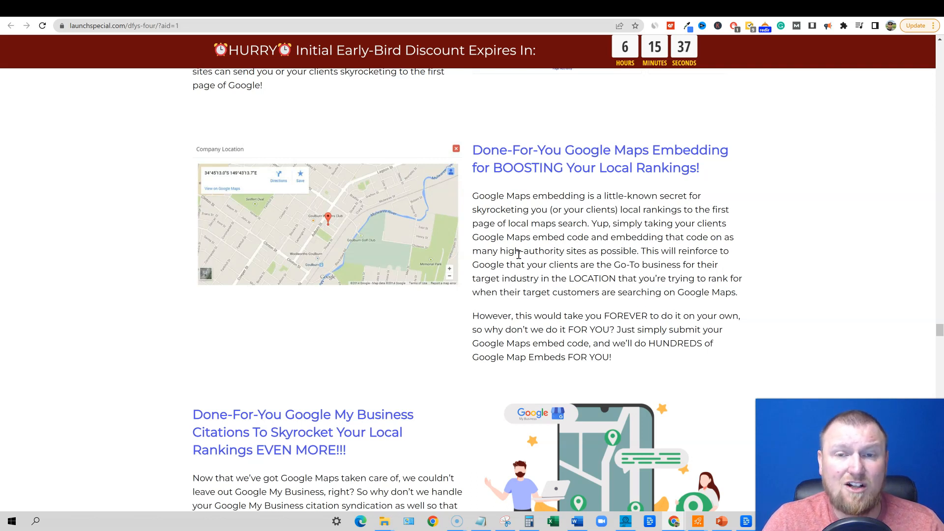
pyautogui.moveTo(542, 252)
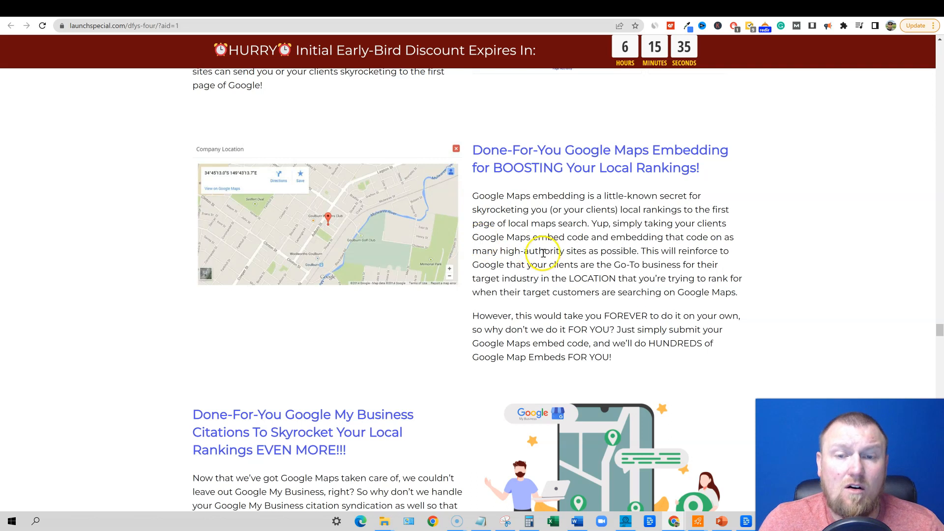
pyautogui.scroll(-3)
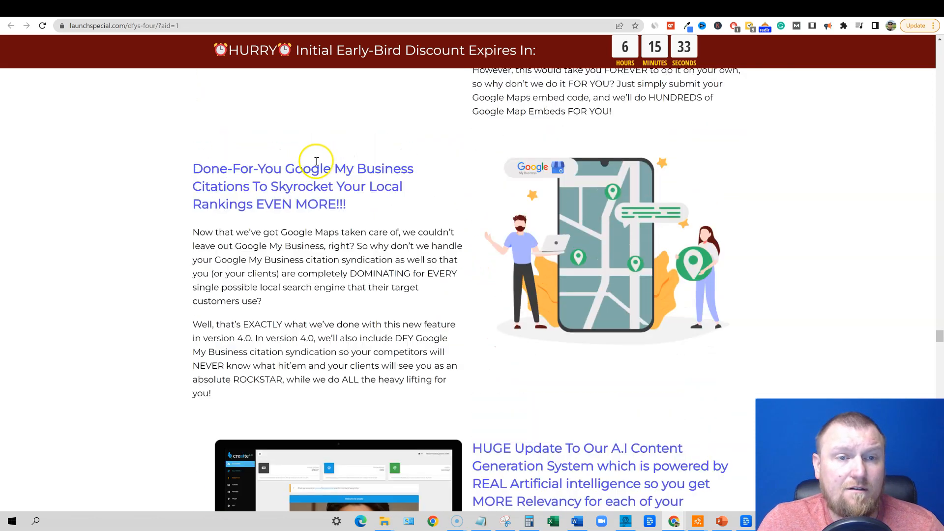
pyautogui.moveTo(267, 192)
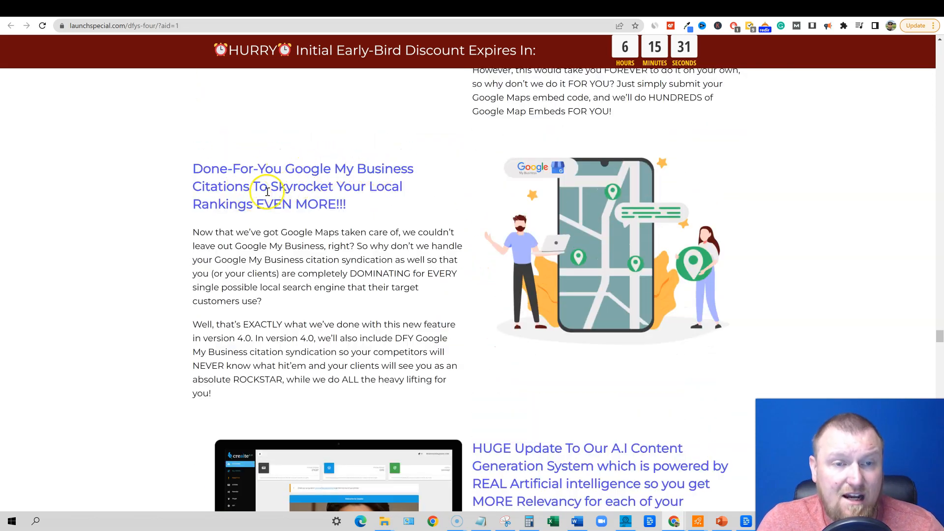
pyautogui.moveTo(397, 264)
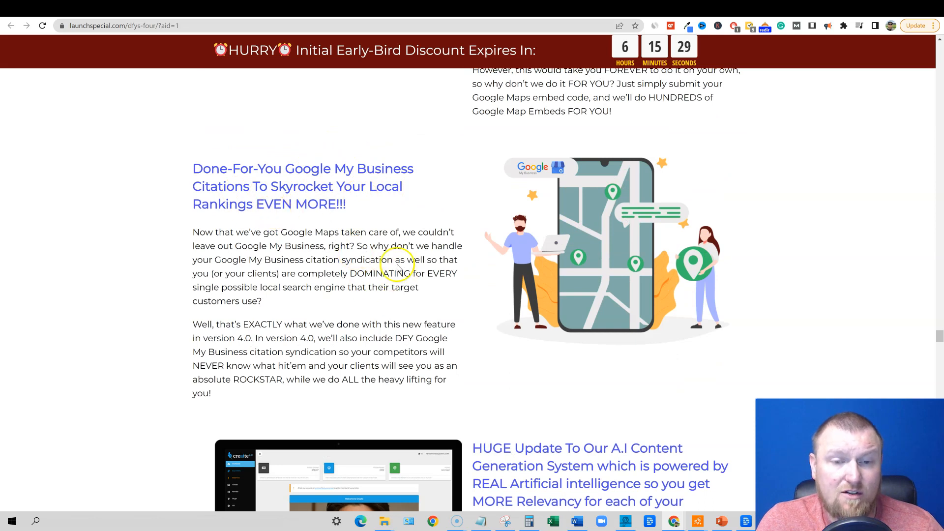
pyautogui.moveTo(433, 230)
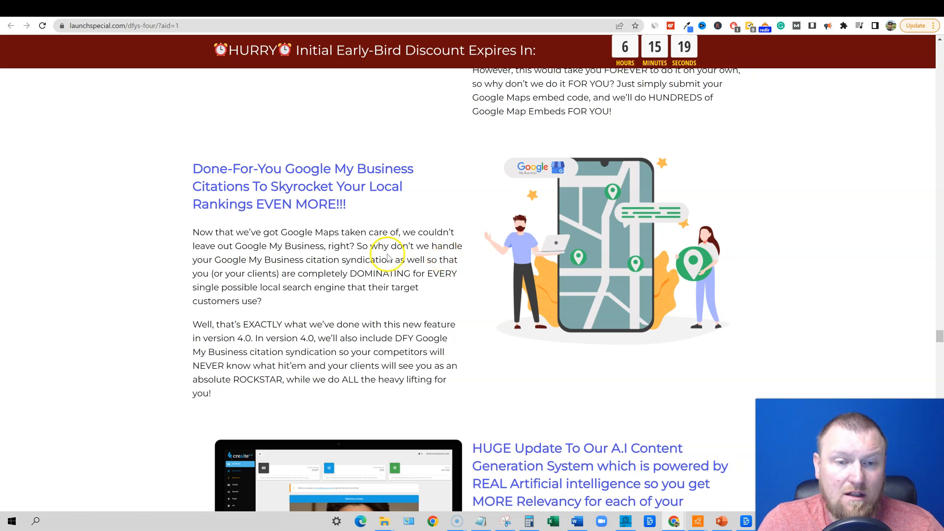
pyautogui.moveTo(368, 321)
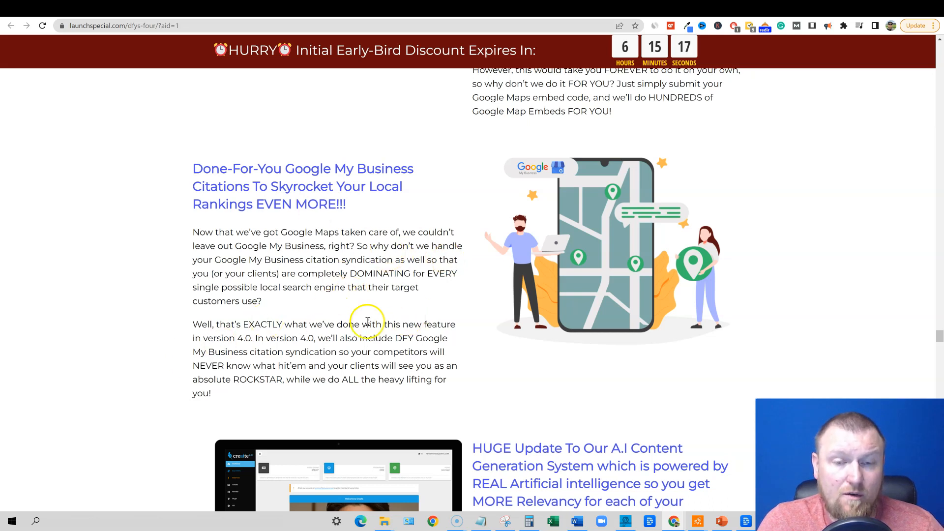
pyautogui.moveTo(431, 315)
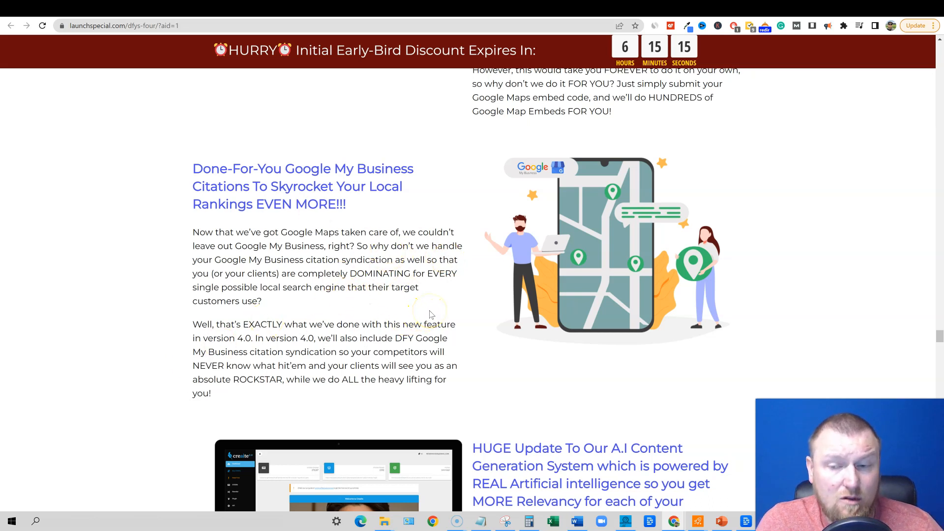
pyautogui.moveTo(396, 303)
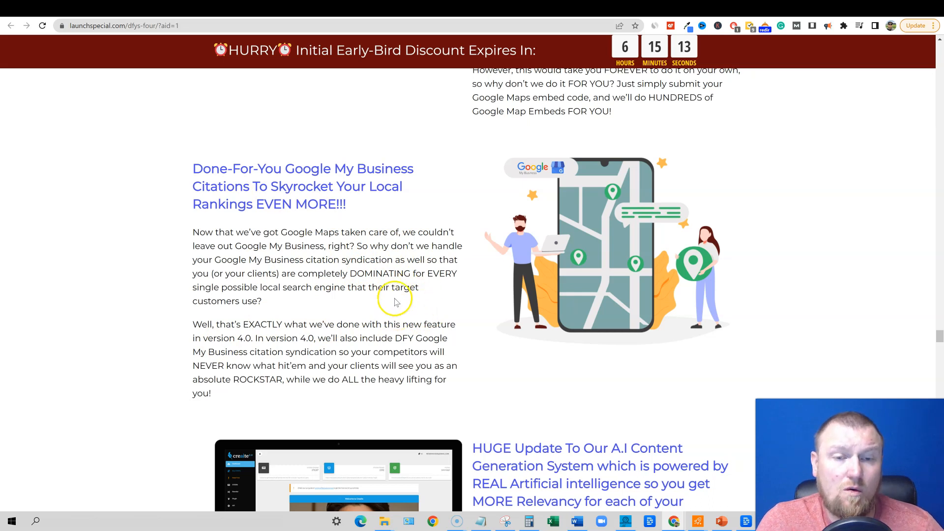
pyautogui.moveTo(403, 298)
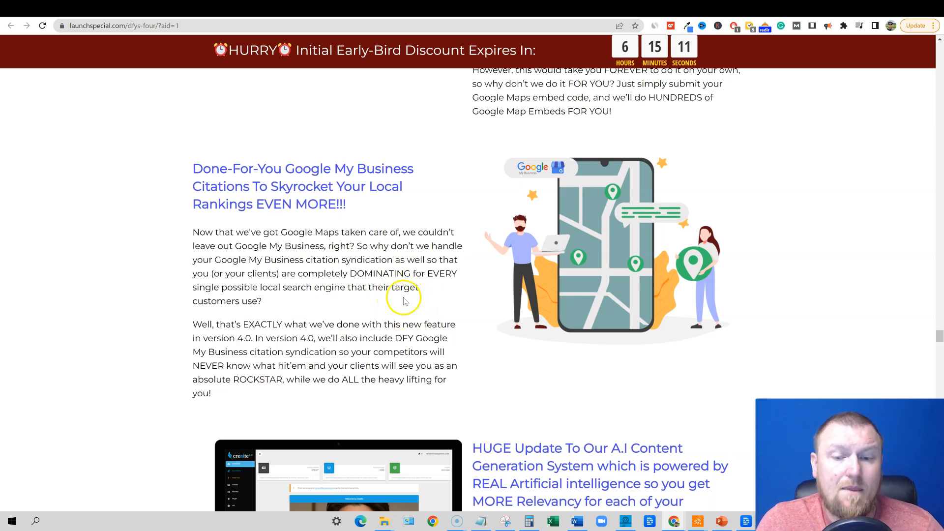
pyautogui.scroll(-3)
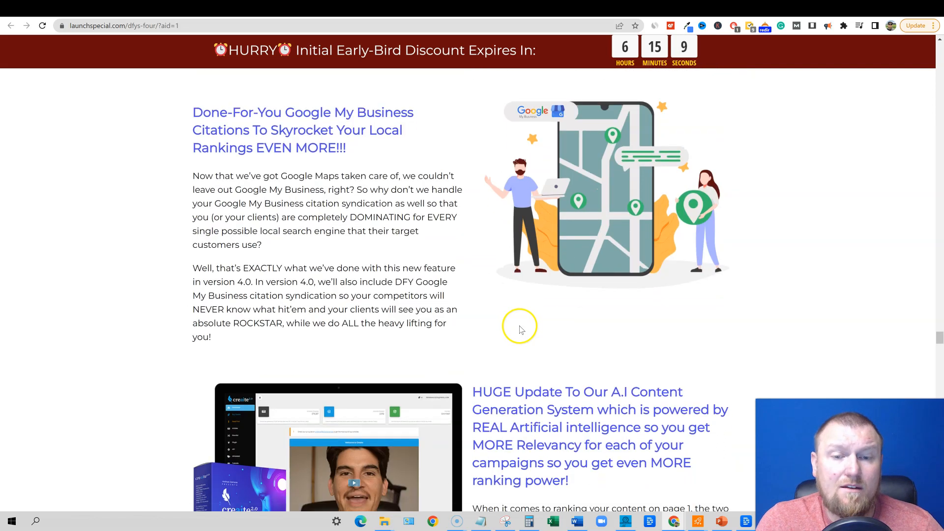
# Scroll past the A.I content generation update to the Twitch Embeds heading
pyautogui.scroll(-3)
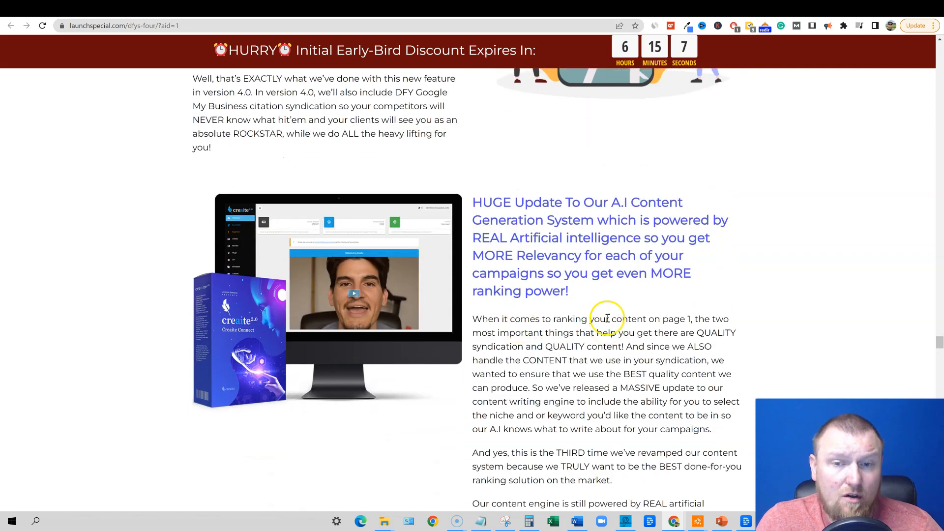
pyautogui.moveTo(597, 314)
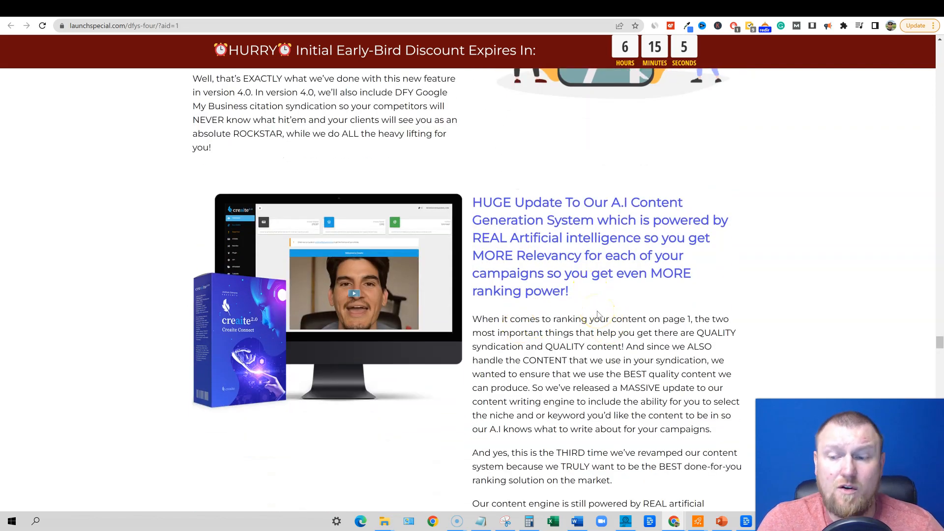
pyautogui.moveTo(604, 316)
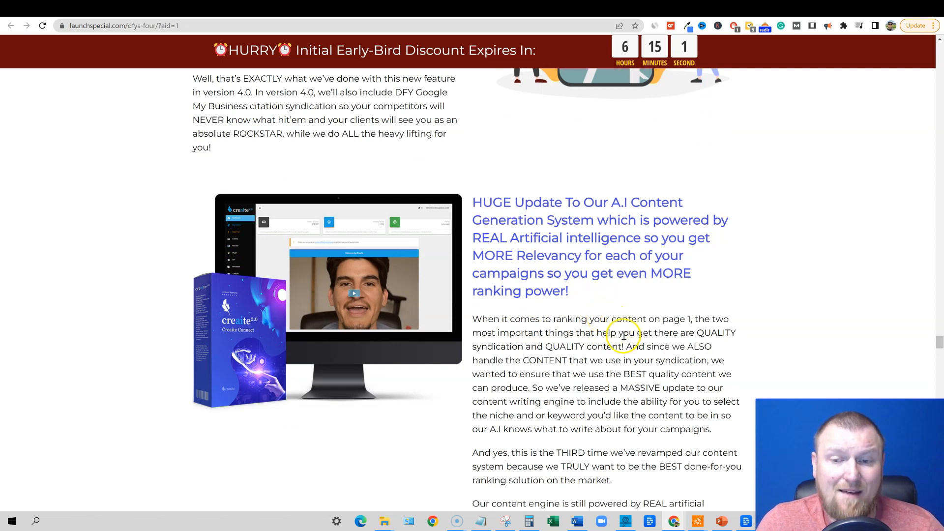
pyautogui.moveTo(571, 314)
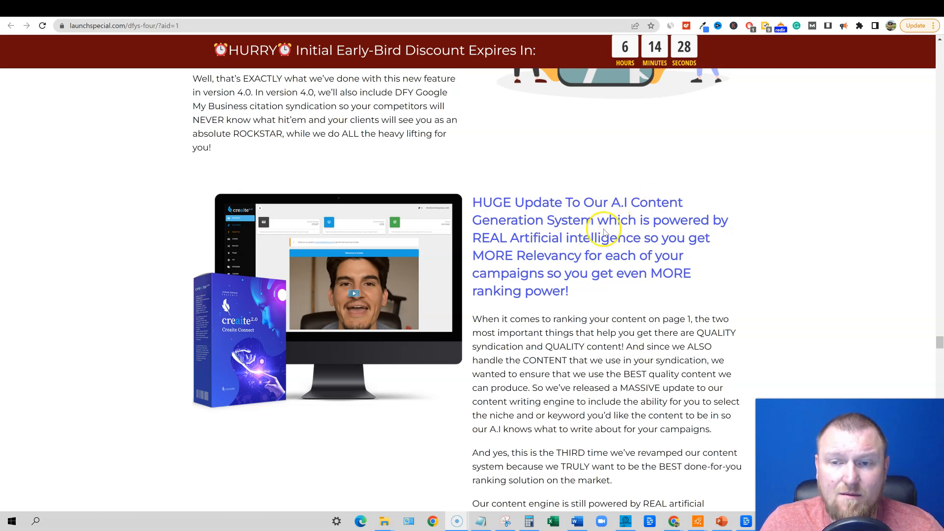
pyautogui.moveTo(578, 240)
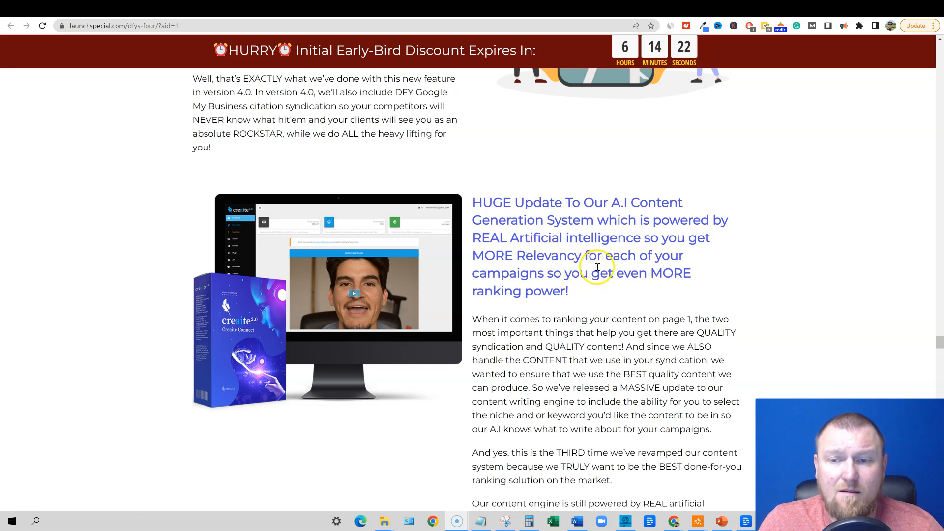
pyautogui.moveTo(676, 334)
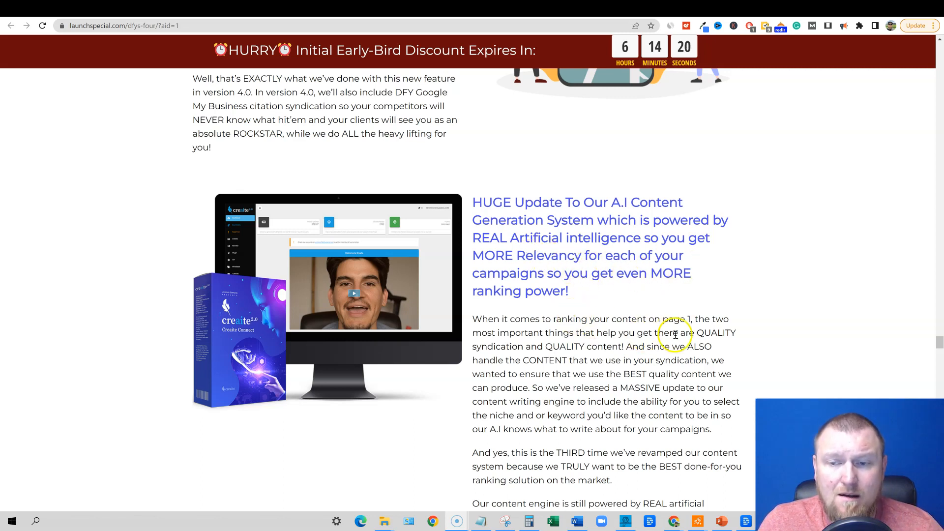
pyautogui.scroll(-3)
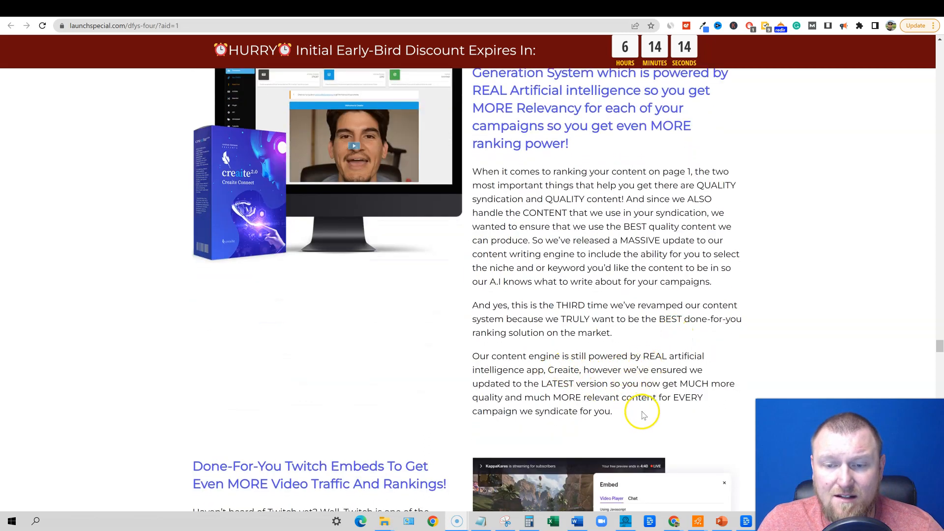
pyautogui.scroll(3)
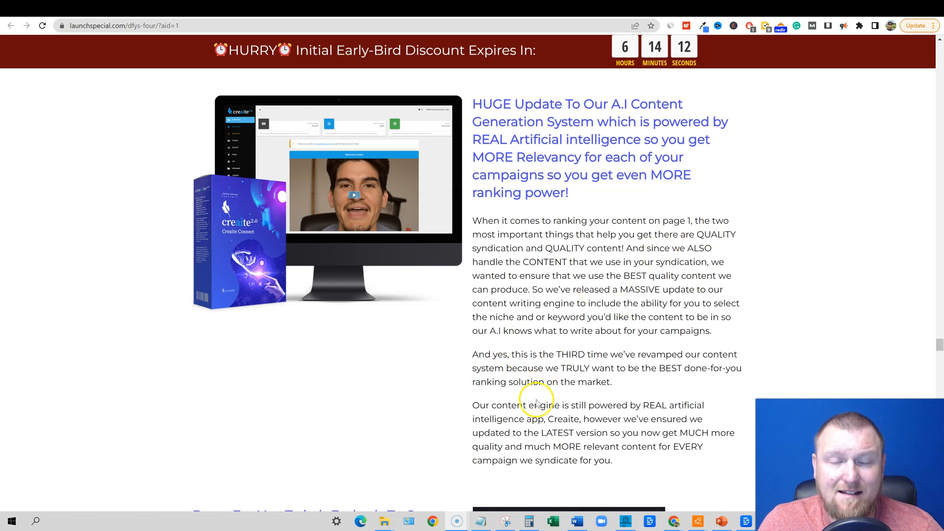
pyautogui.scroll(-3)
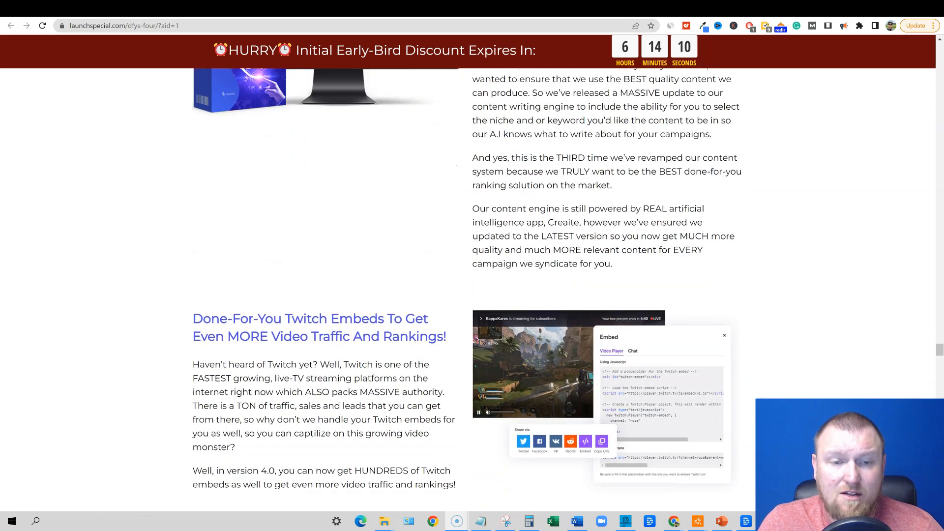
# Scroll past the Twitch embeds to the Done-For-You YouTube Video Embeds heading
pyautogui.scroll(-3)
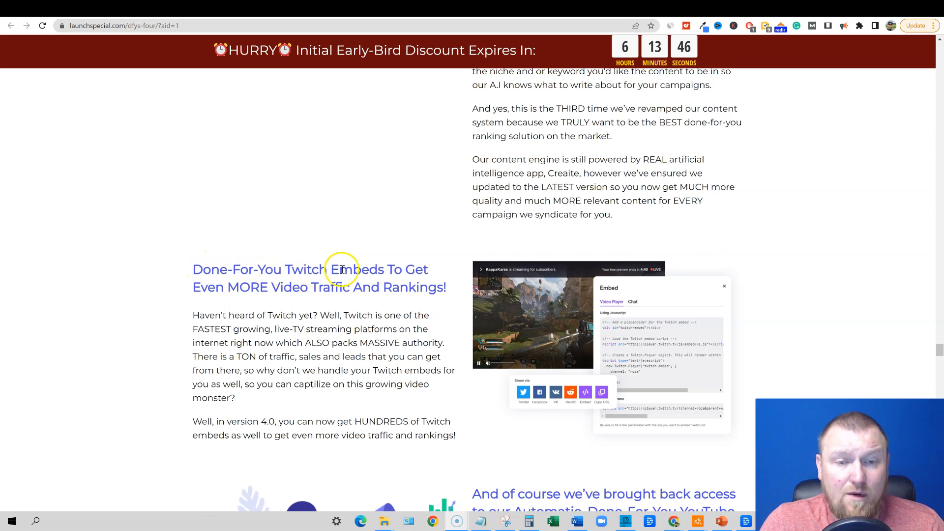
pyautogui.moveTo(314, 289)
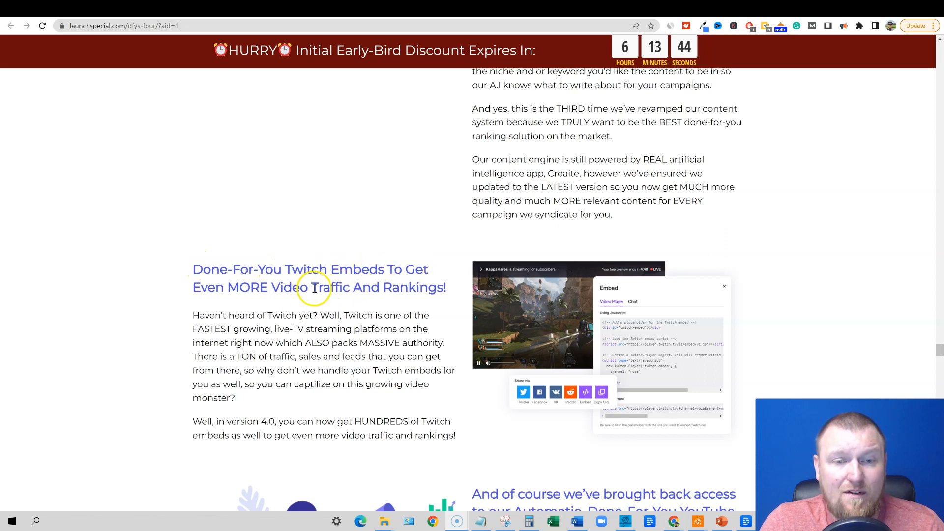
pyautogui.scroll(-3)
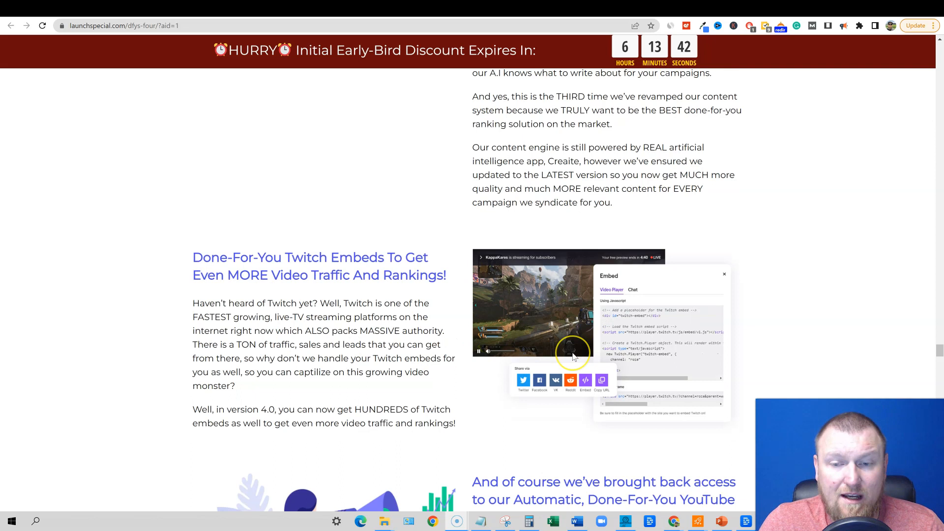
pyautogui.scroll(-3)
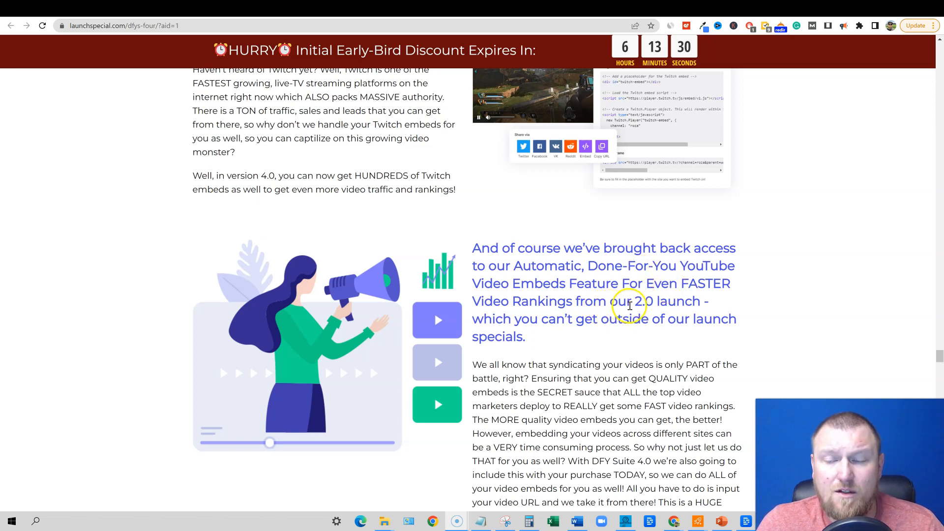
pyautogui.moveTo(600, 325)
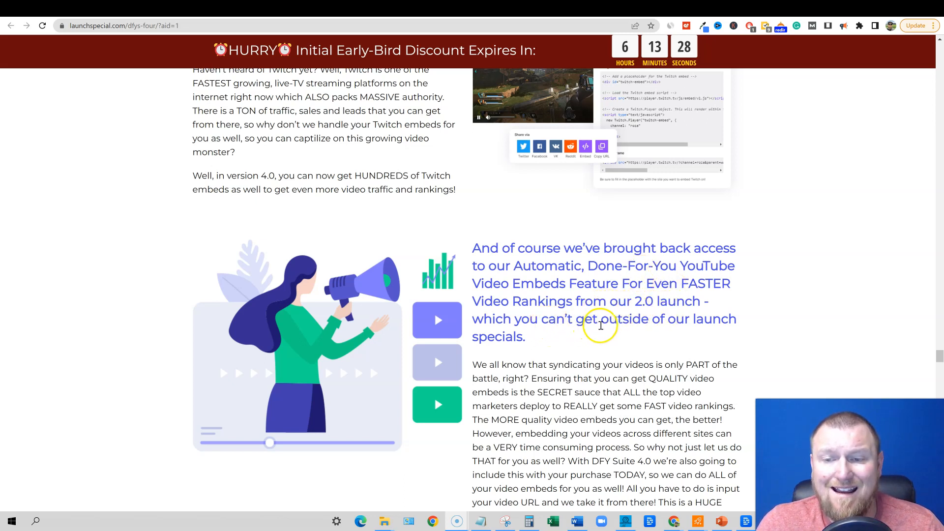
# Scroll past the behind-the-scenes tweaks to the easiest-system-for-page-1-rankings agency license section
pyautogui.scroll(-3)
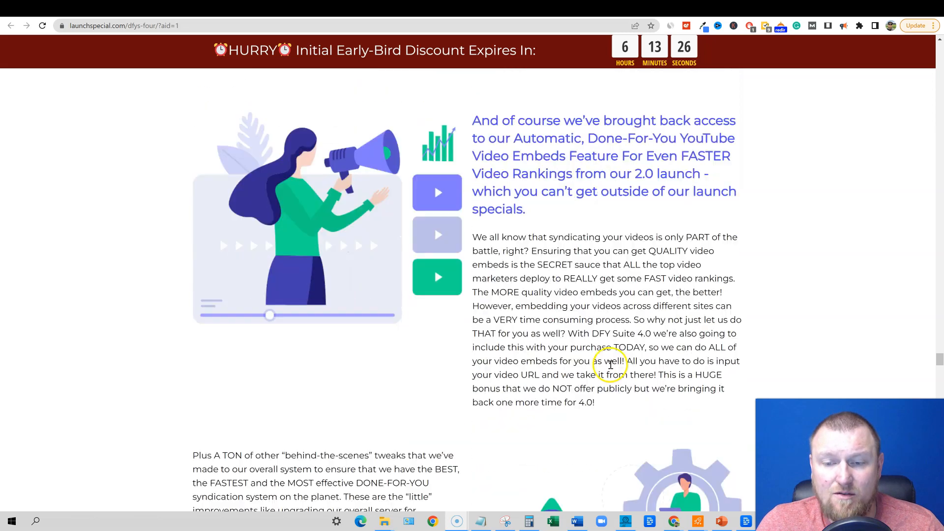
pyautogui.scroll(-3)
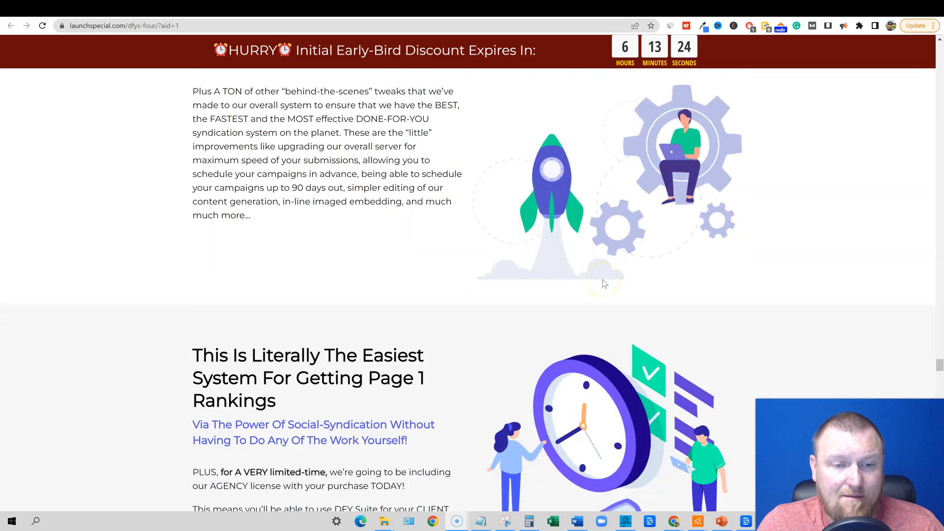
pyautogui.scroll(-3)
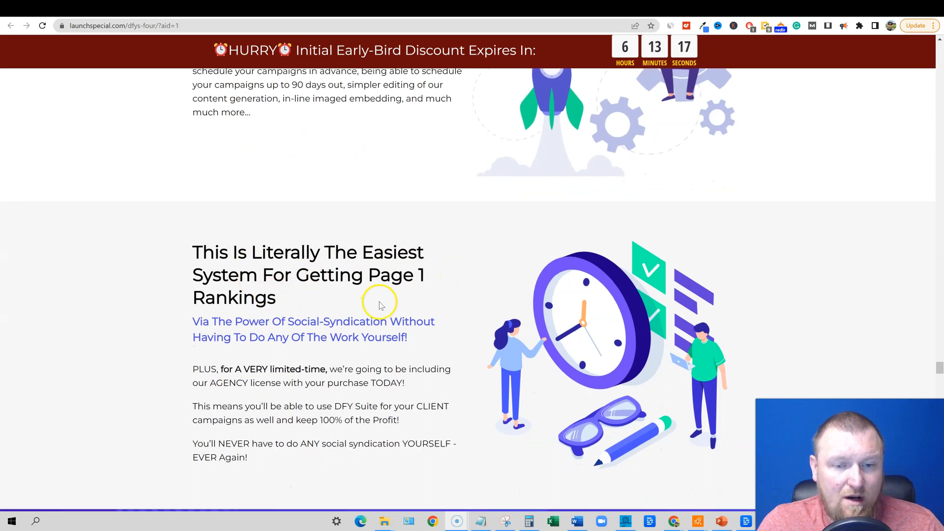
pyautogui.scroll(-3)
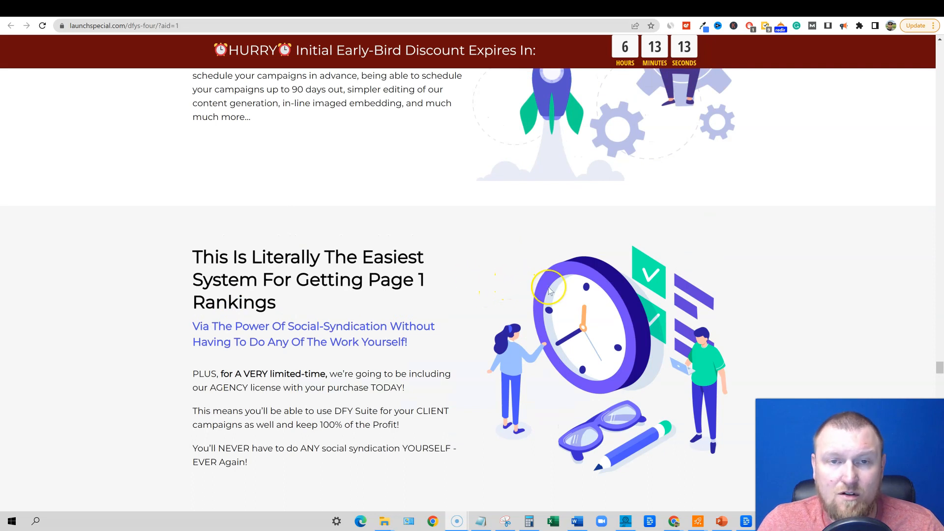
pyautogui.moveTo(627, 276)
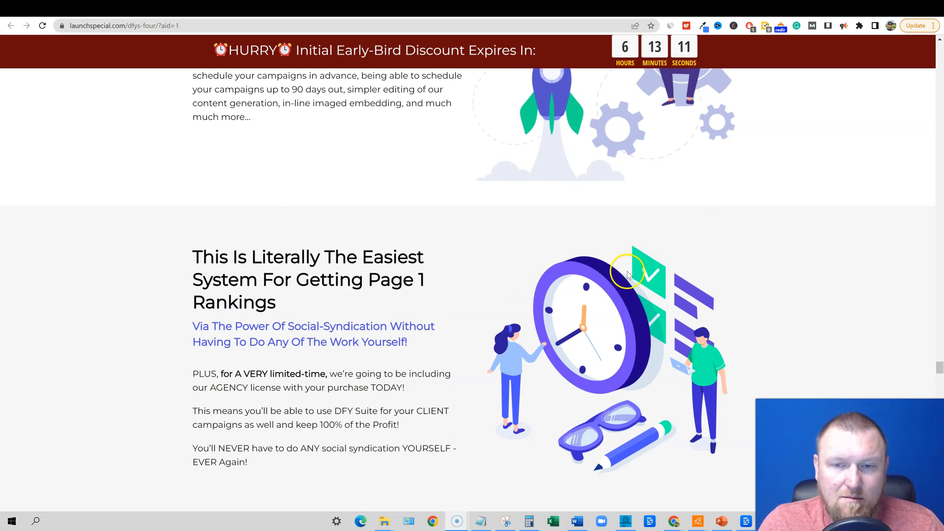
pyautogui.moveTo(755, 11)
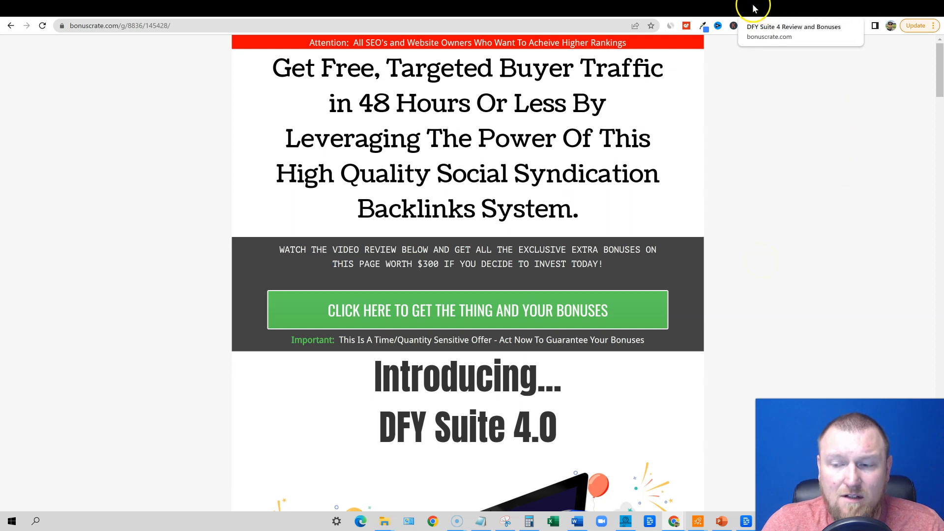
pyautogui.moveTo(753, 9)
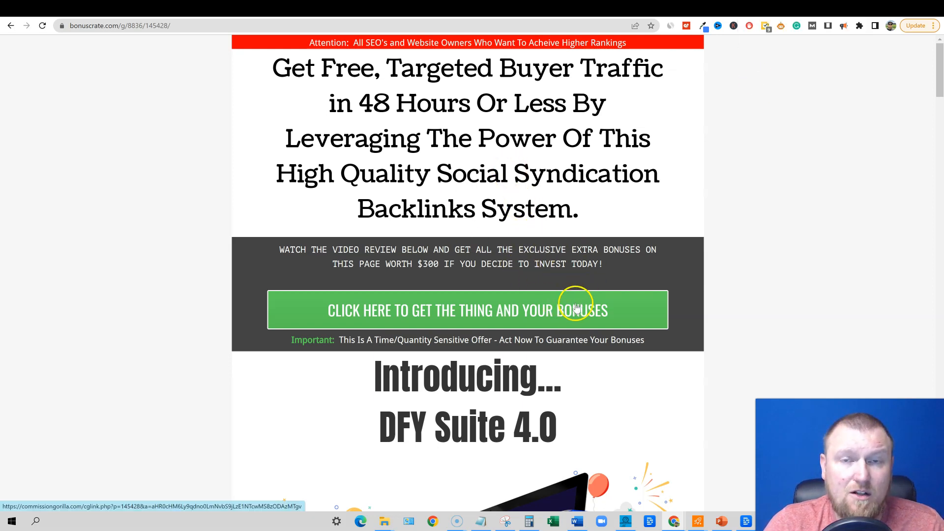
pyautogui.moveTo(629, 248)
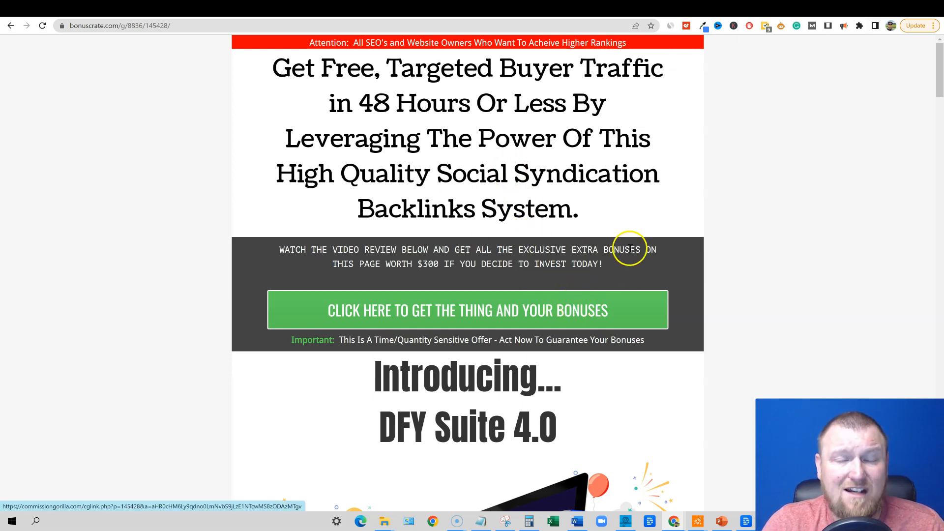
# Scroll the bonuscrate.com page down to the 'Here's A Quick Summary Of The Benefits' list
pyautogui.scroll(-3)
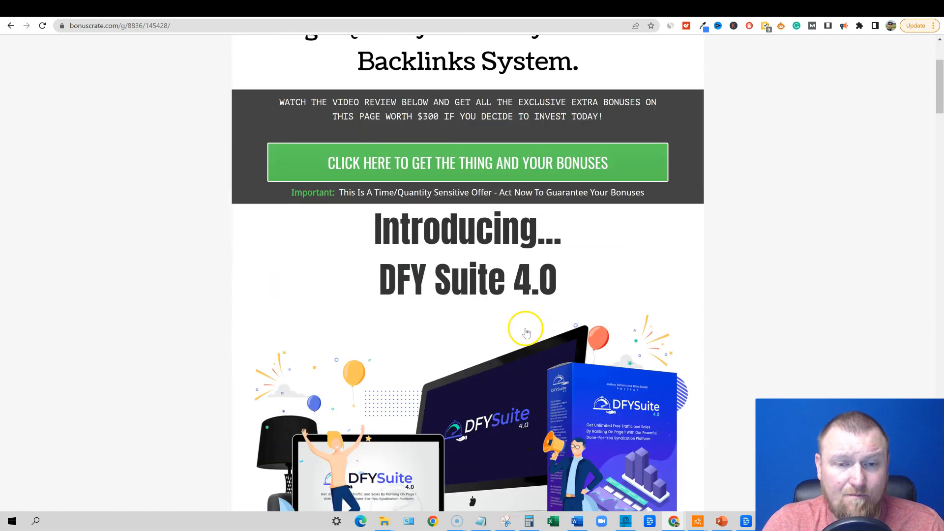
pyautogui.scroll(-3)
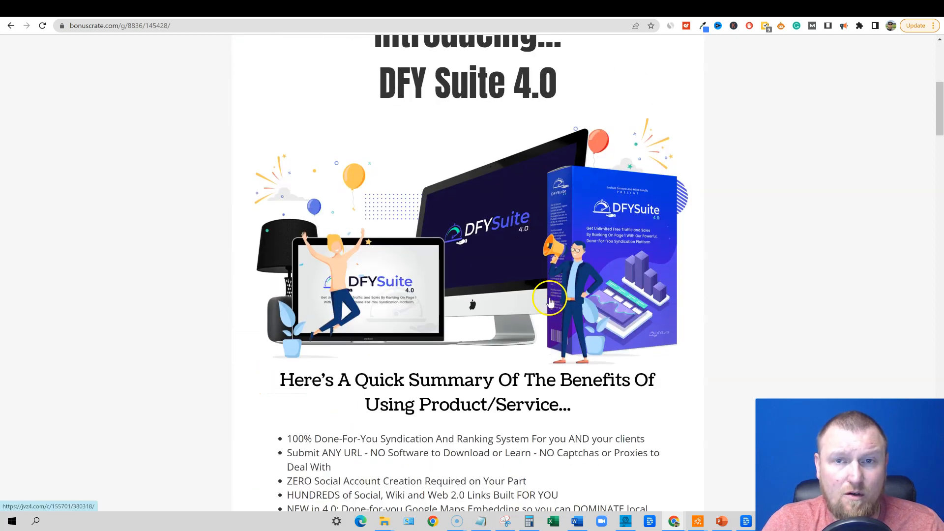
pyautogui.scroll(-3)
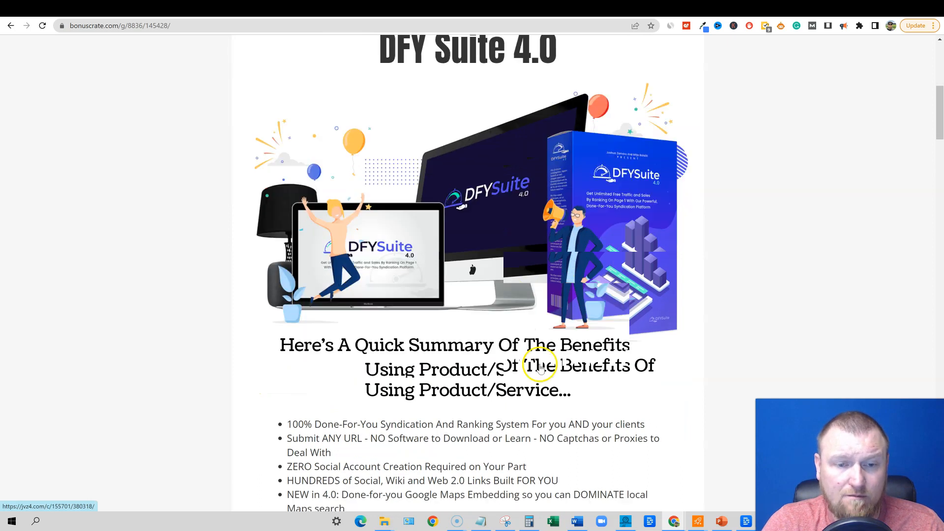
pyautogui.scroll(-3)
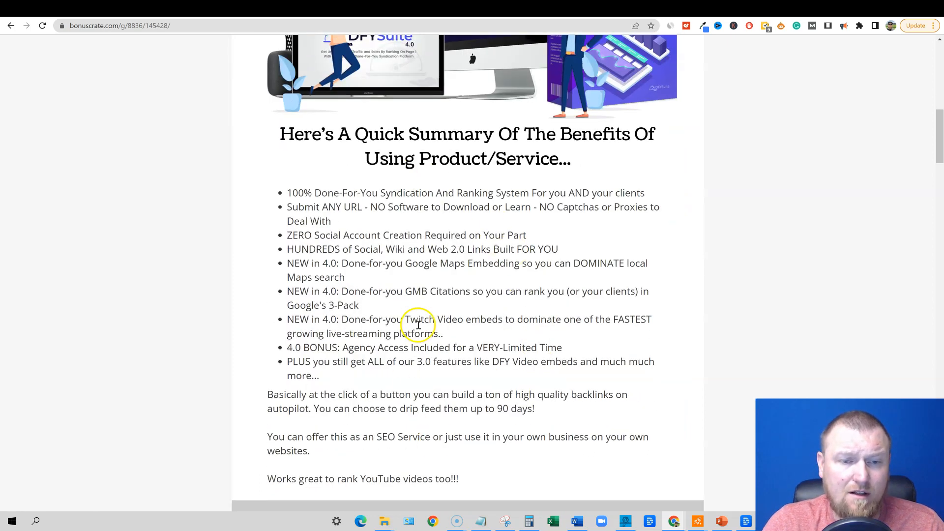
# Scroll through the Bonus #1 PLR Profits Academy description on the bonus page
pyautogui.scroll(-3)
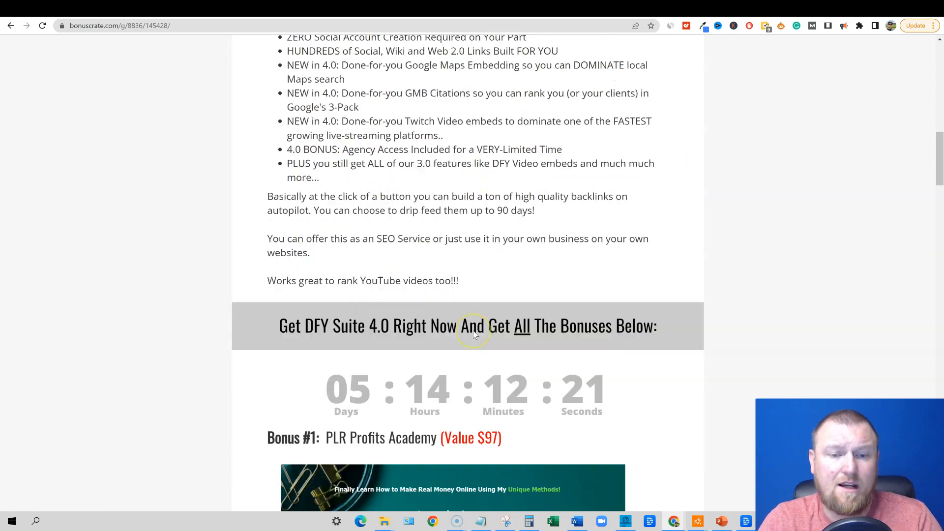
pyautogui.scroll(-3)
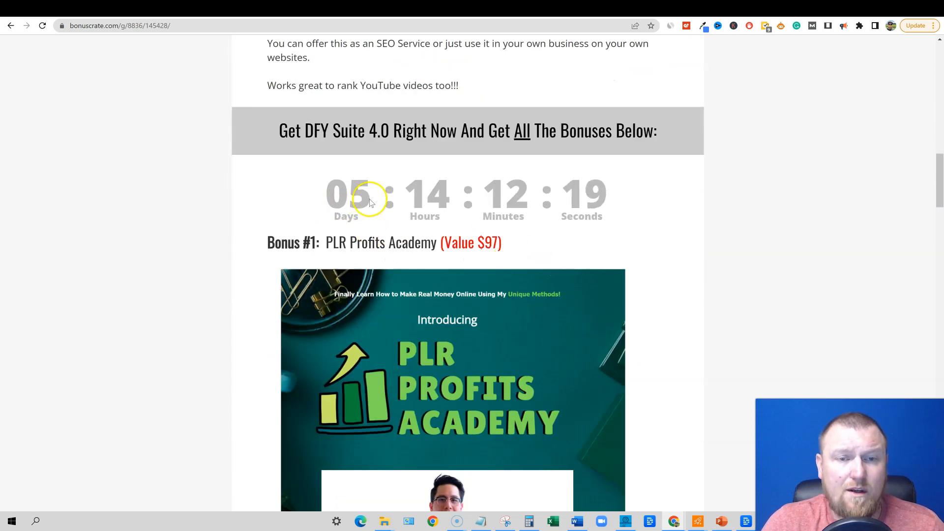
pyautogui.moveTo(340, 222)
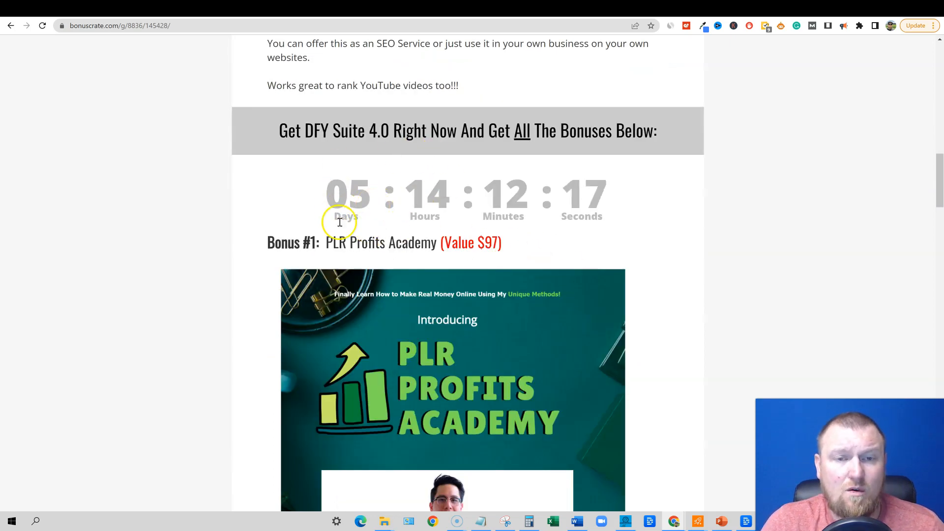
pyautogui.moveTo(511, 192)
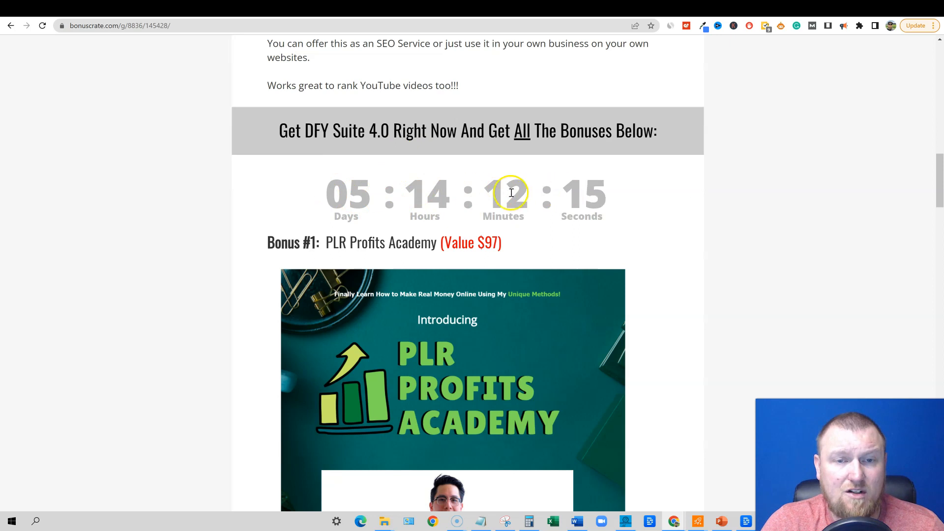
pyautogui.scroll(-3)
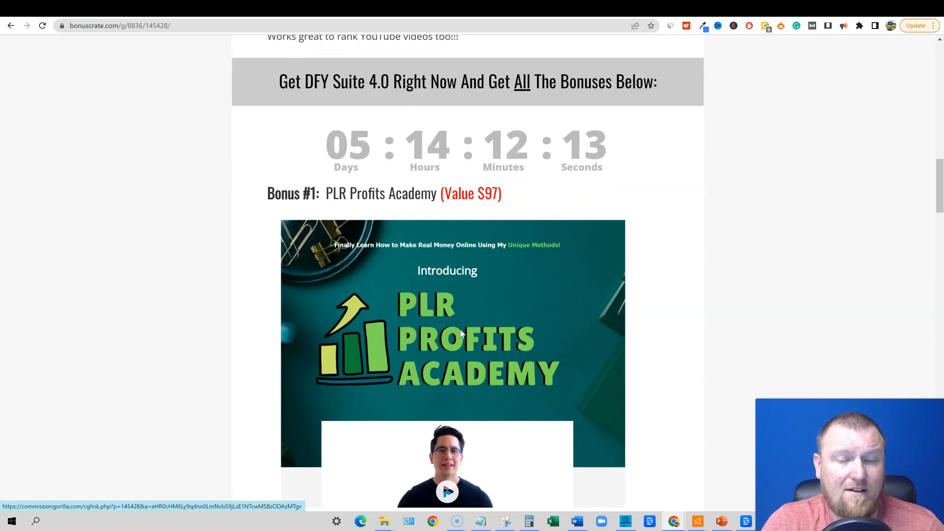
pyautogui.scroll(-3)
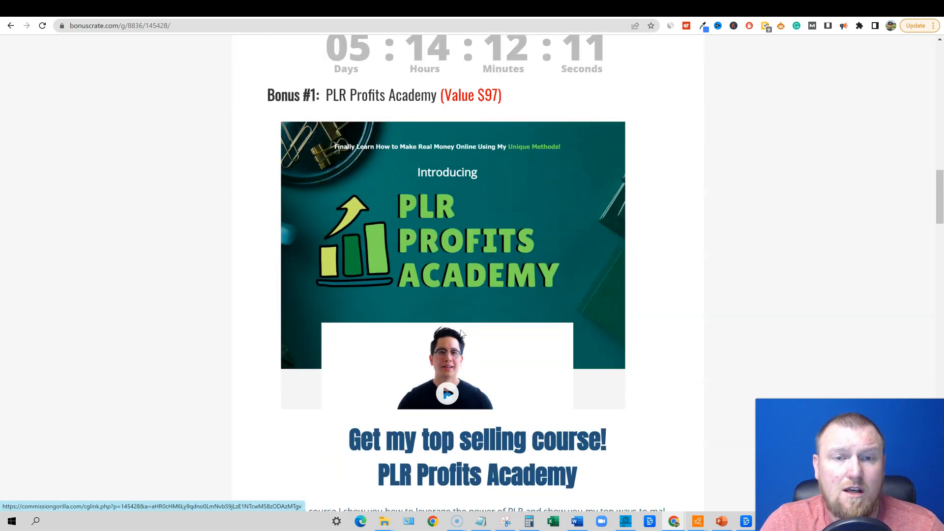
pyautogui.moveTo(623, 167)
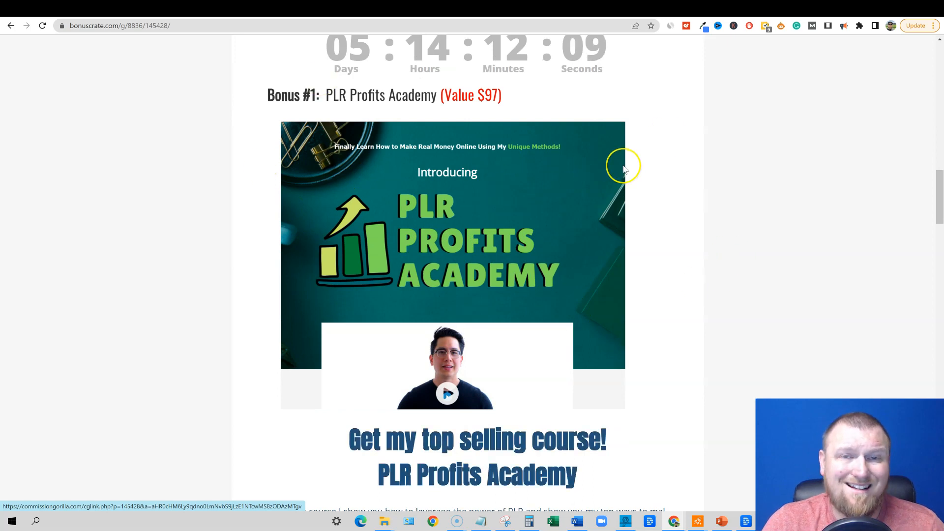
pyautogui.moveTo(624, 169)
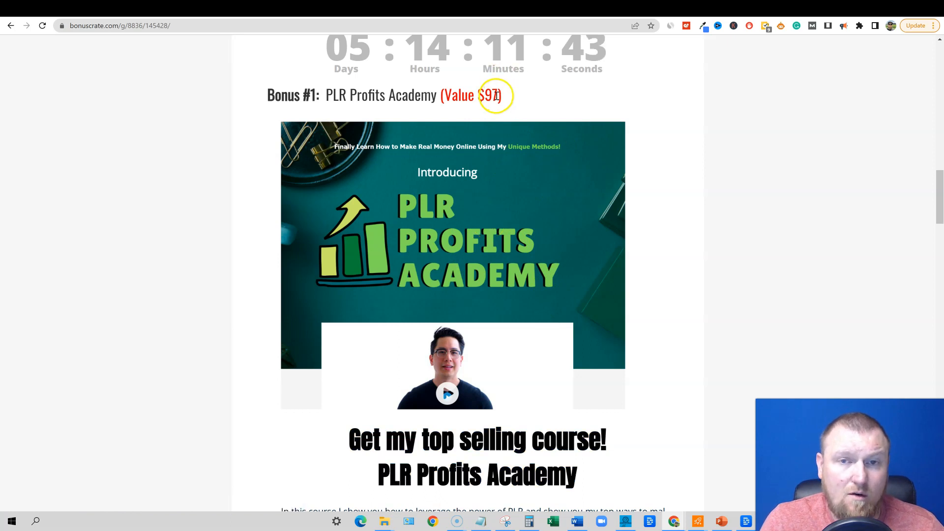
pyautogui.moveTo(527, 319)
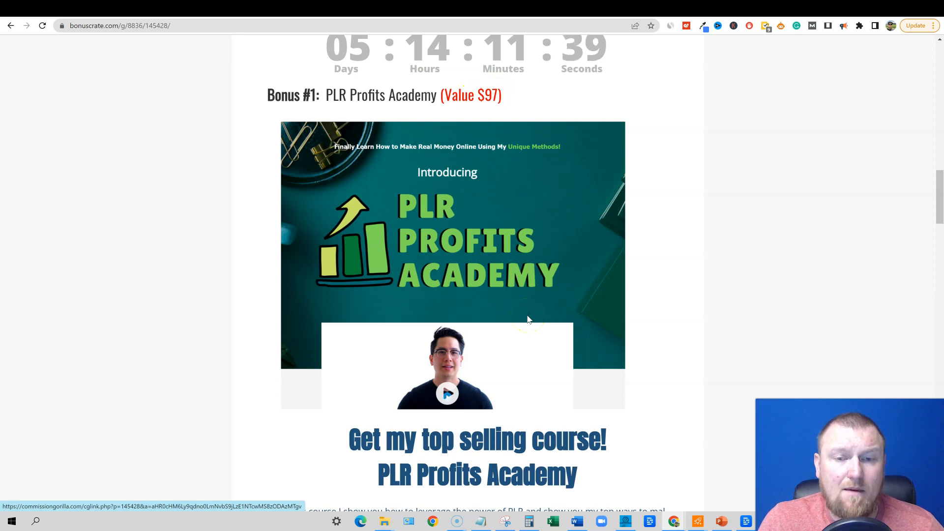
pyautogui.scroll(-3)
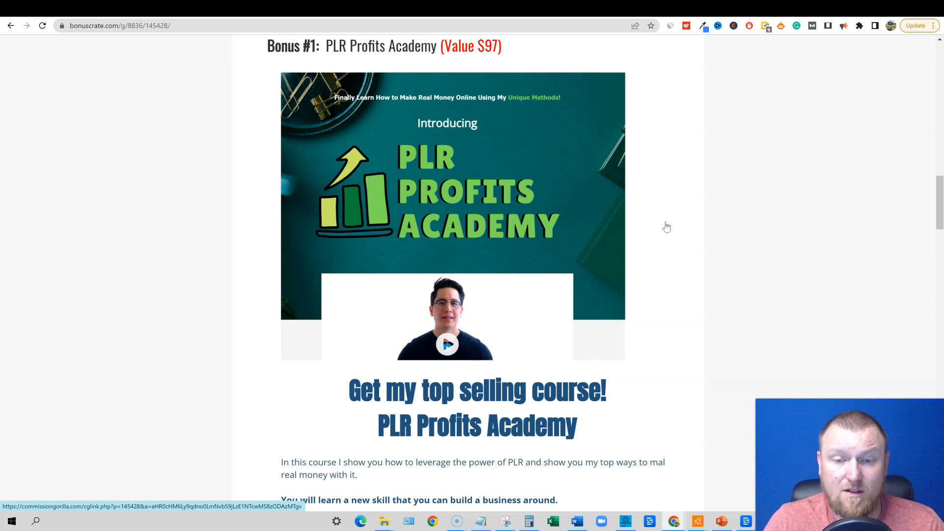
pyautogui.scroll(-3)
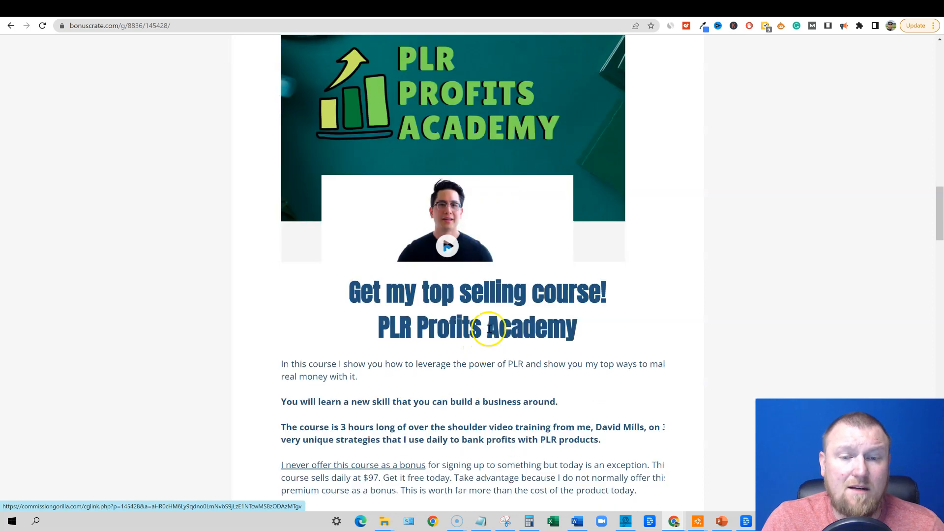
pyautogui.scroll(-3)
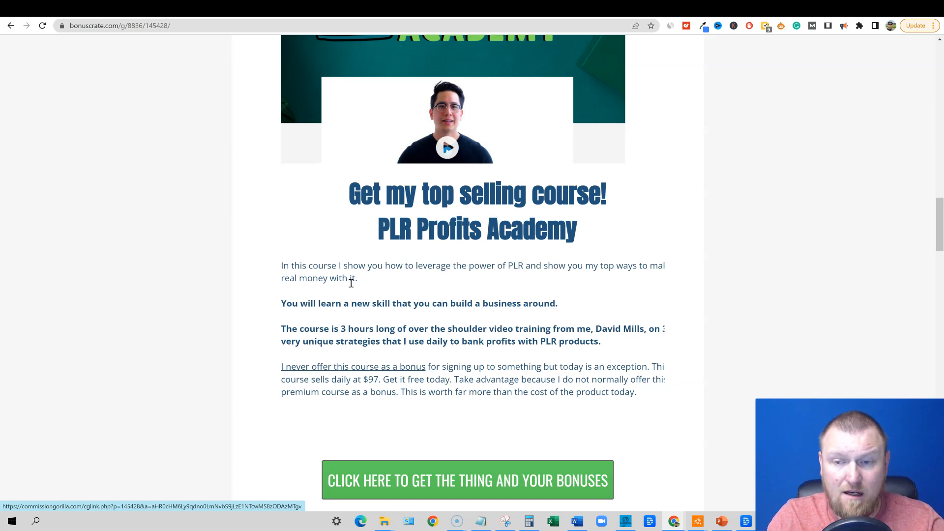
pyautogui.moveTo(338, 340)
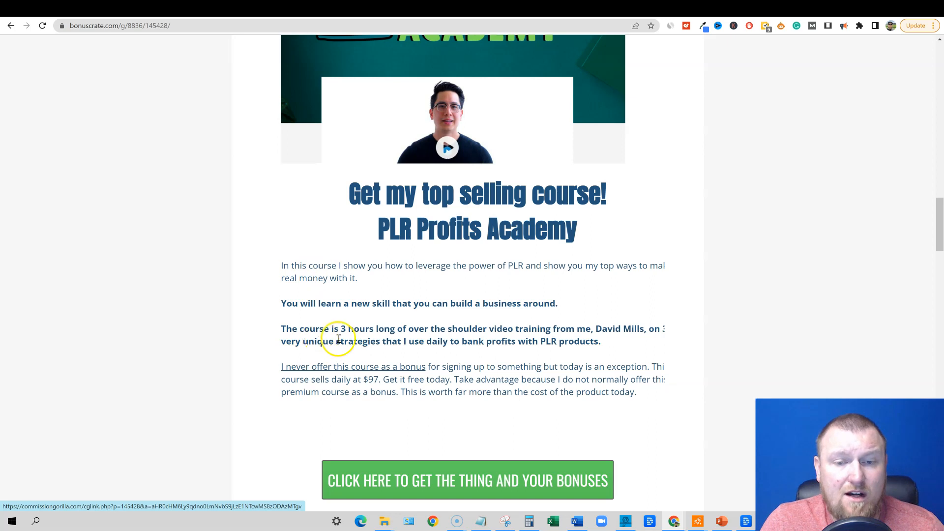
pyautogui.moveTo(536, 342)
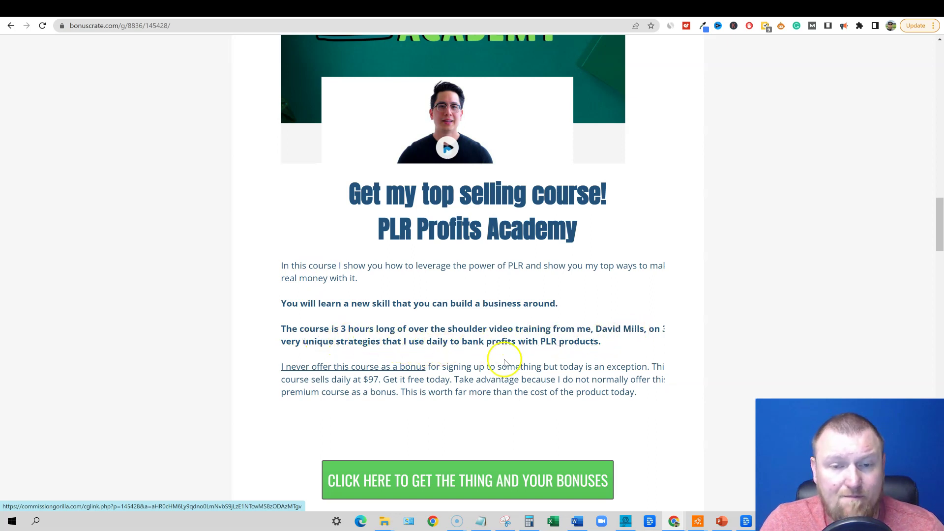
pyautogui.scroll(-3)
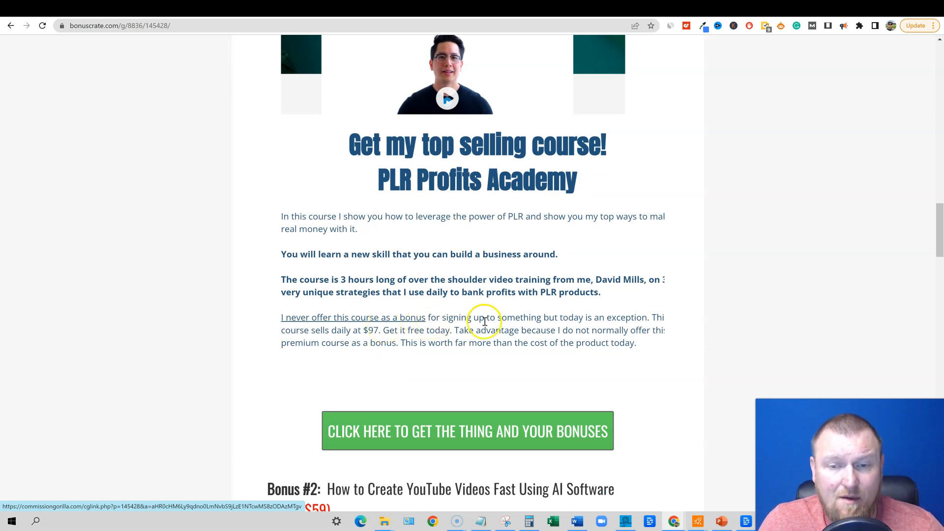
pyautogui.moveTo(618, 314)
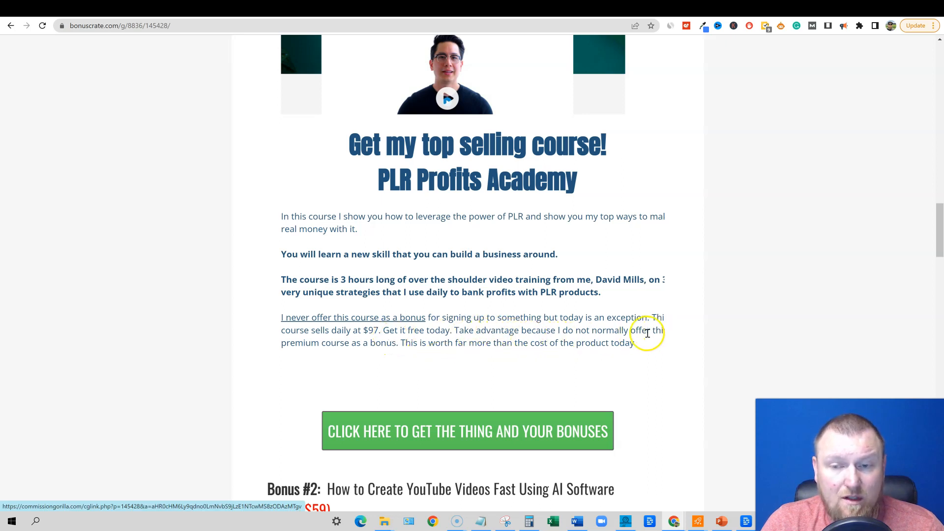
# Recheck the bonus text, briefly visit the DFY Suite sales tab, and continue toward Bonus #2
pyautogui.scroll(3)
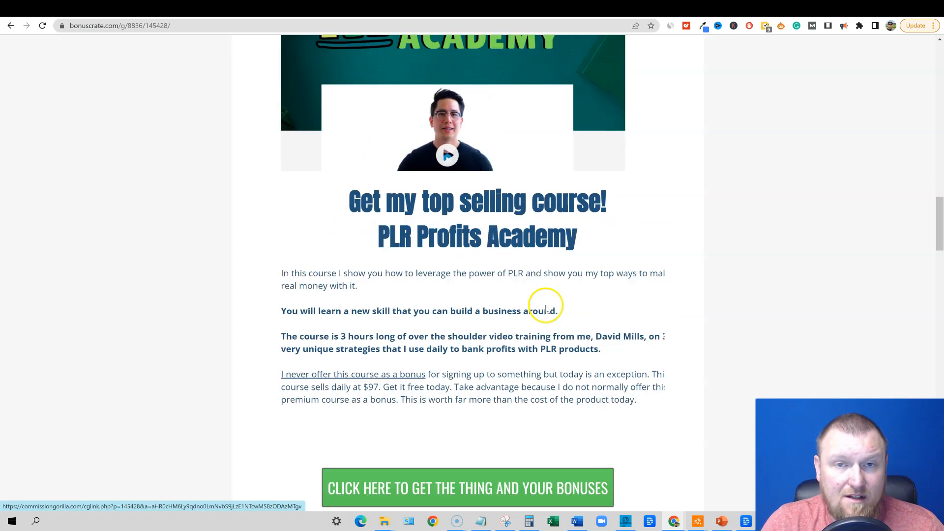
pyautogui.scroll(3)
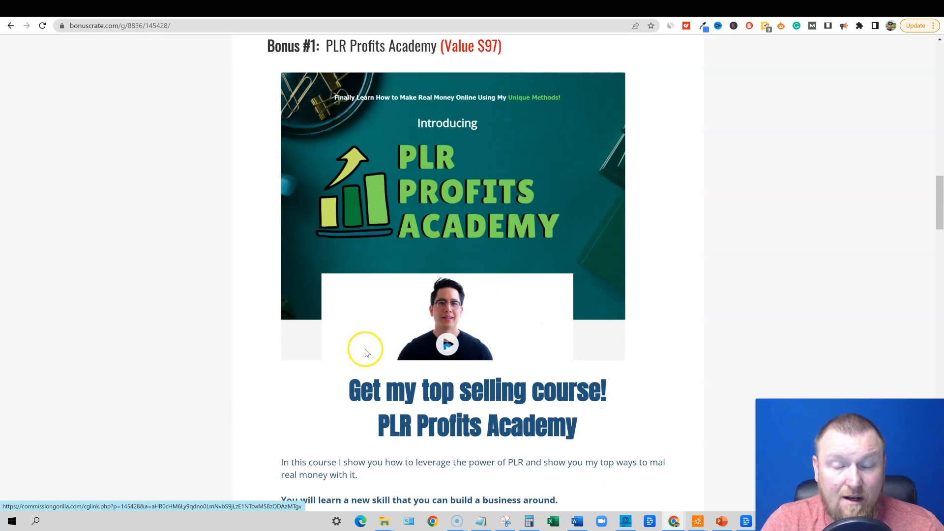
pyautogui.moveTo(429, 483)
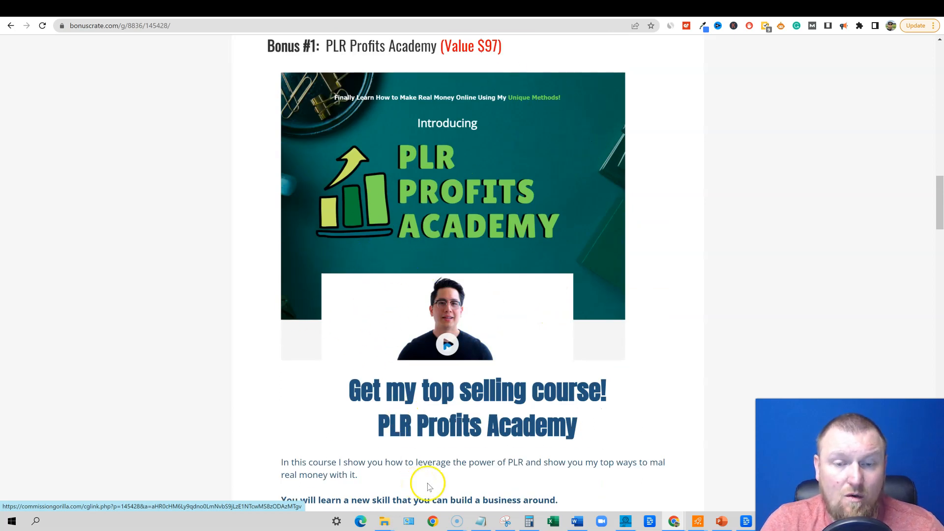
pyautogui.scroll(-3)
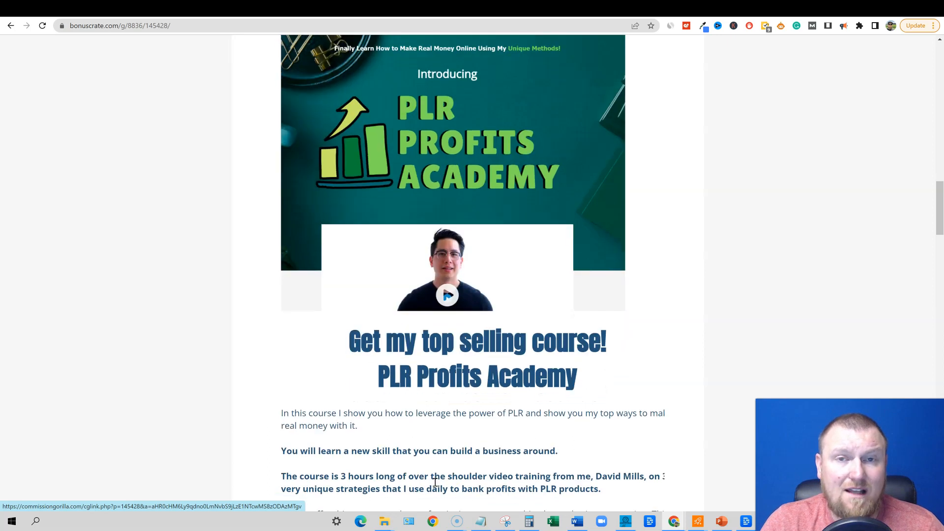
pyautogui.scroll(-3)
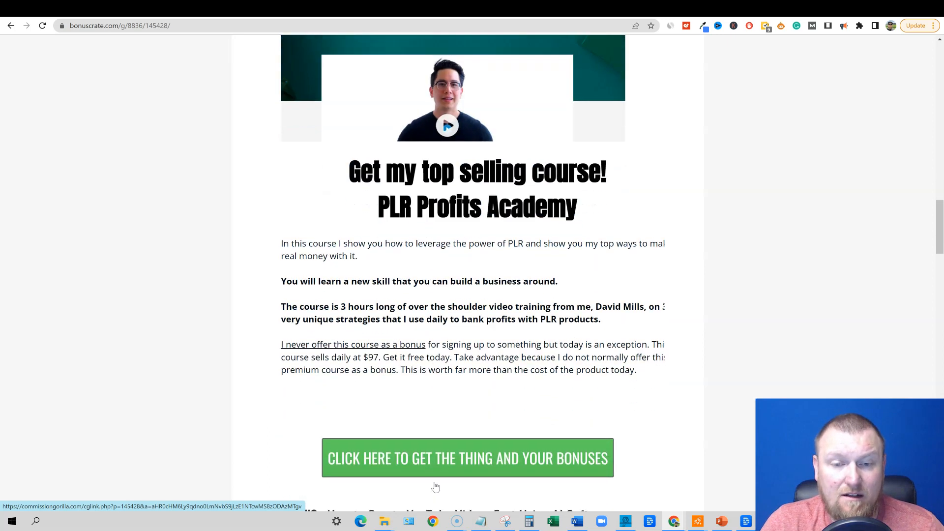
pyautogui.scroll(-3)
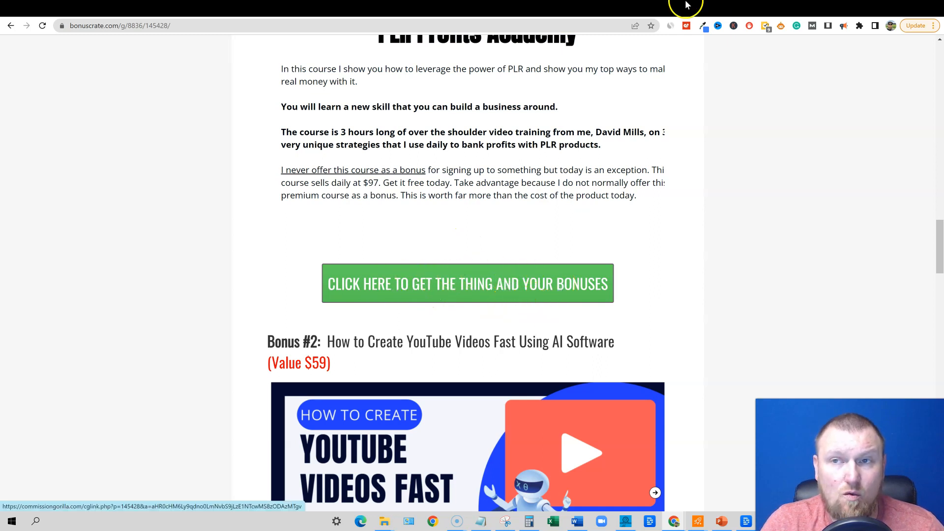
pyautogui.click(467, 283)
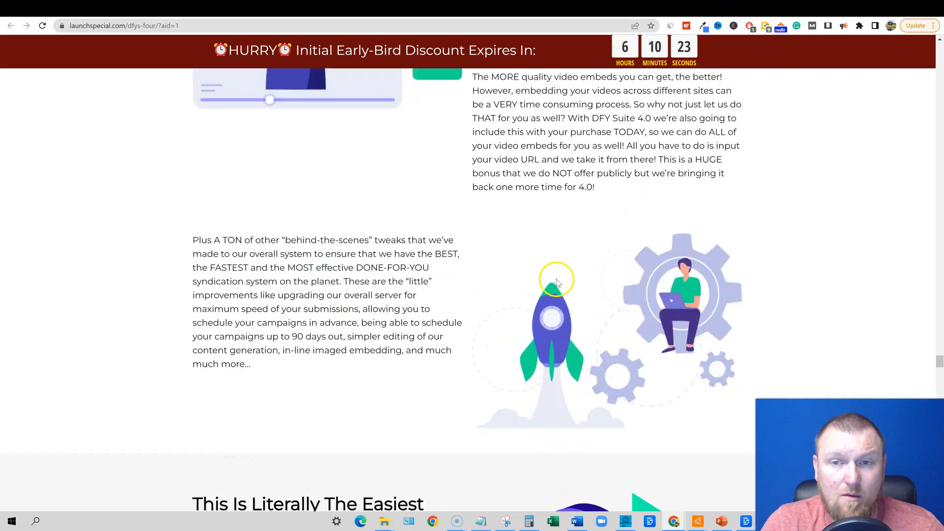
pyautogui.scroll(-3)
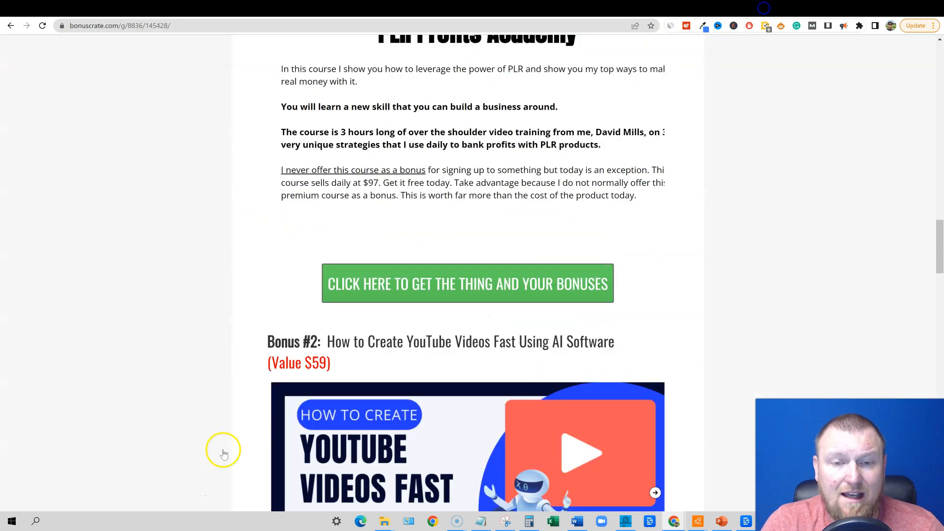
pyautogui.scroll(-3)
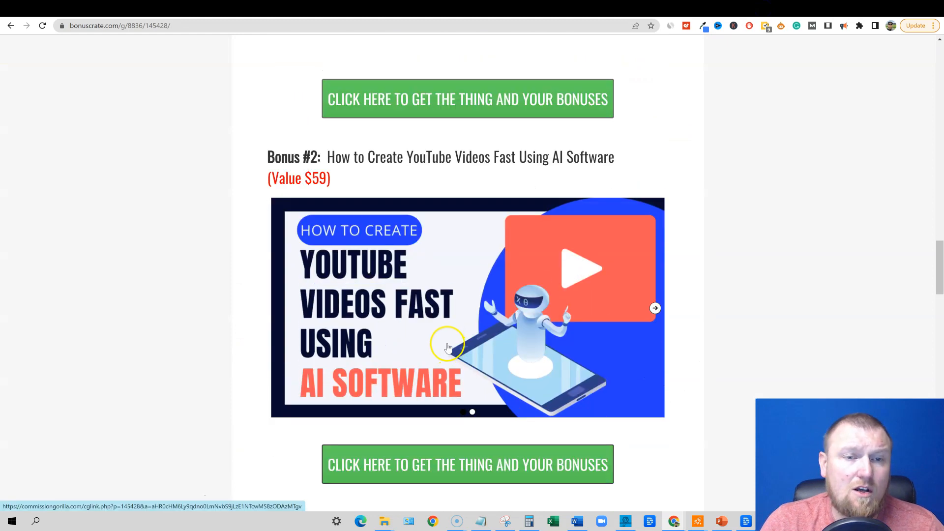
# Scroll past the AI YouTube videos bonus to Bonus #3, Small YouTube Big Profits
pyautogui.scroll(-3)
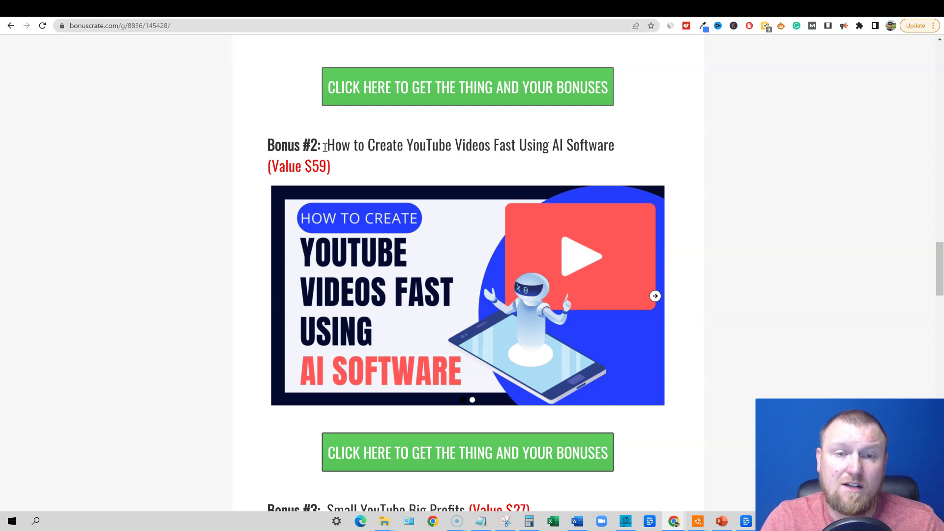
pyautogui.moveTo(511, 238)
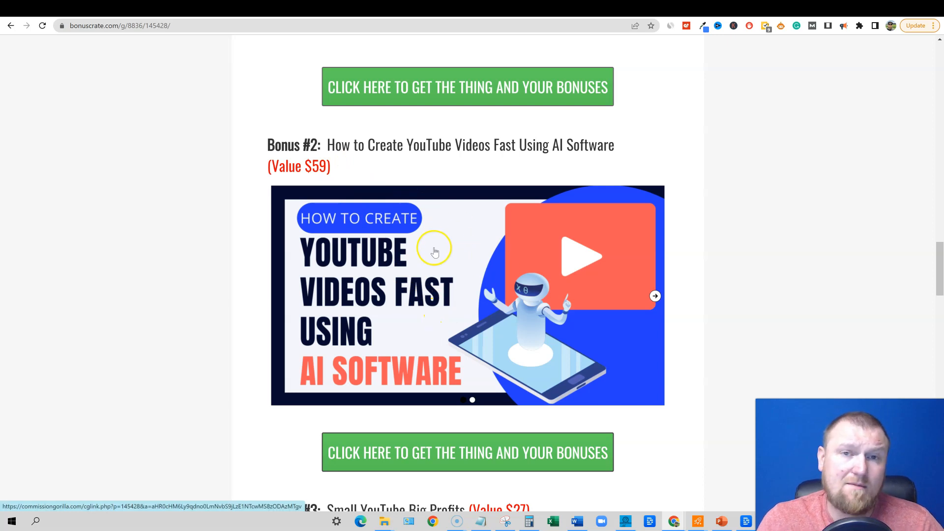
pyautogui.moveTo(431, 264)
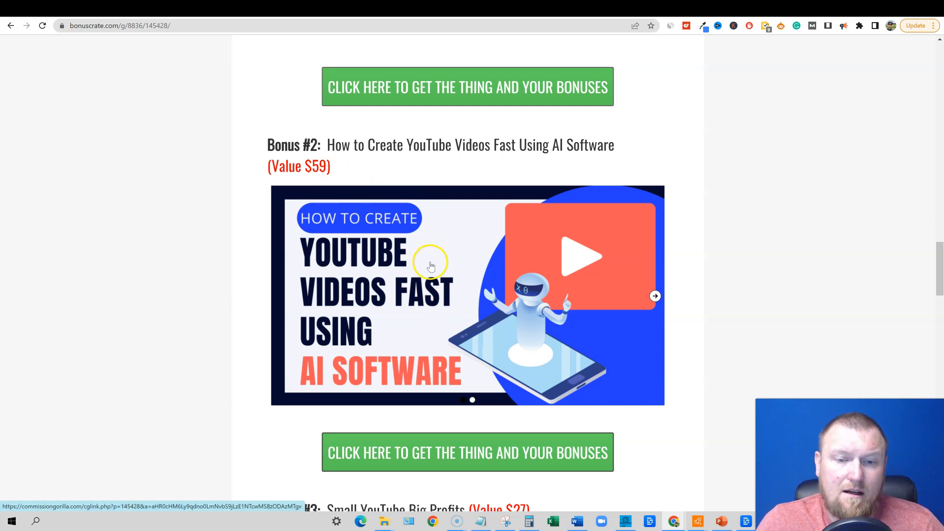
pyautogui.moveTo(356, 214)
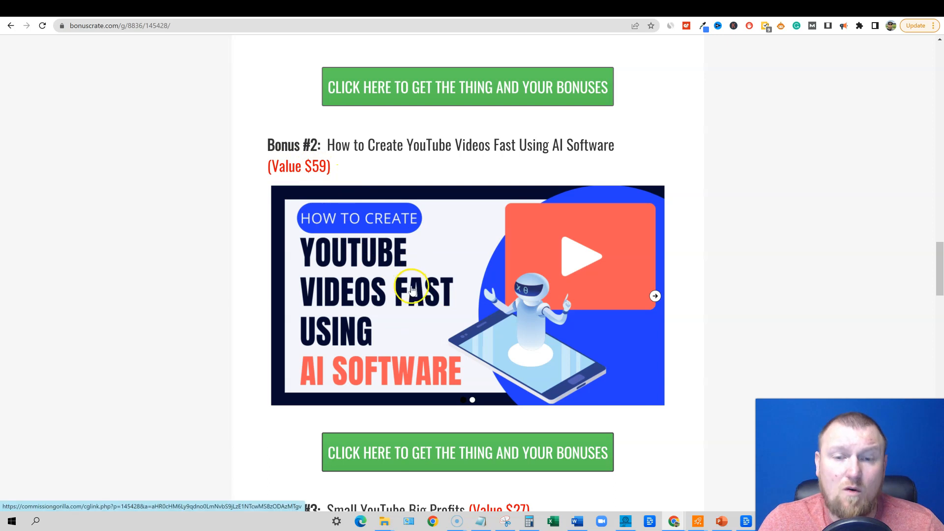
pyautogui.scroll(-3)
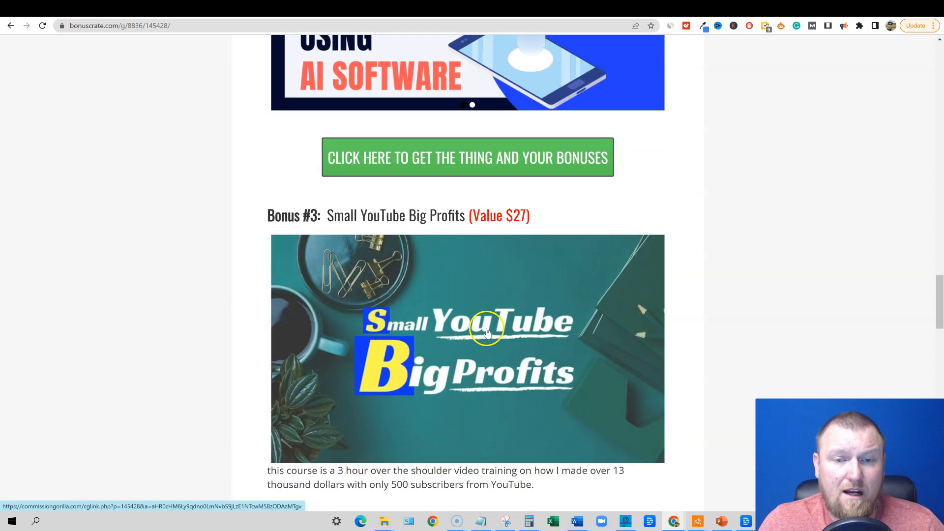
pyautogui.scroll(-3)
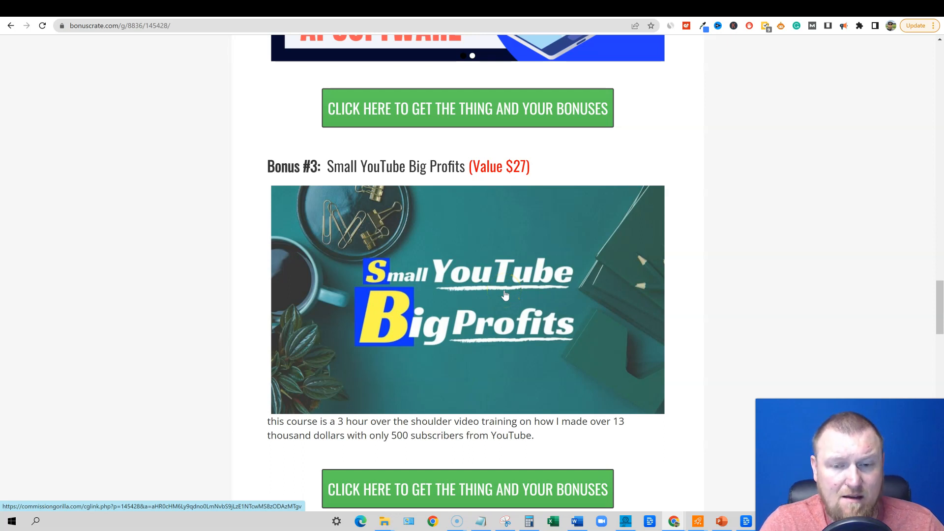
pyautogui.moveTo(318, 416)
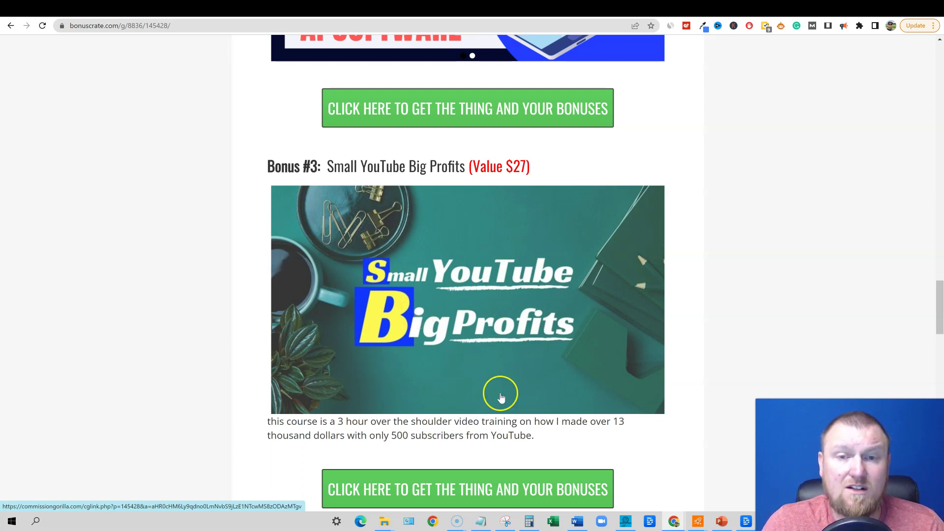
pyautogui.scroll(-3)
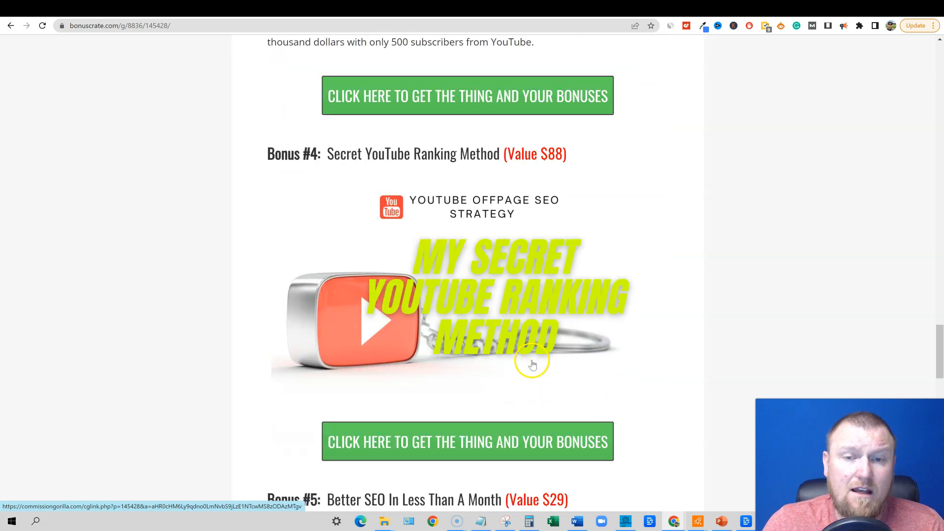
pyautogui.moveTo(641, 289)
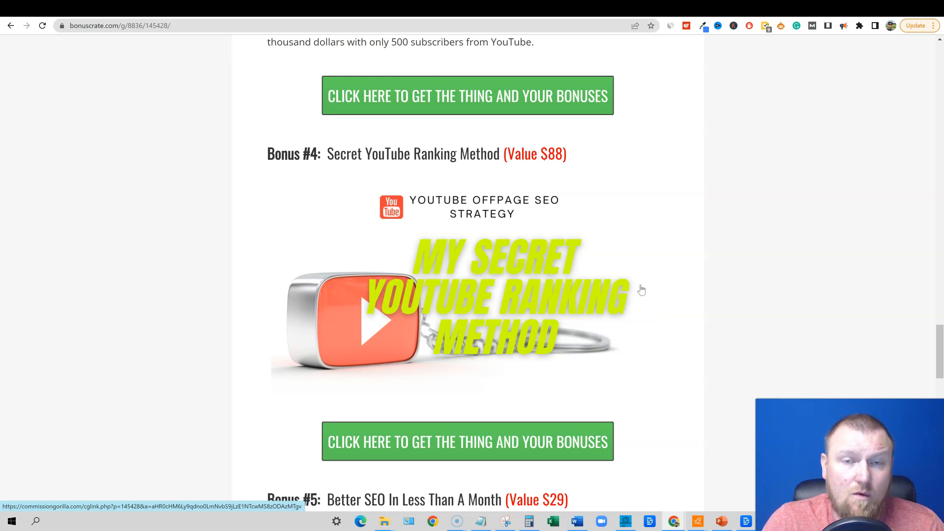
pyautogui.moveTo(578, 303)
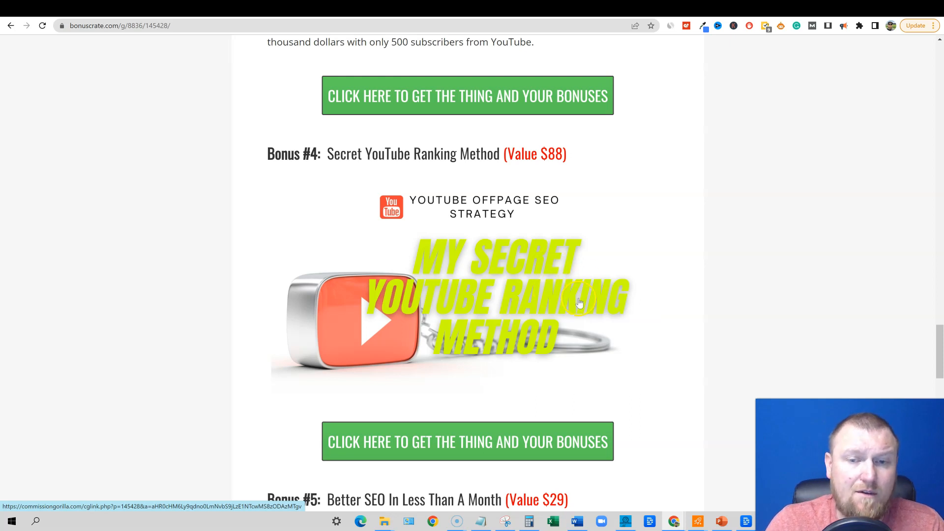
pyautogui.moveTo(592, 300)
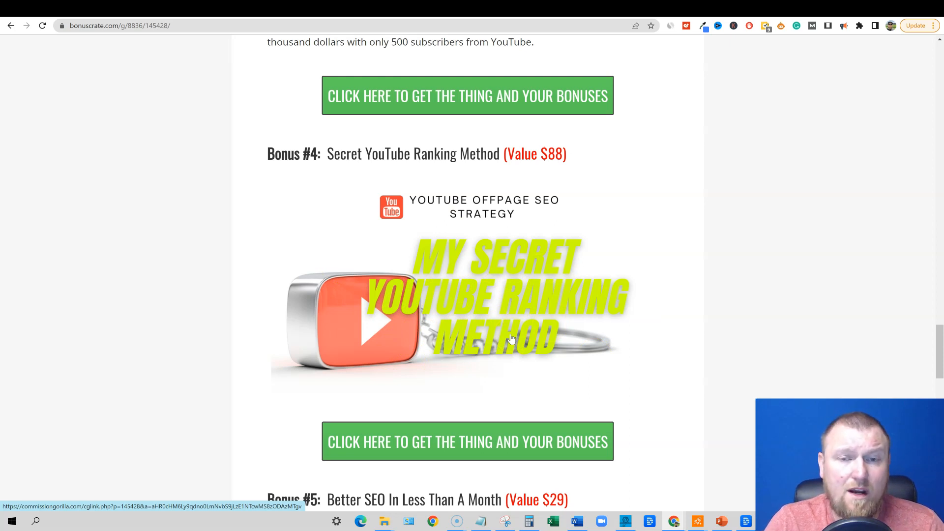
pyautogui.scroll(-3)
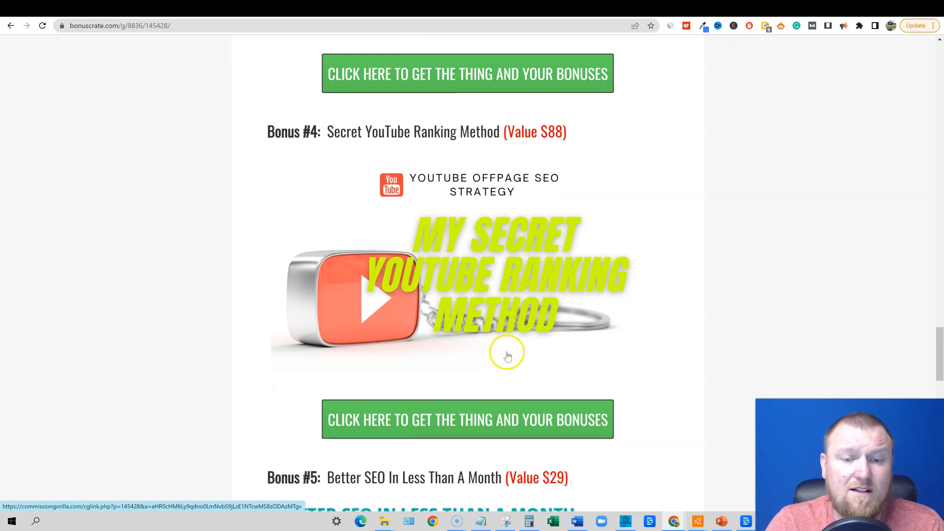
pyautogui.scroll(-3)
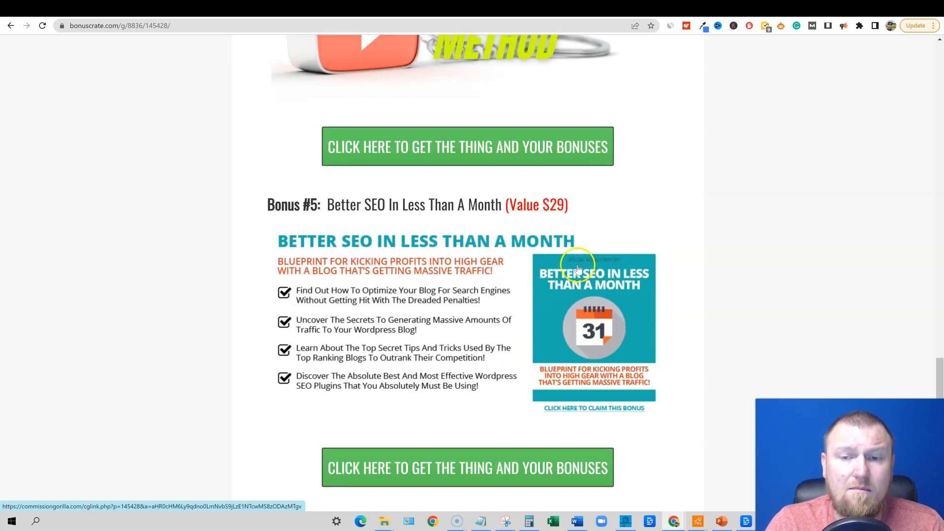
pyautogui.moveTo(556, 266)
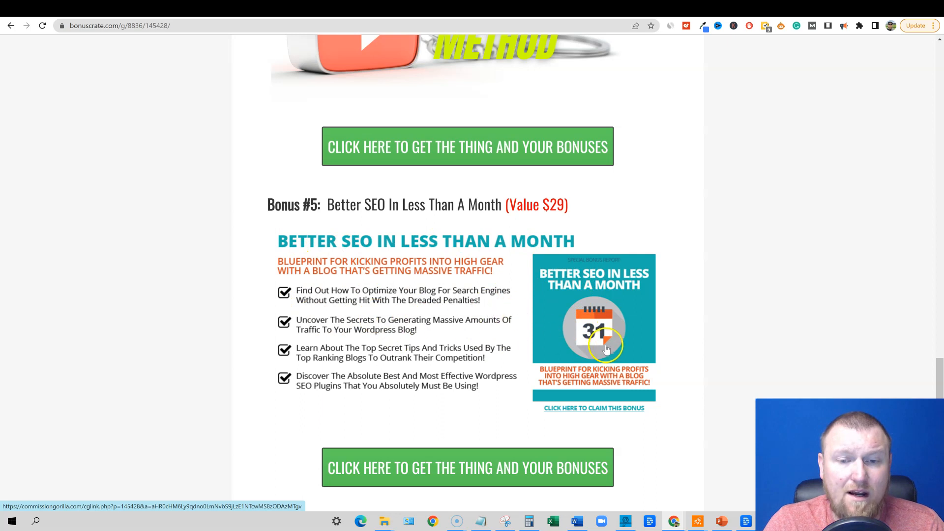
pyautogui.scroll(-3)
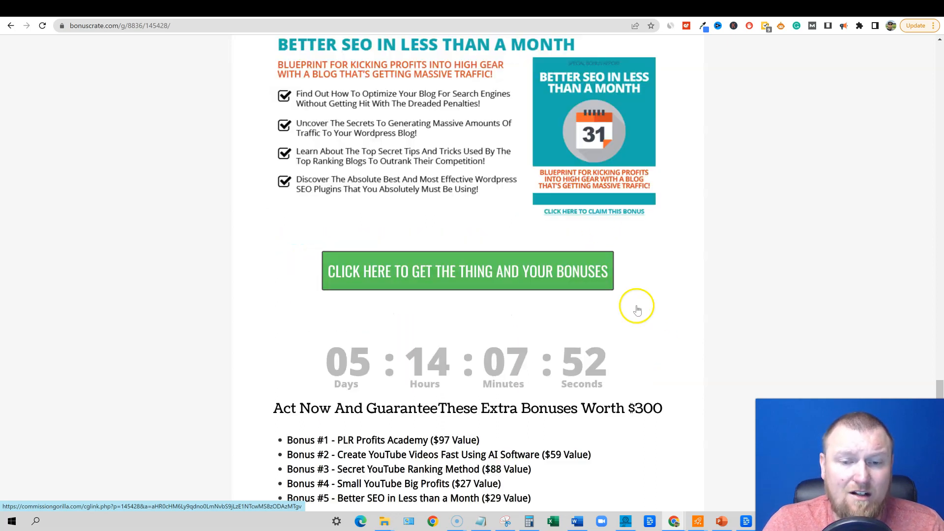
pyautogui.scroll(-3)
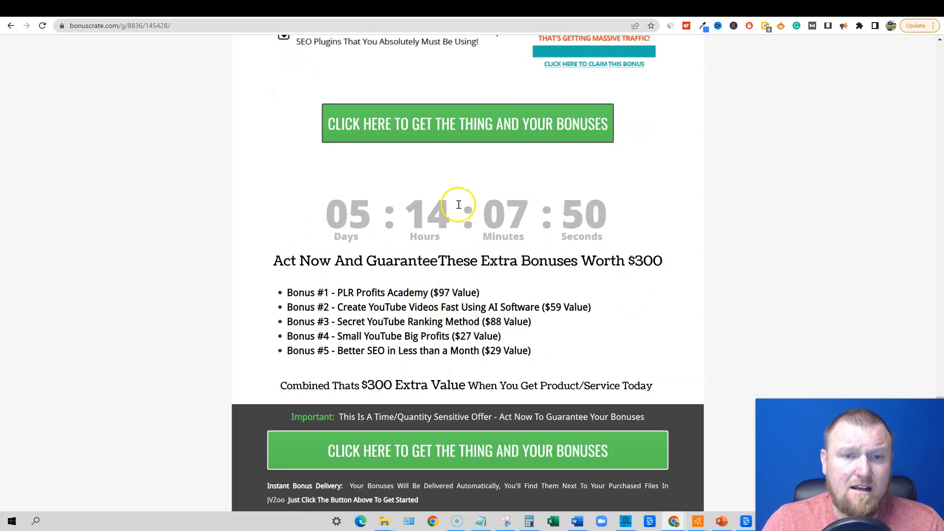
pyautogui.moveTo(286, 292); pyautogui.dragTo(536, 350)
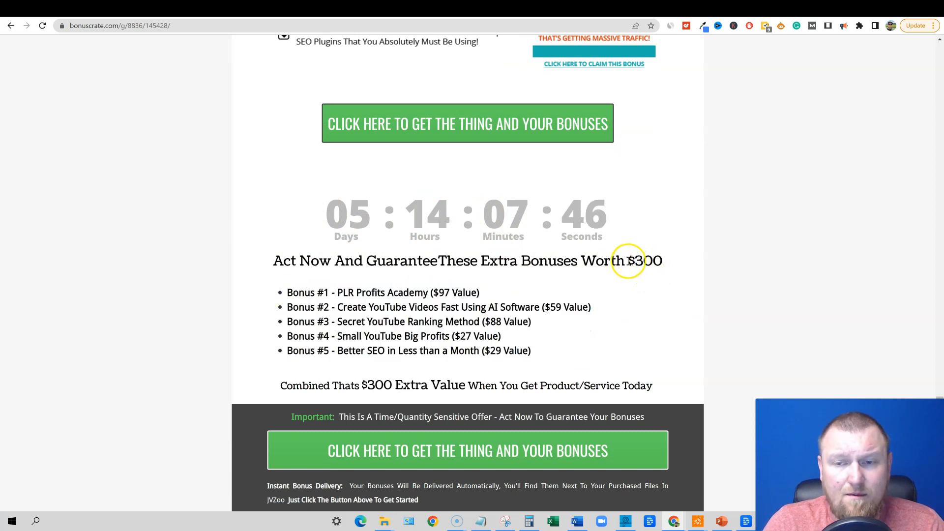
pyautogui.scroll(-3)
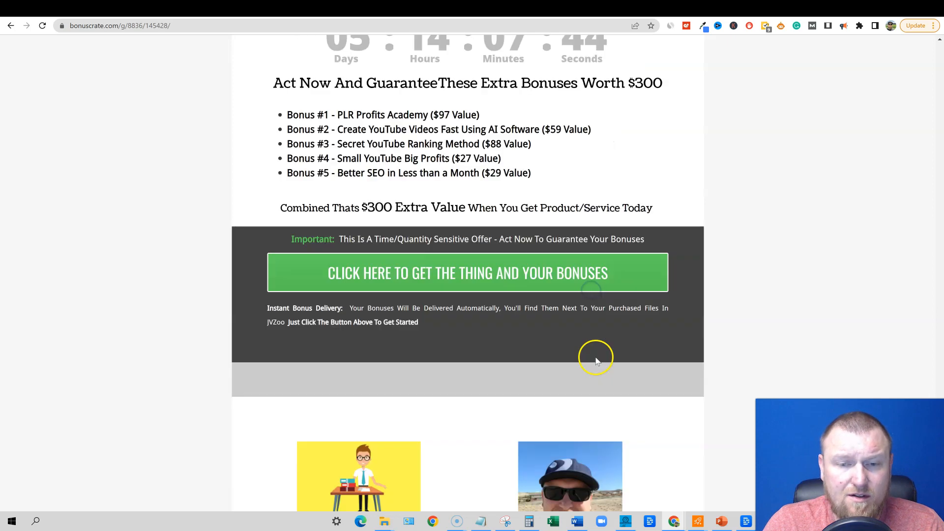
pyautogui.scroll(-3)
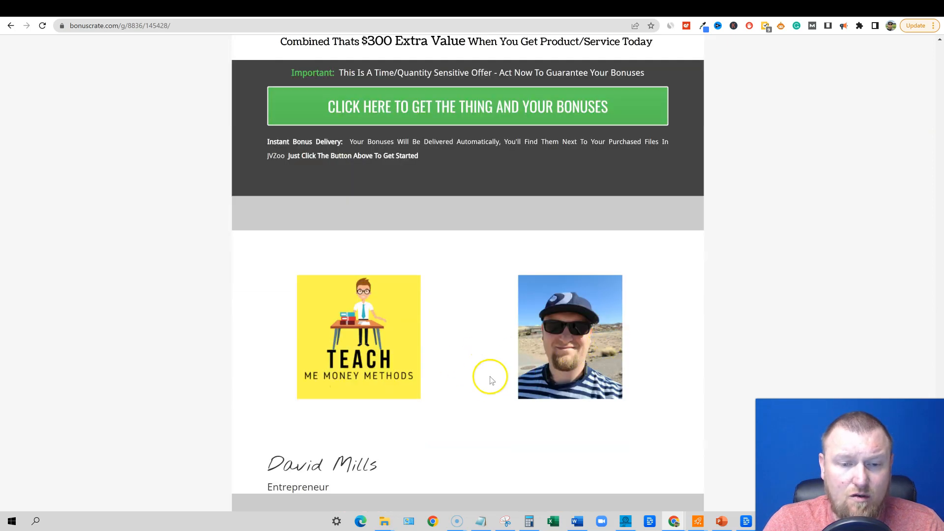
pyautogui.scroll(3)
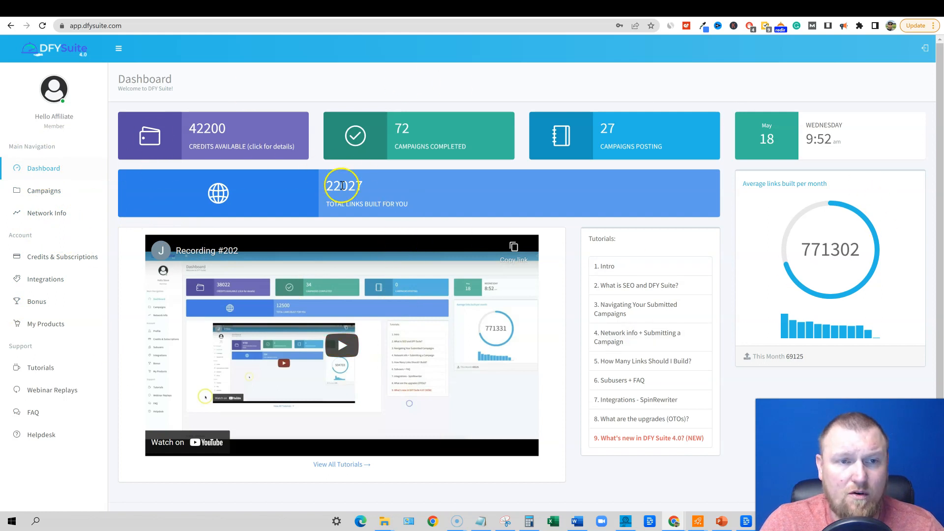
pyautogui.moveTo(443, 100)
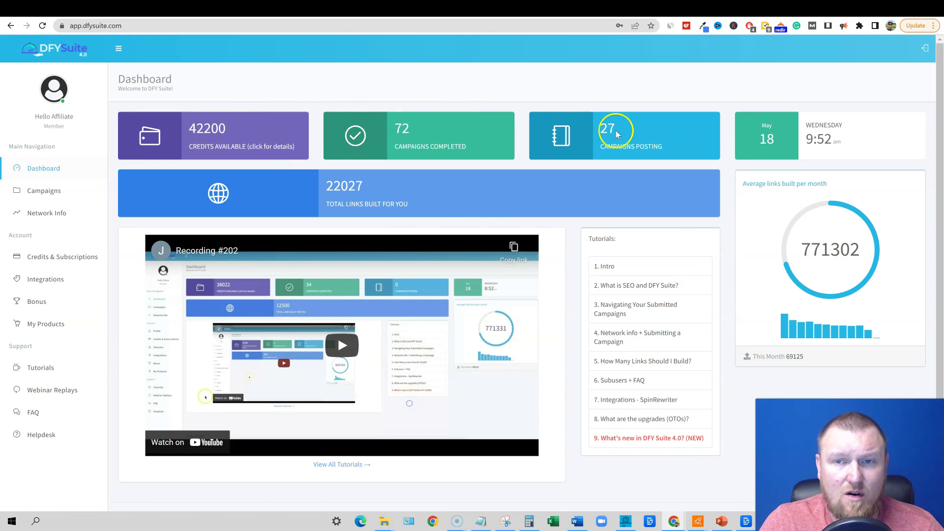
pyautogui.moveTo(800, 376)
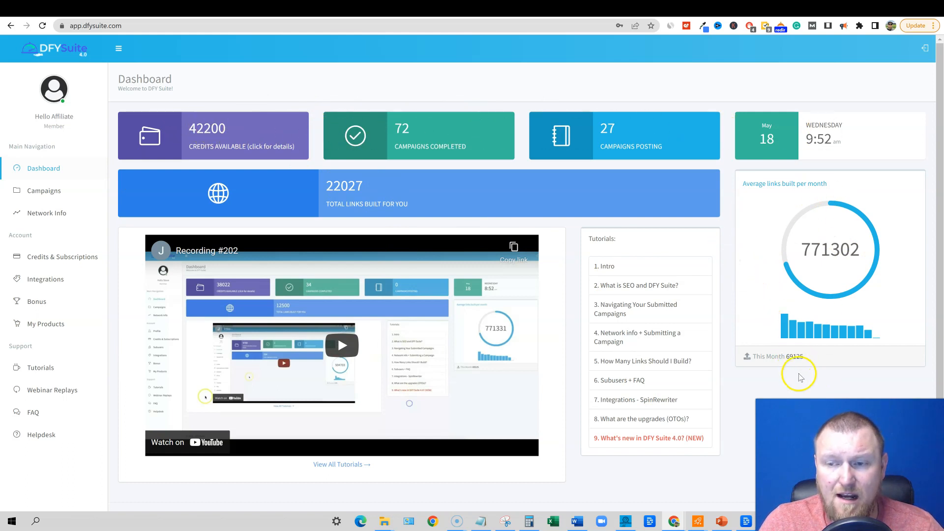
pyautogui.moveTo(819, 247)
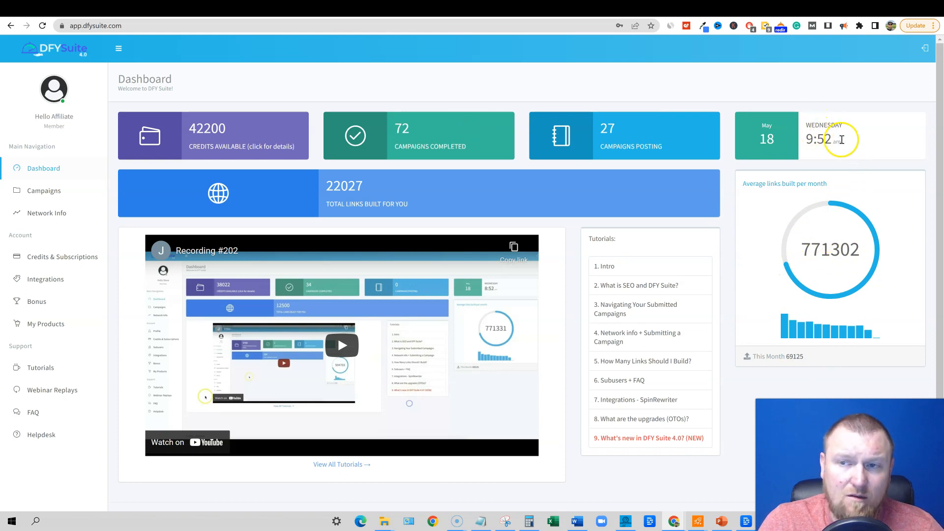
pyautogui.moveTo(505, 222)
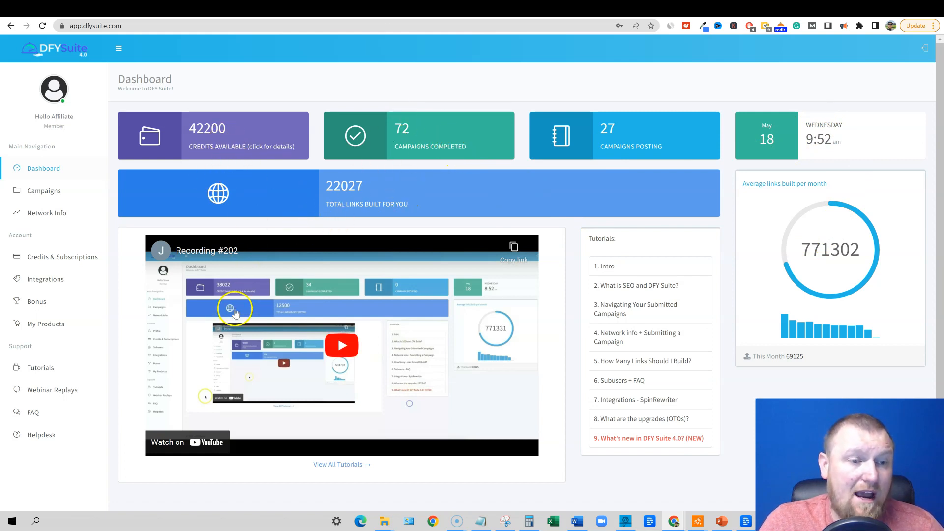
pyautogui.moveTo(45, 221)
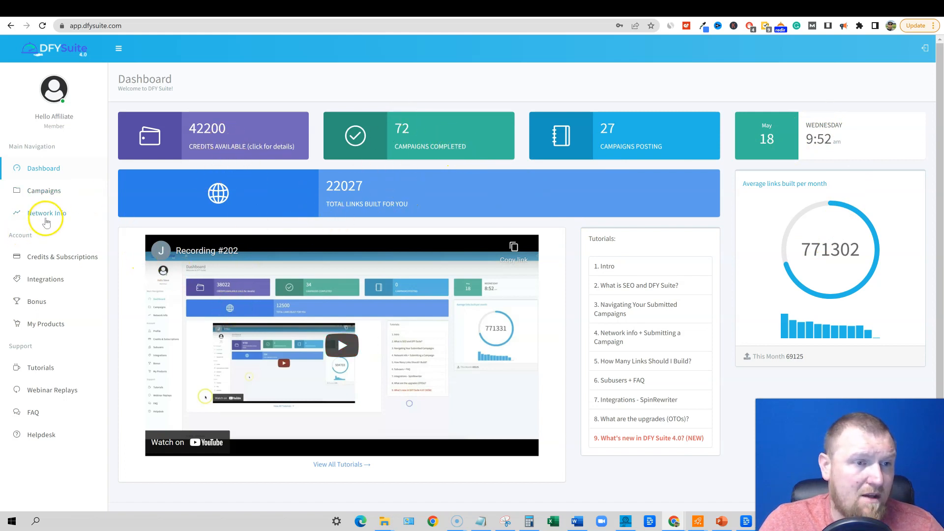
pyautogui.click(44, 213)
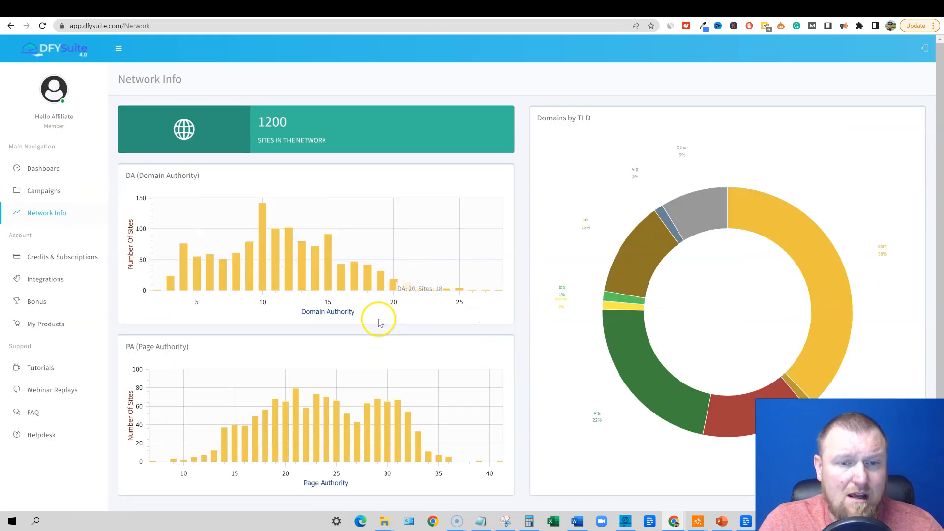
pyautogui.moveTo(227, 265)
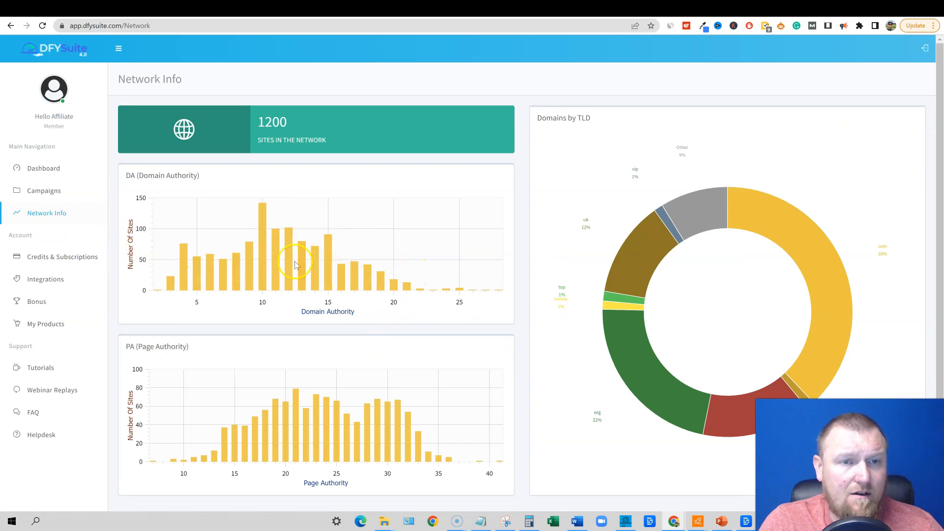
pyautogui.moveTo(319, 139)
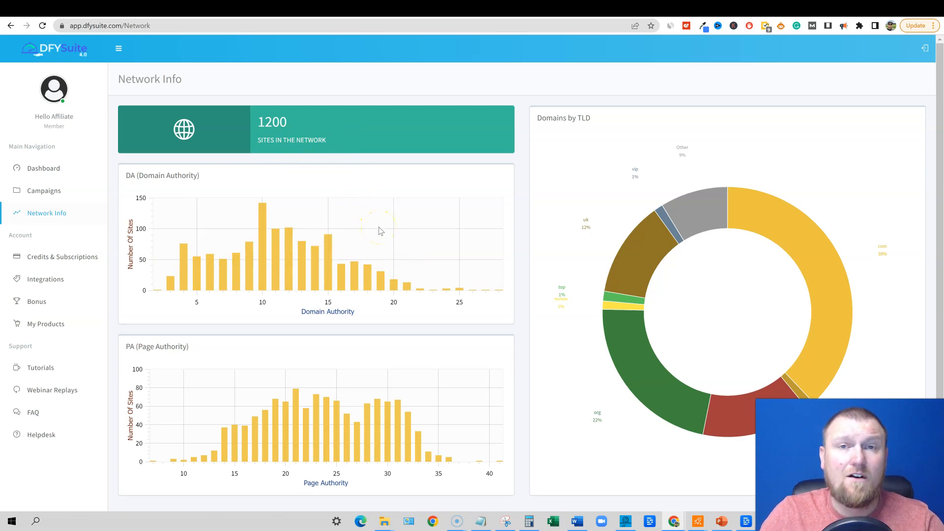
pyautogui.moveTo(625, 399)
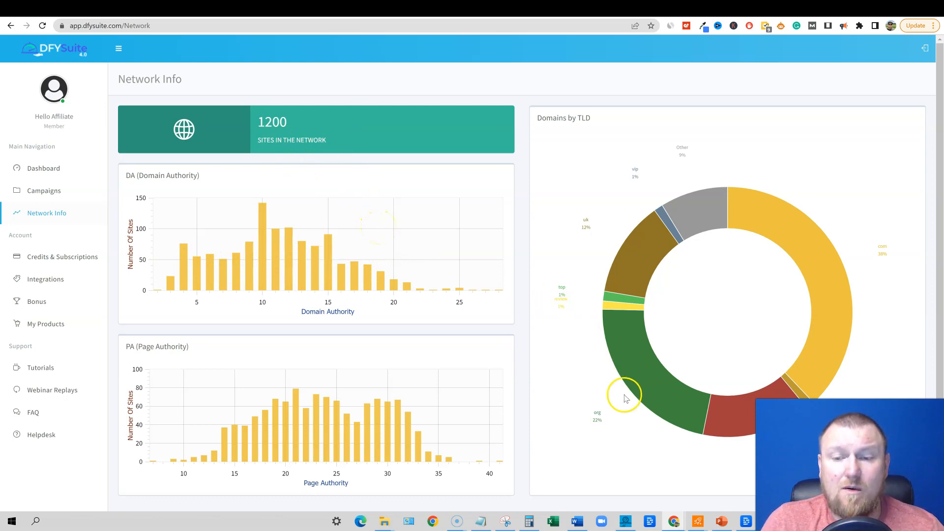
pyautogui.moveTo(181, 171)
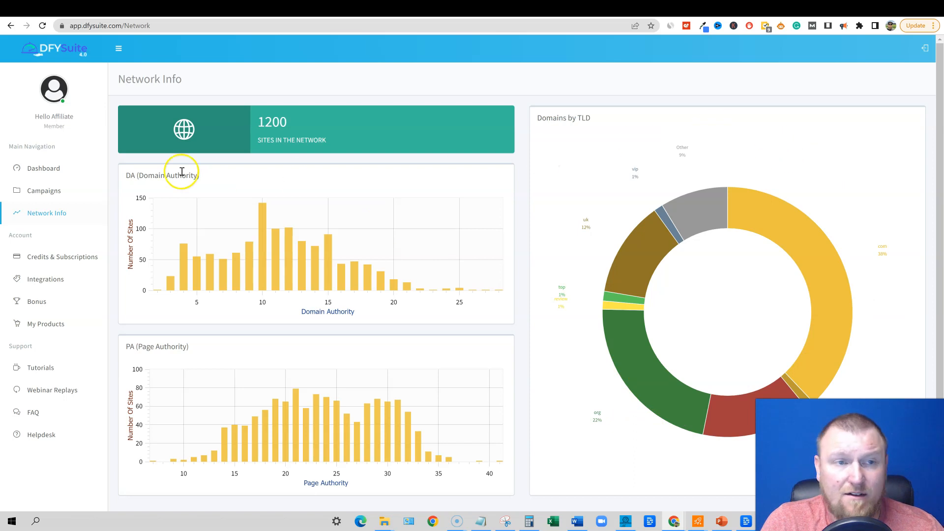
pyautogui.moveTo(395, 230)
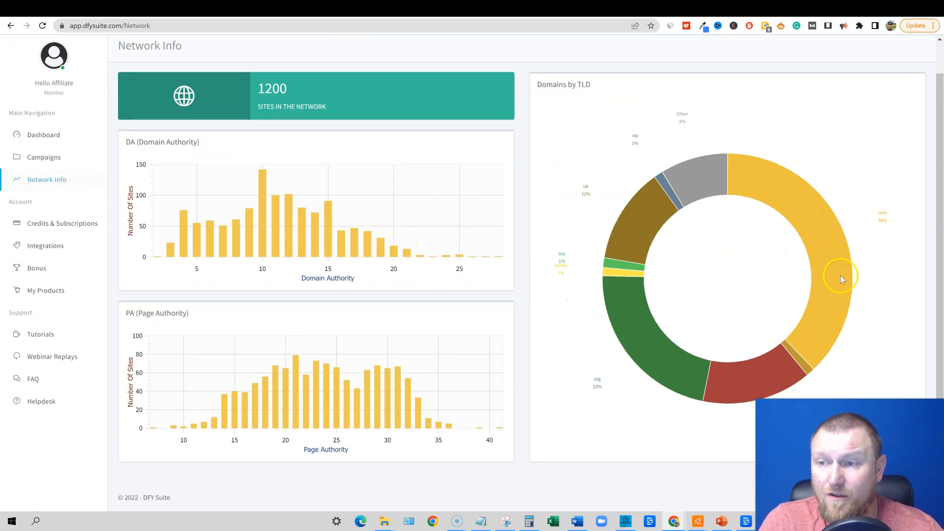
pyautogui.moveTo(740, 309)
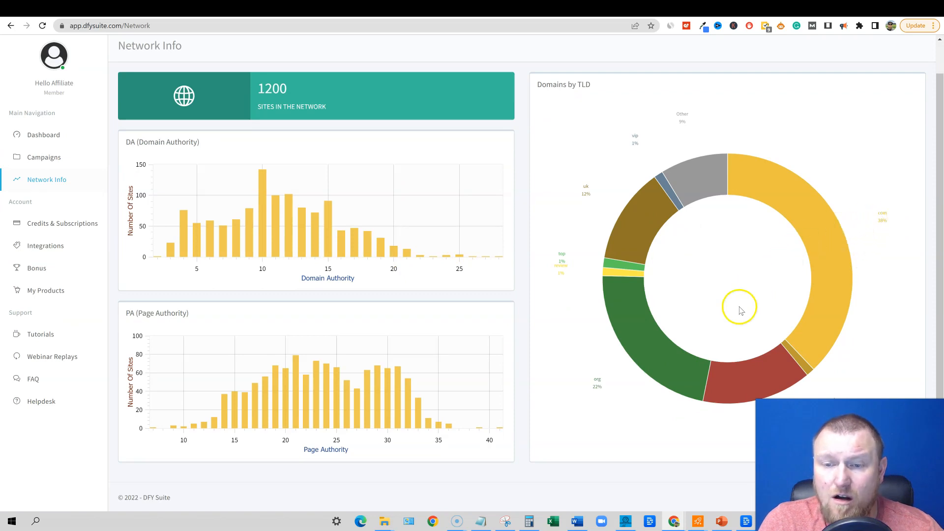
pyautogui.moveTo(729, 439)
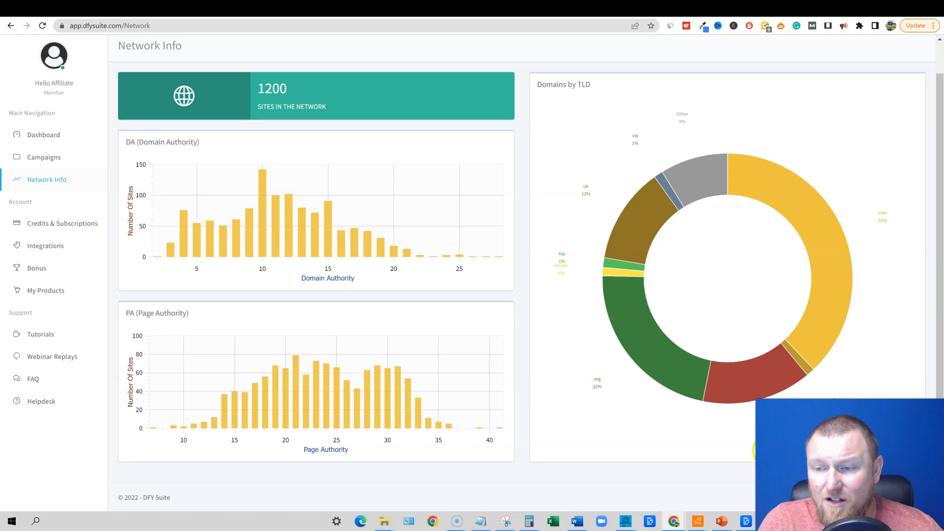
pyautogui.moveTo(821, 391)
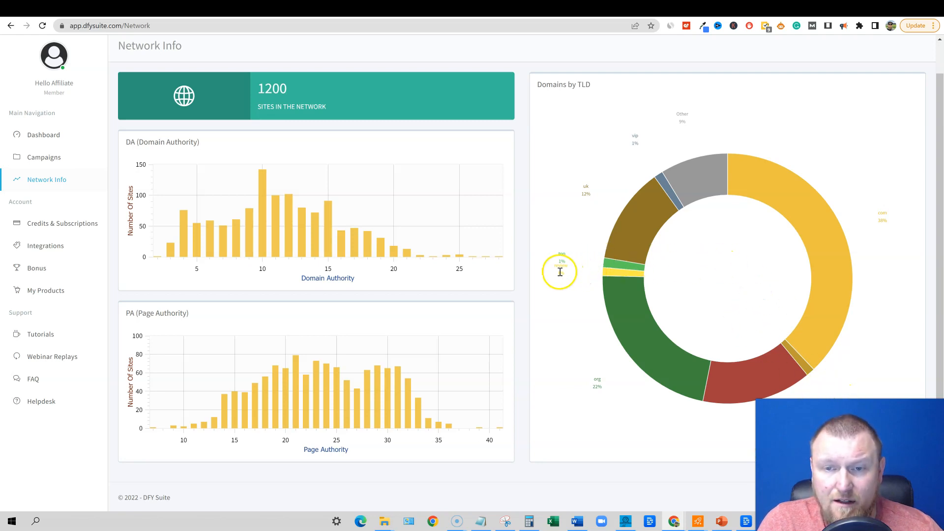
pyautogui.moveTo(633, 144)
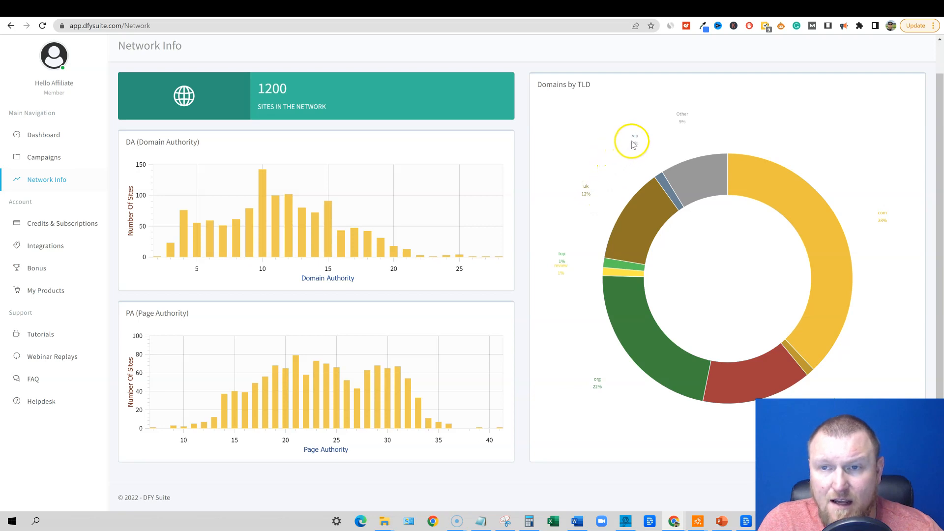
pyautogui.moveTo(619, 353)
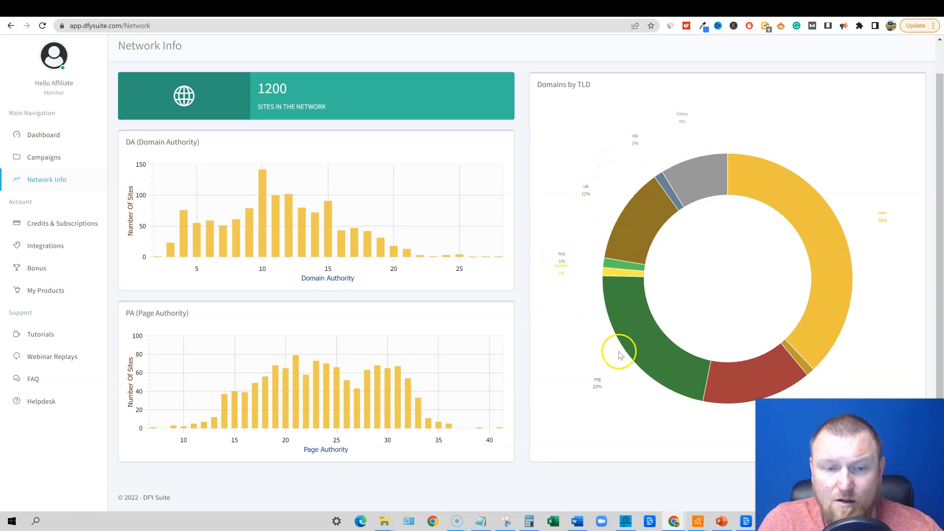
pyautogui.moveTo(416, 212)
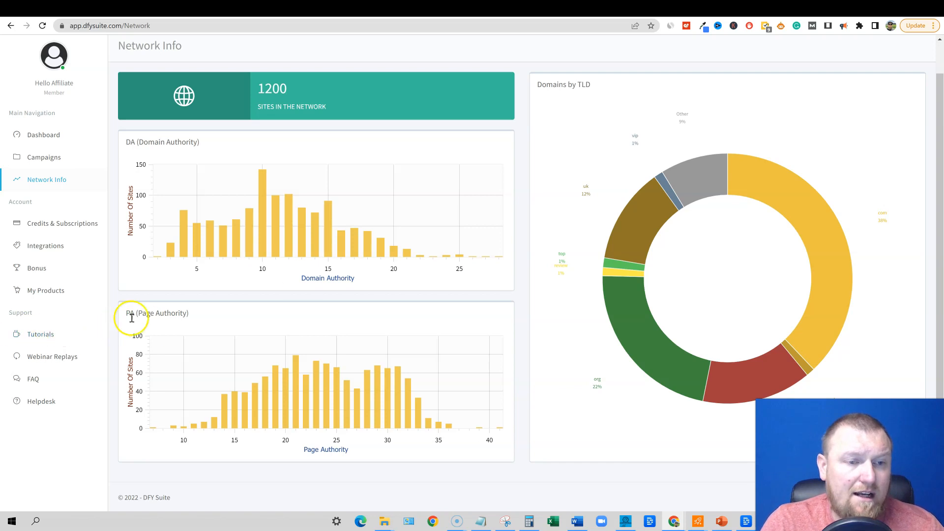
pyautogui.moveTo(392, 394)
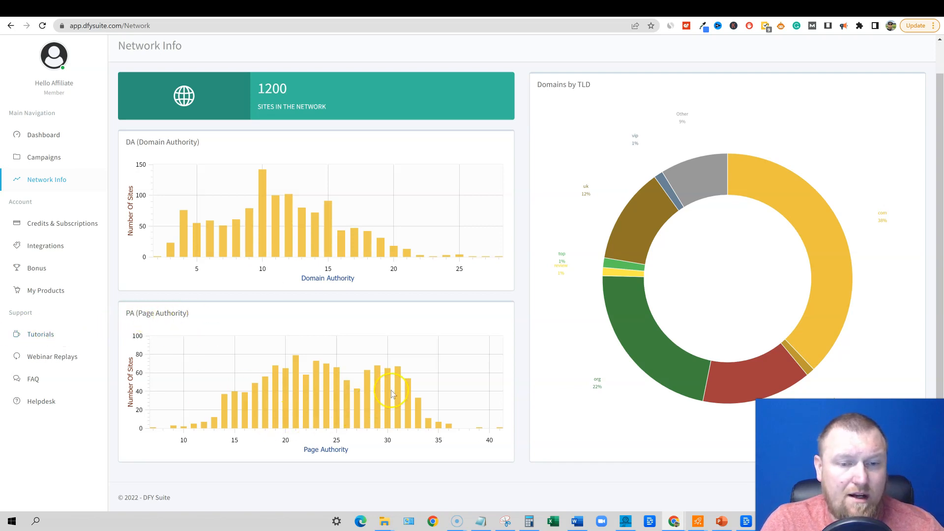
pyautogui.moveTo(295, 362)
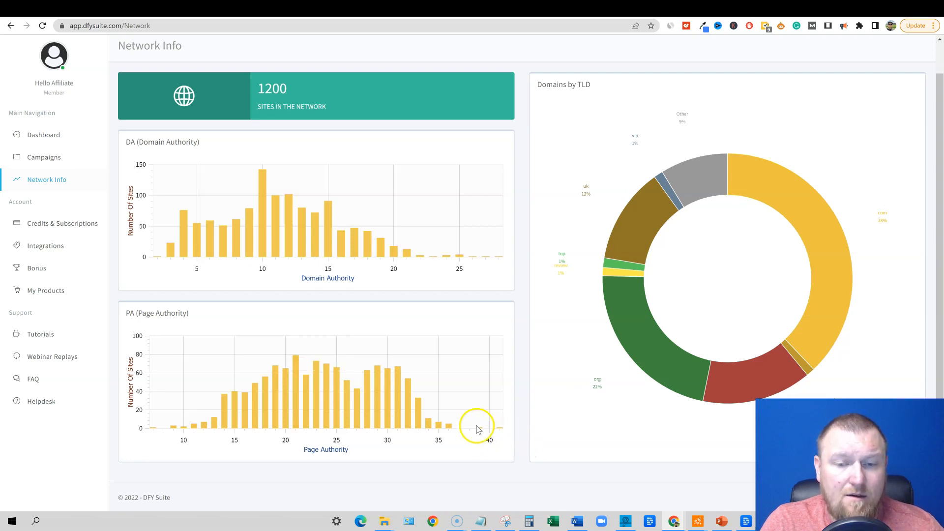
pyautogui.moveTo(502, 430)
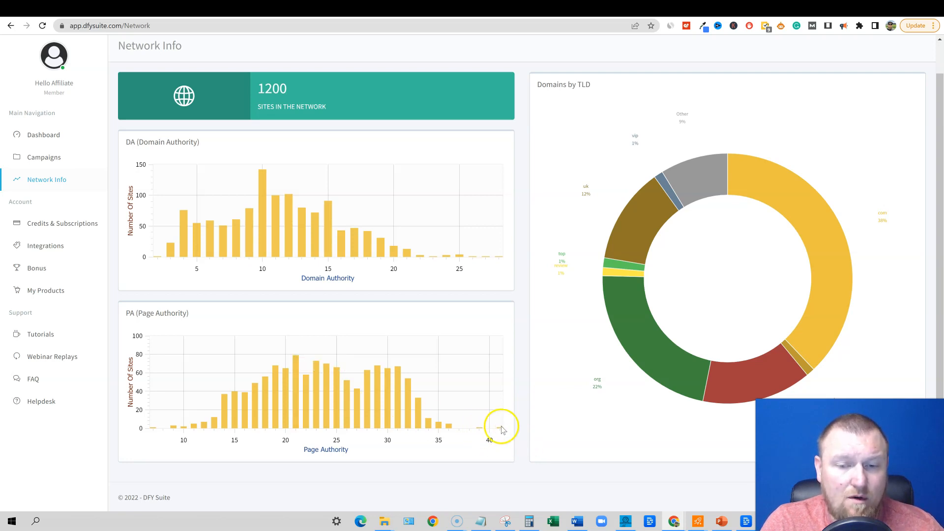
pyautogui.moveTo(462, 257)
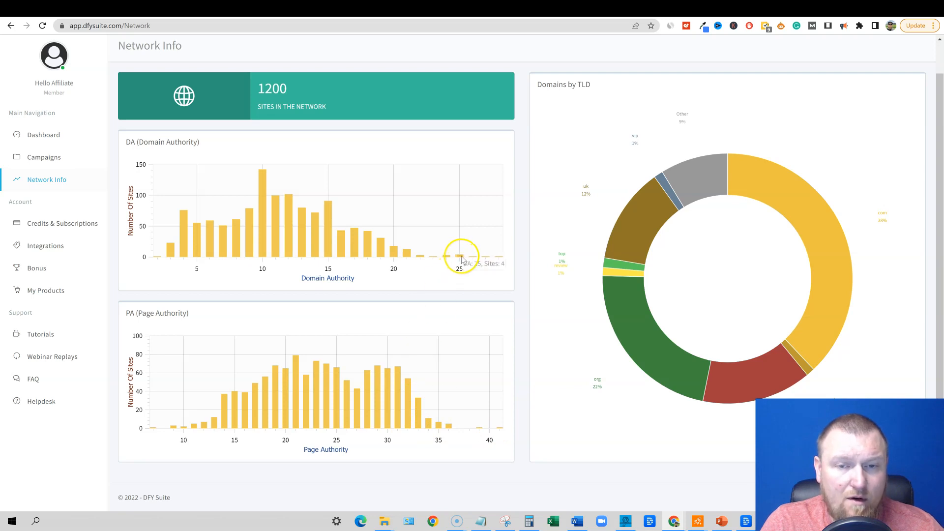
pyautogui.moveTo(331, 252)
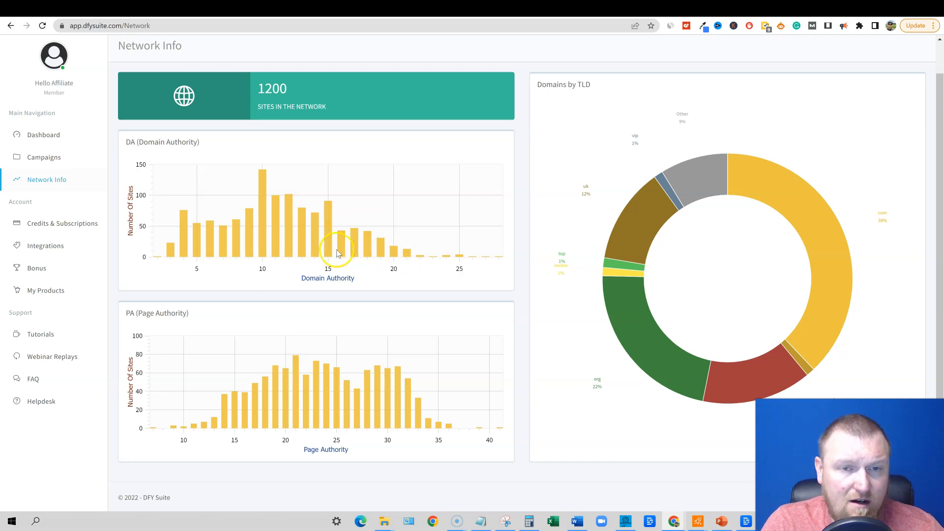
pyautogui.moveTo(261, 252)
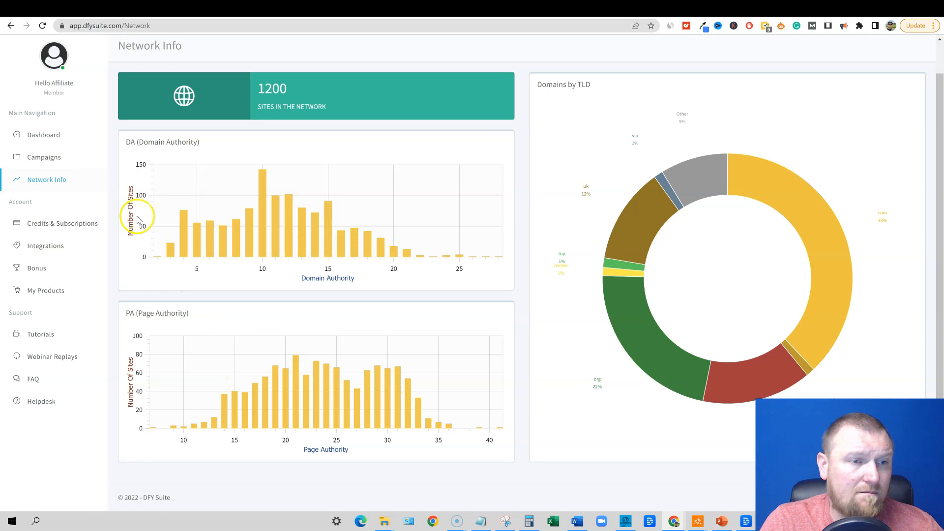
pyautogui.moveTo(72, 226)
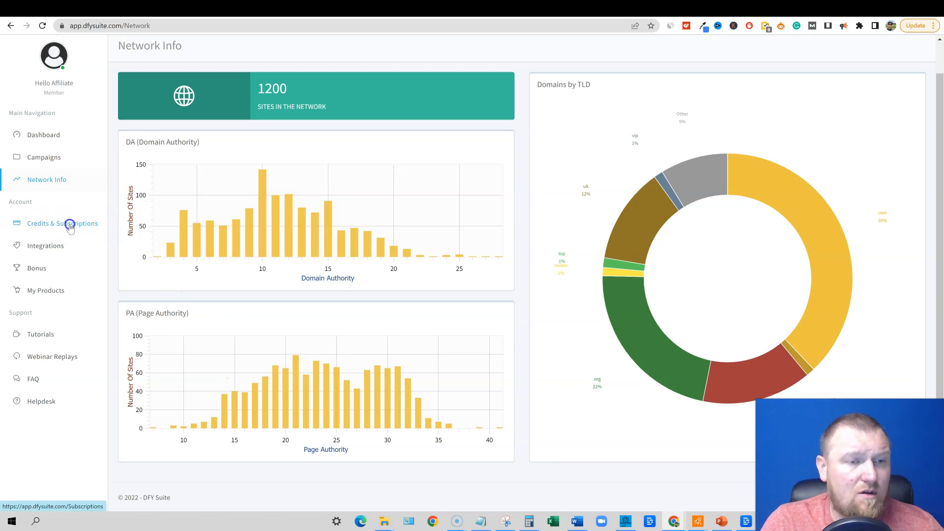
# Review Credits & Subscription, then the SpinRewriter integration form, heading on toward Tutorials
pyautogui.click(63, 223)
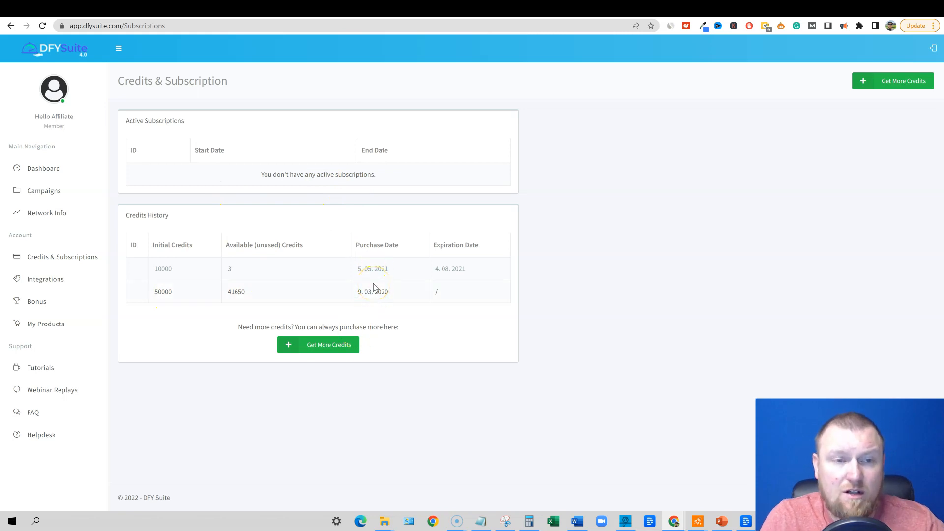
pyautogui.moveTo(58, 282)
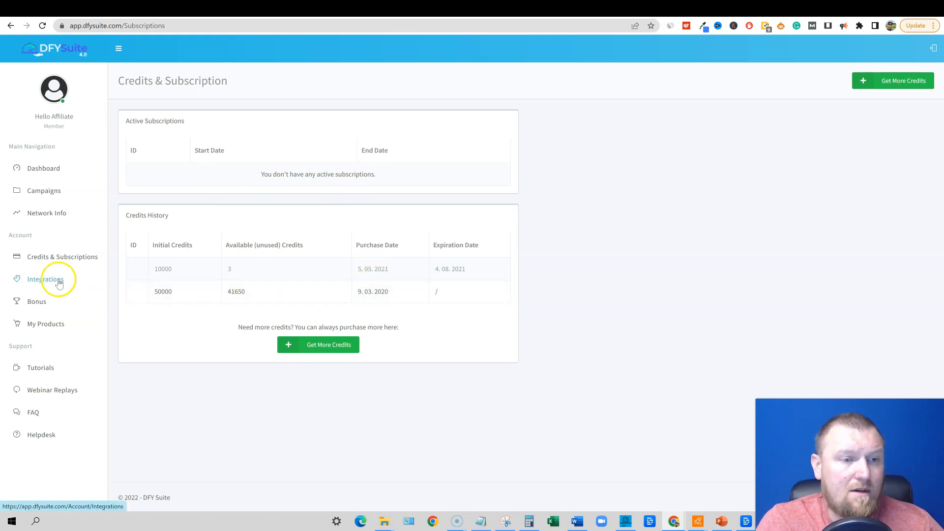
pyautogui.click(46, 279)
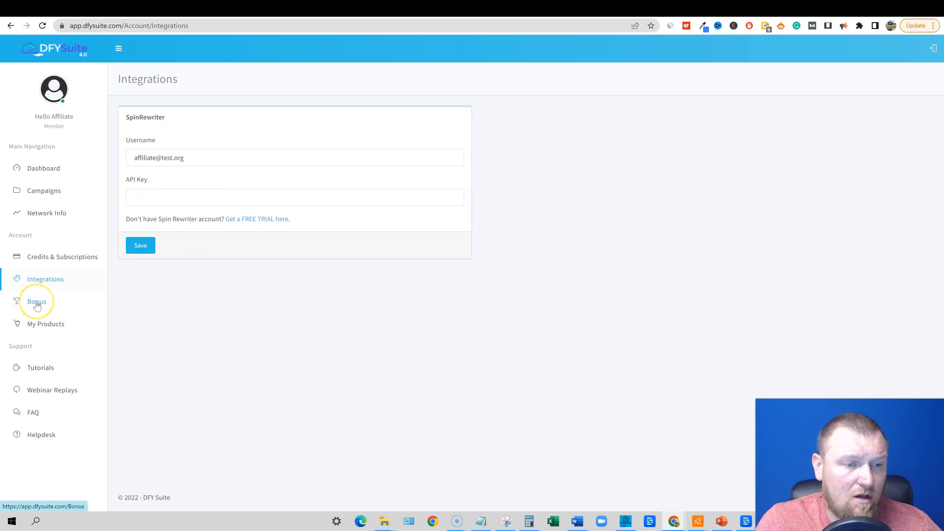
pyautogui.moveTo(36, 304)
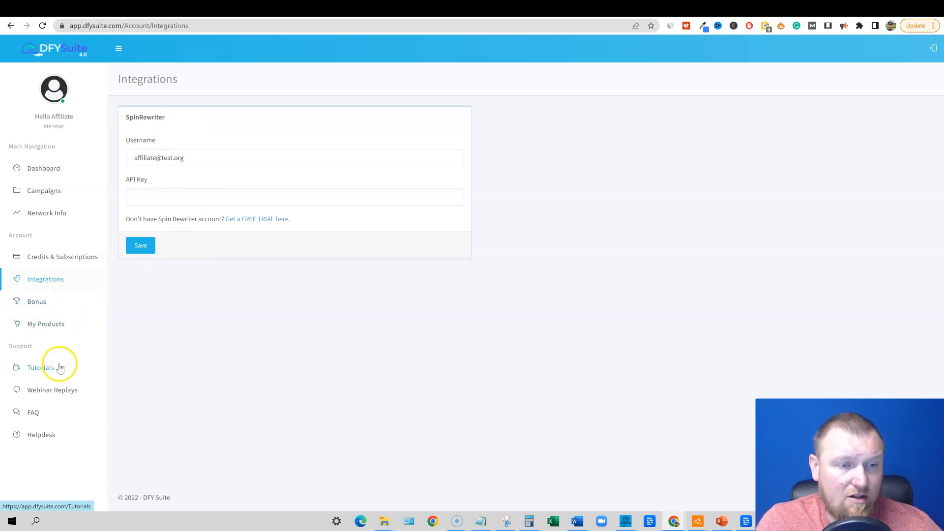
pyautogui.click(47, 367)
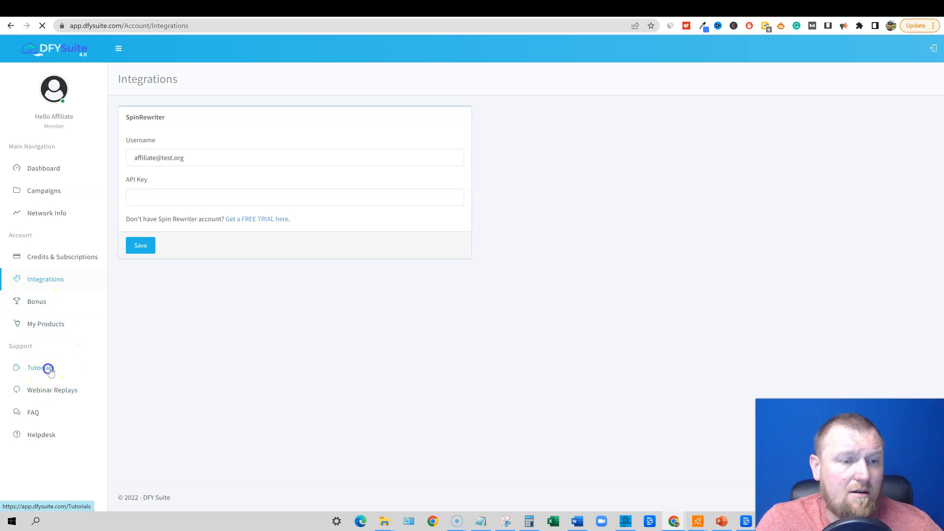
# Step through tutorials 2 and 3 to load video 5, 'How Many Links Should I Build?'
pyautogui.click(41, 368)
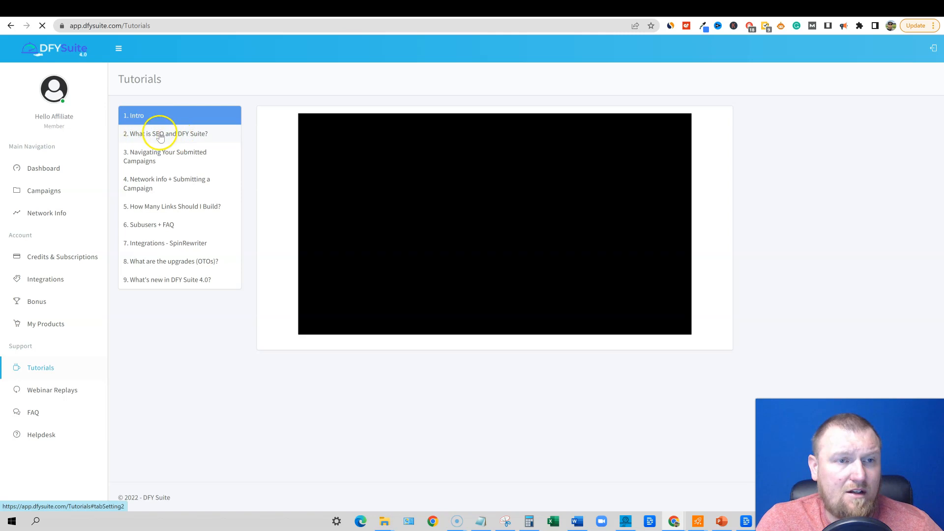
pyautogui.click(167, 134)
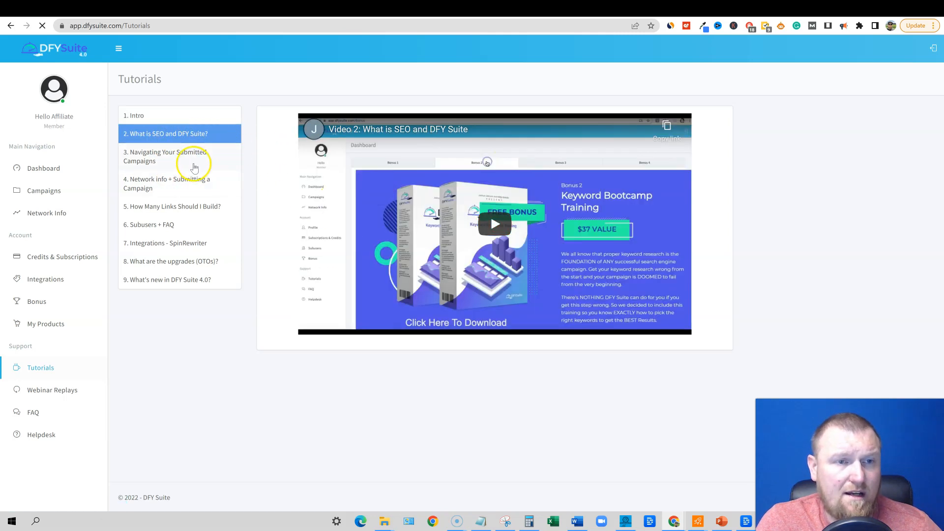
pyautogui.click(164, 157)
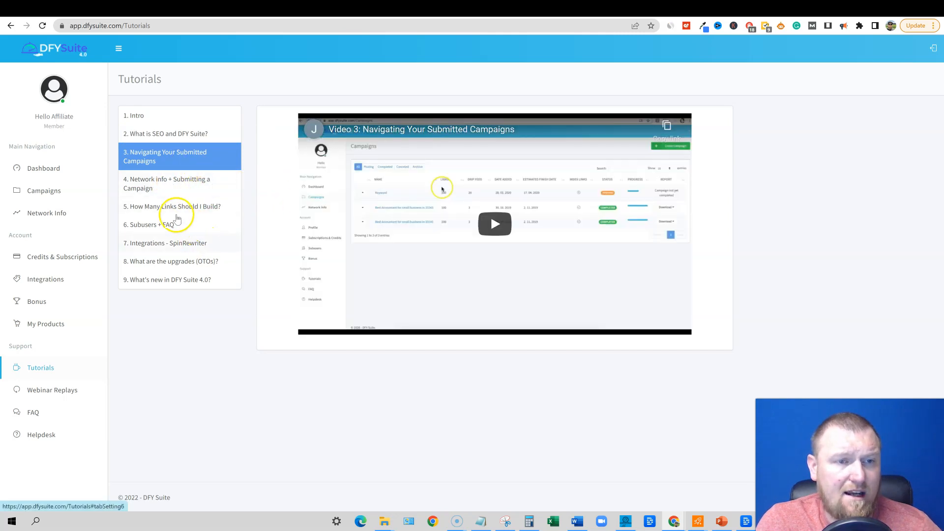
pyautogui.click(175, 207)
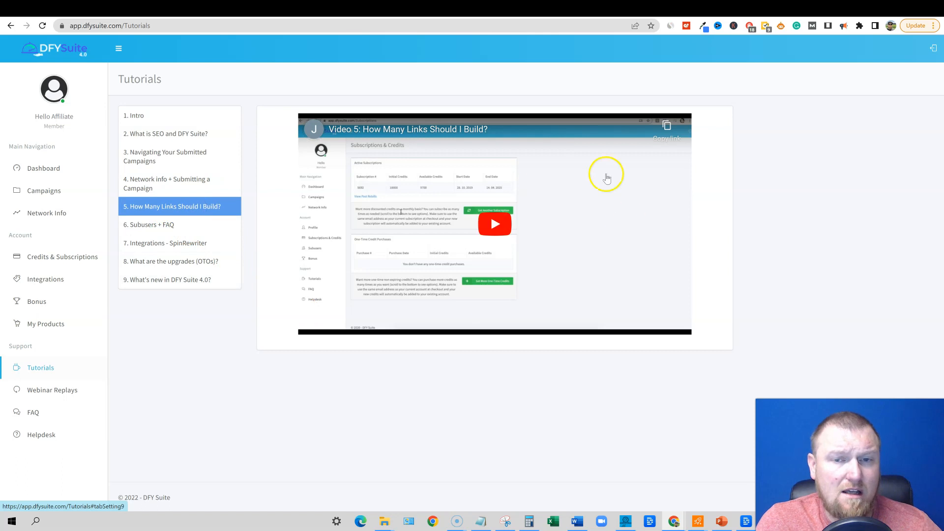
pyautogui.moveTo(466, 309)
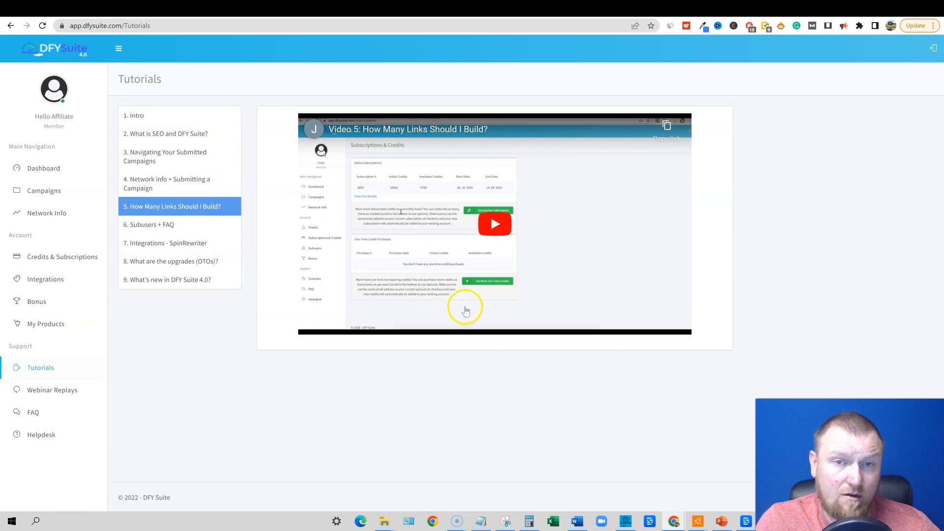
pyautogui.moveTo(425, 290)
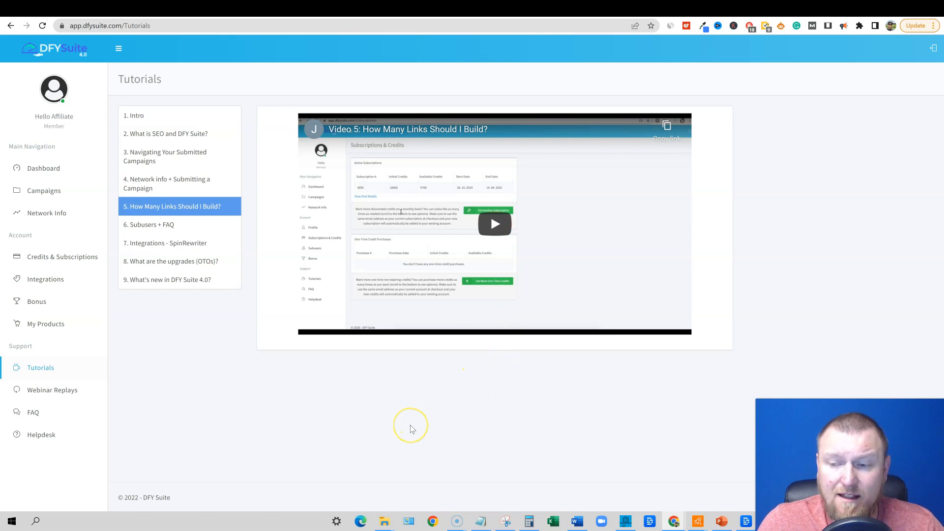
pyautogui.moveTo(135, 253)
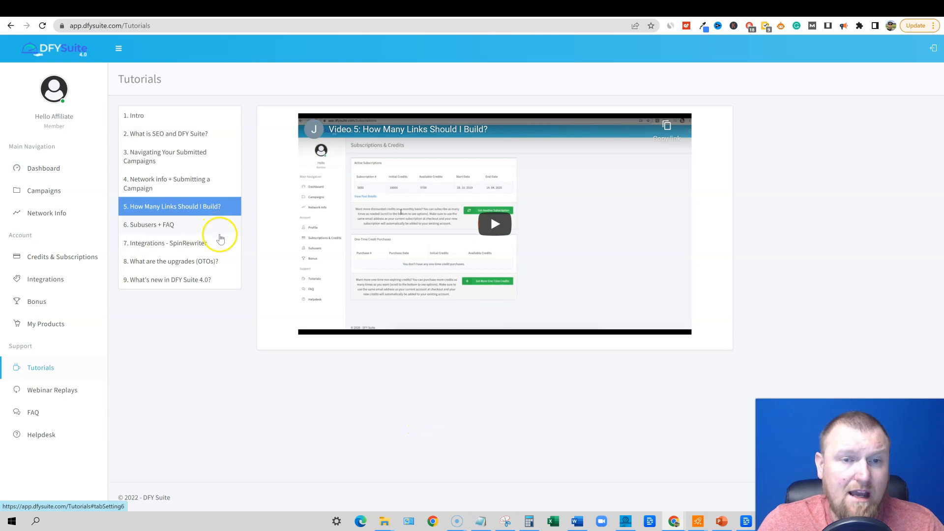
pyautogui.moveTo(214, 264)
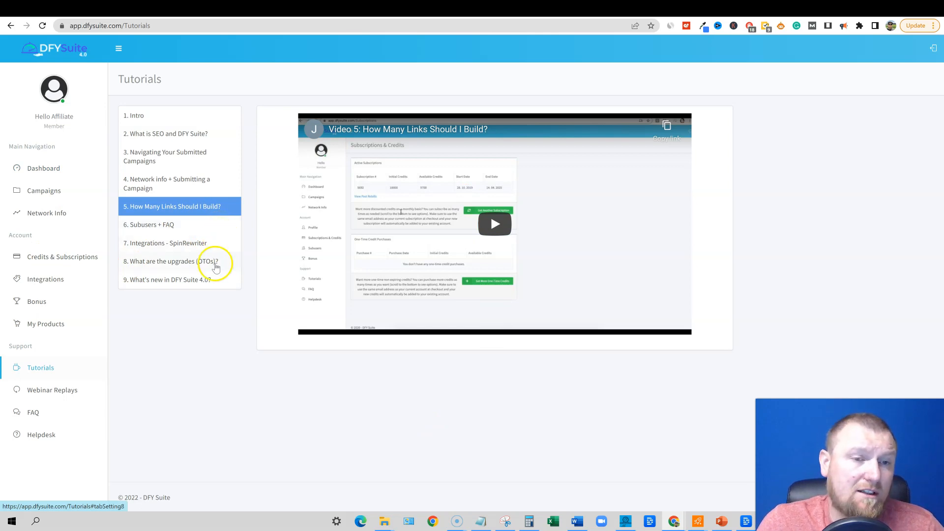
pyautogui.moveTo(296, 332)
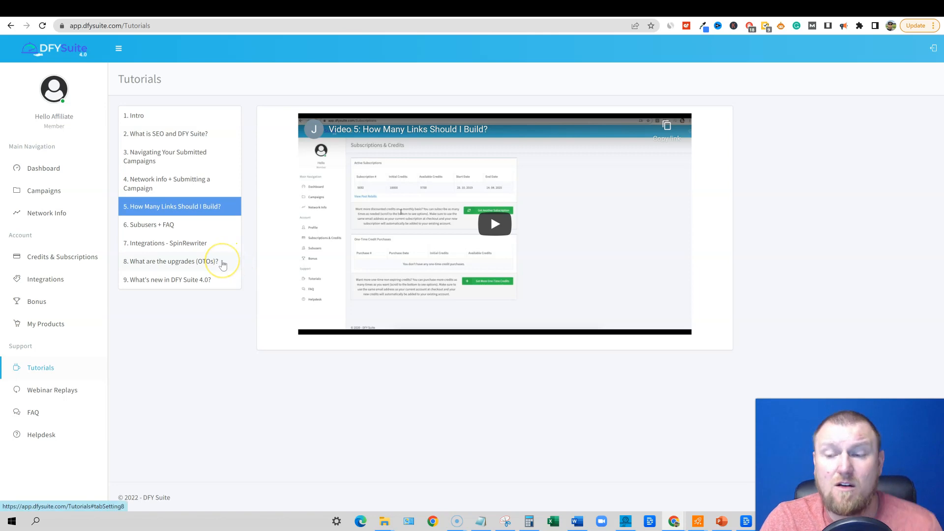
pyautogui.moveTo(82, 248)
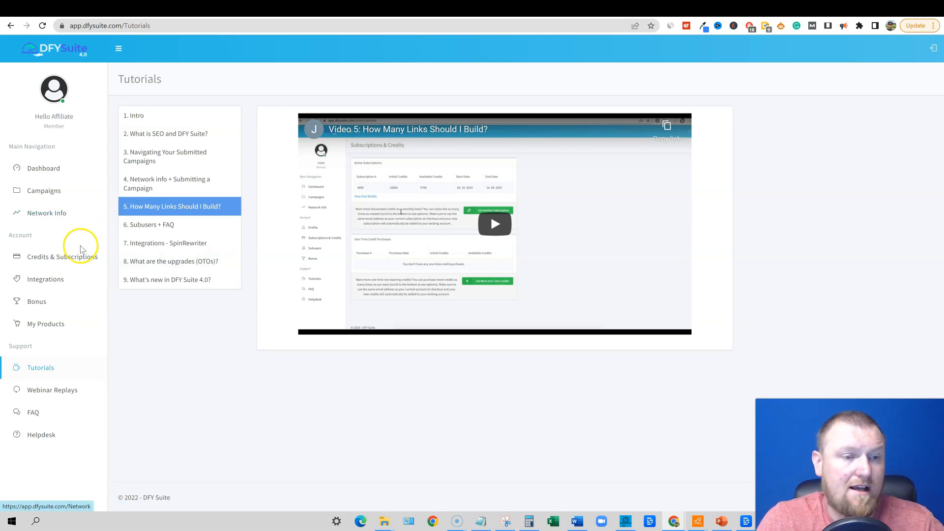
# From the Campaigns list, begin creating a new campaign
pyautogui.click(43, 190)
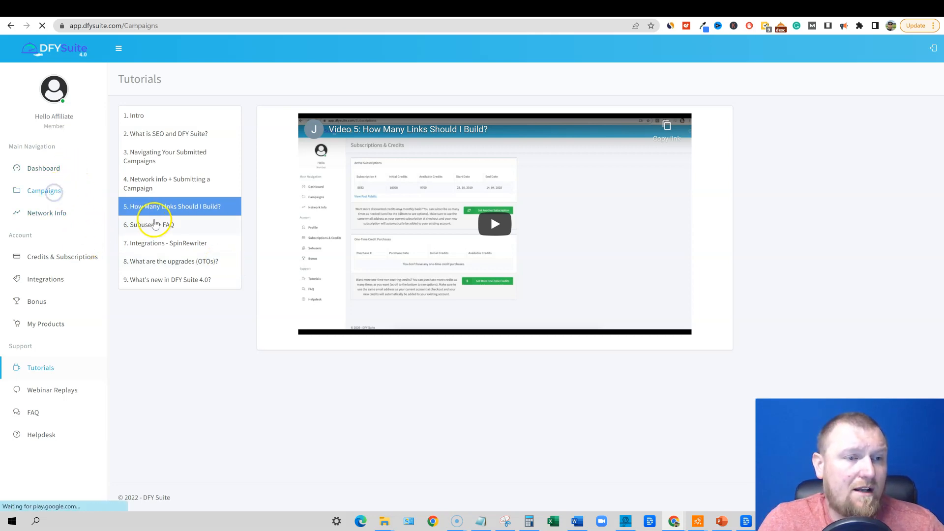
pyautogui.click(45, 191)
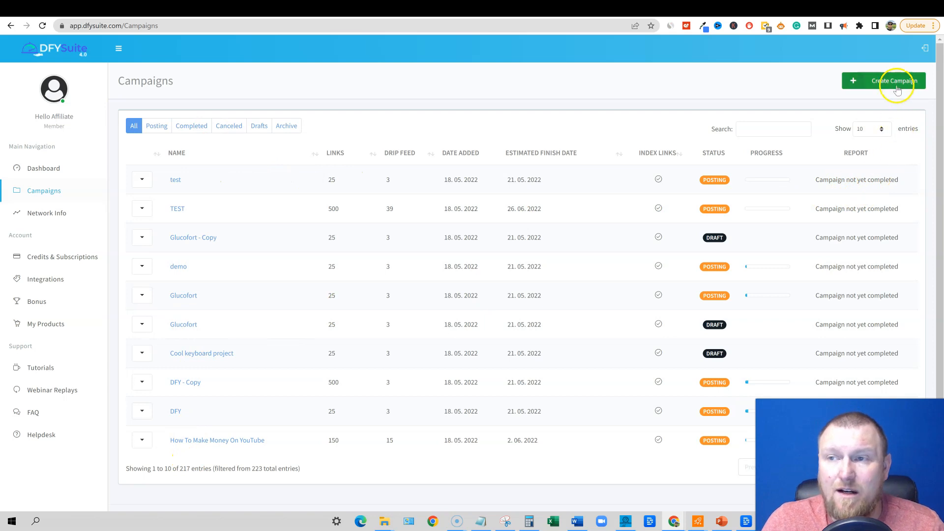
pyautogui.click(895, 81)
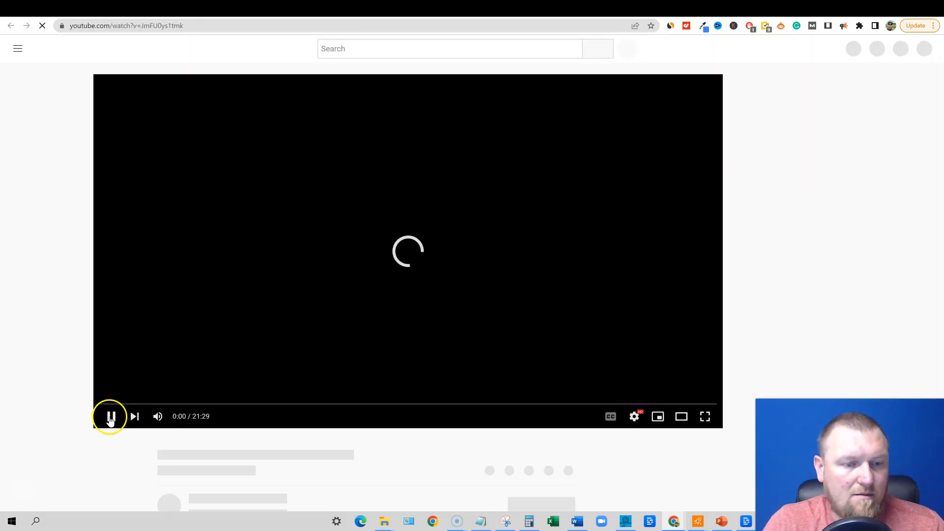
# Name the campaign 'hippo video review' and add 'hippo video review' as the first keyword
pyautogui.click(110, 417)
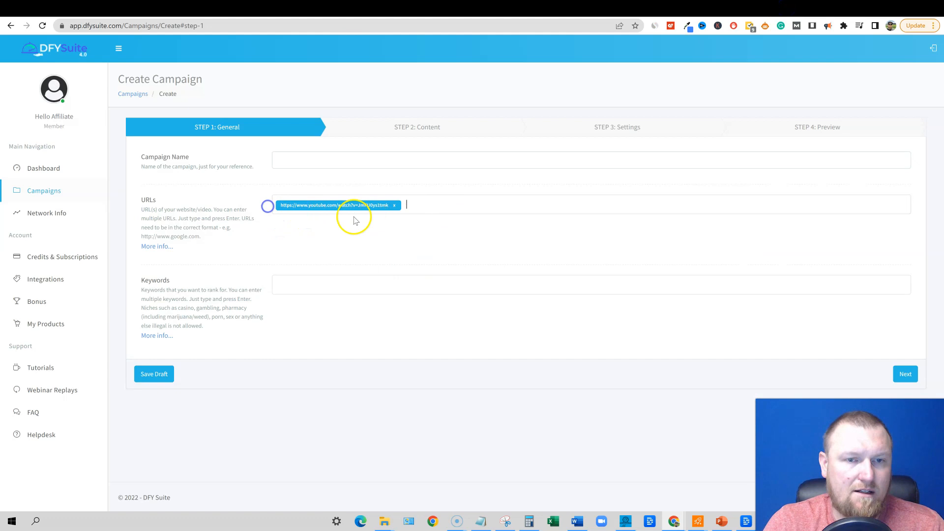
pyautogui.write('hippo re')
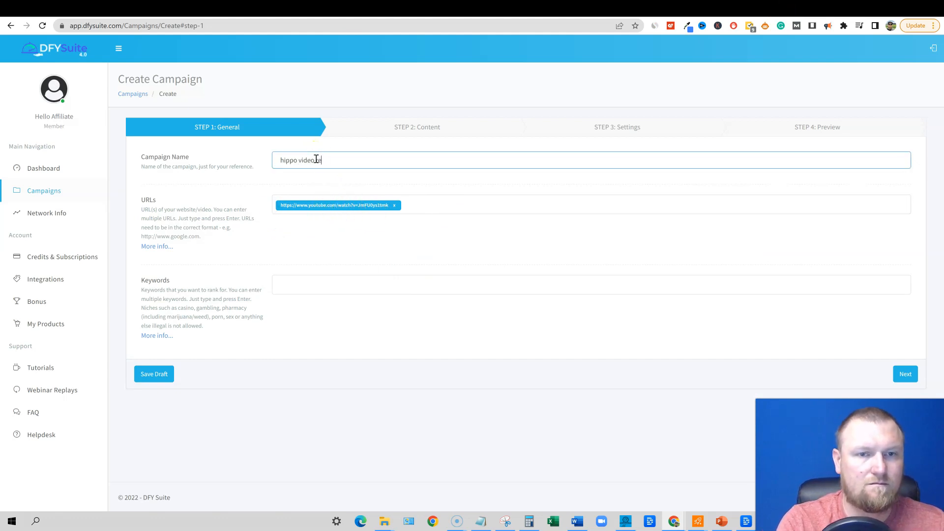
pyautogui.write('review')
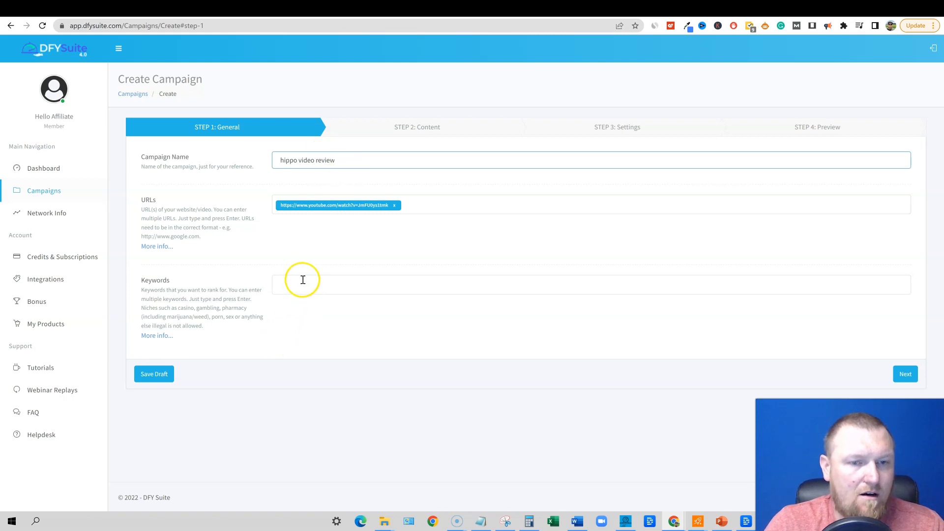
pyautogui.write('hippo video')
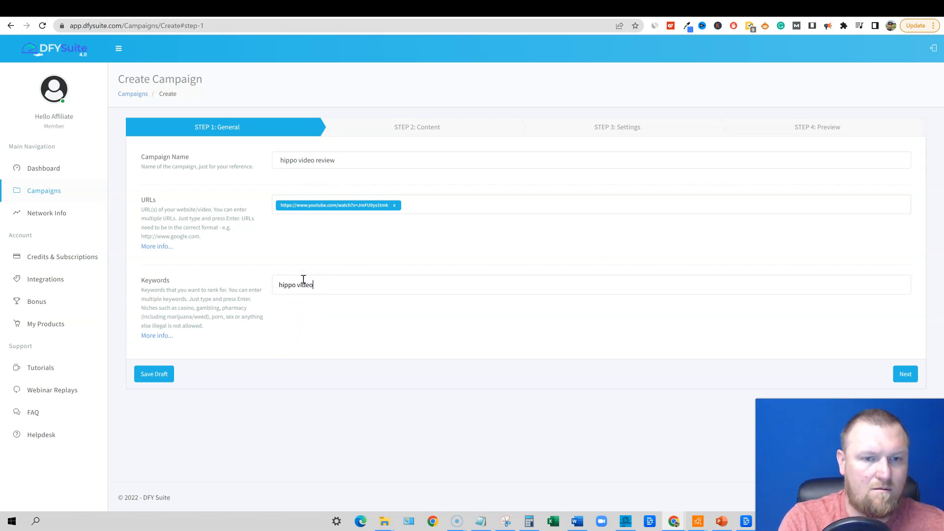
pyautogui.write('review')
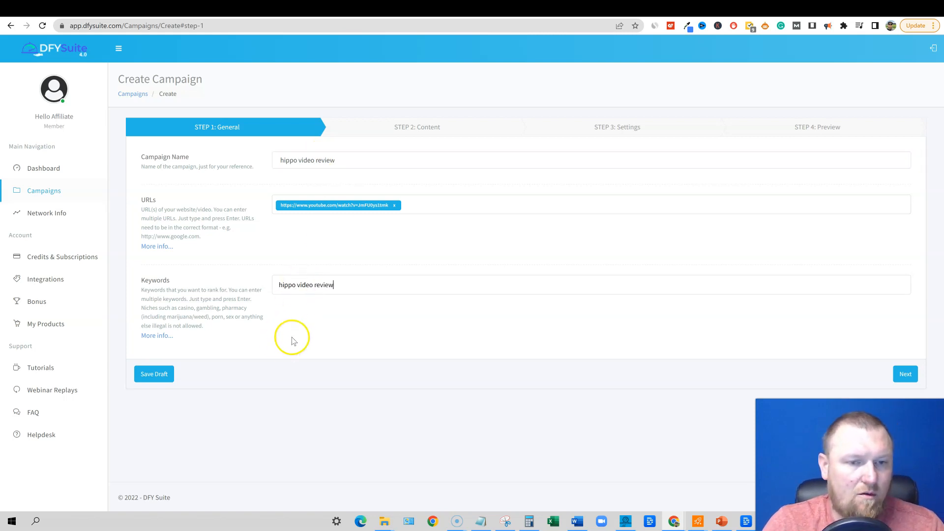
pyautogui.press('Enter')
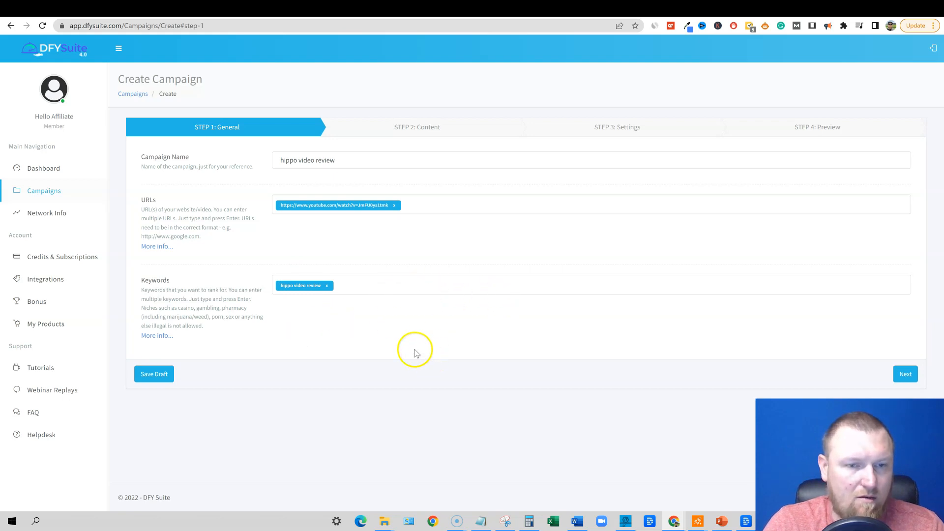
# Add 'hippo video' and 'hippo video tutorial' as keywords and continue to the Content step
pyautogui.write('hippo')
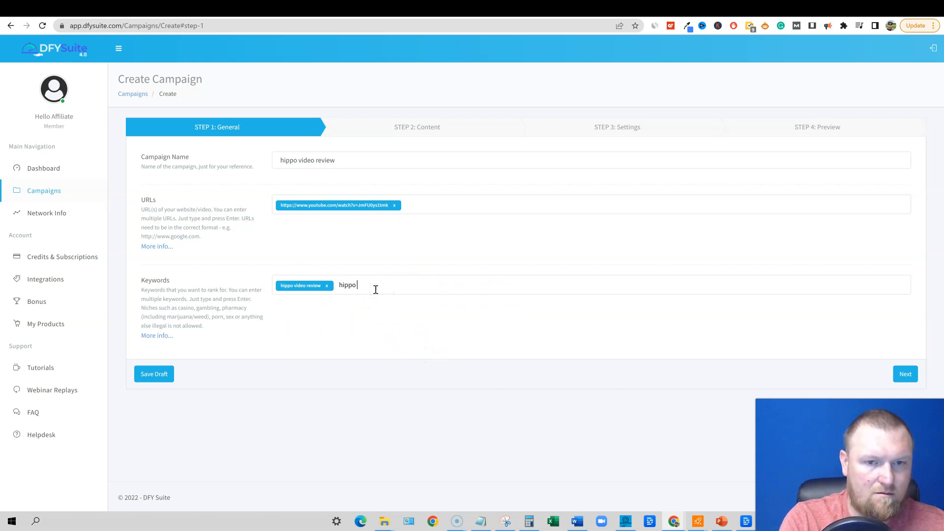
pyautogui.press('Enter')
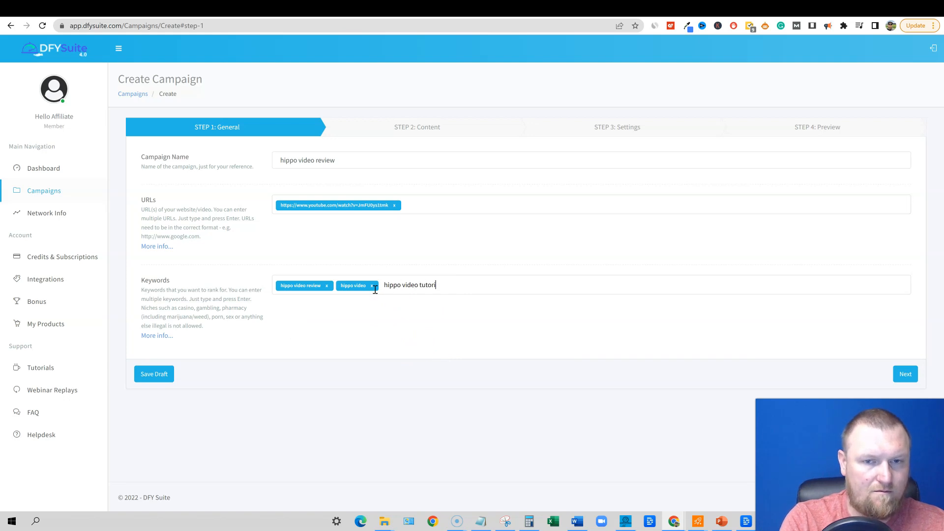
pyautogui.press('Enter')
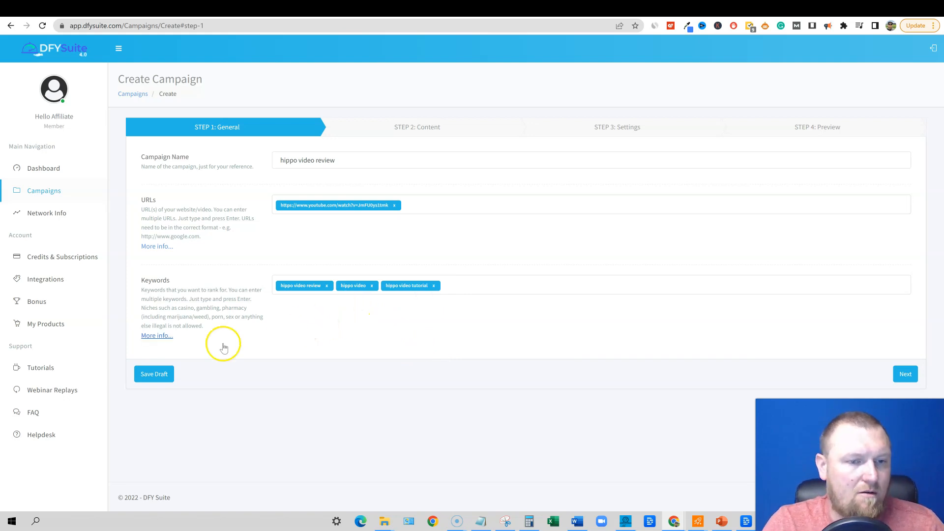
pyautogui.click(904, 374)
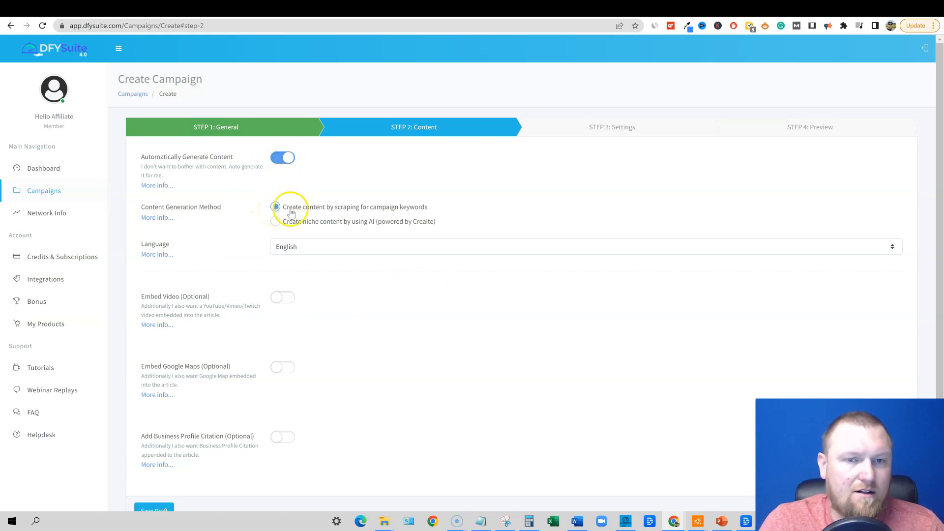
# Choose AI-generated niche content with Mobile Computing as the niche
pyautogui.click(275, 206)
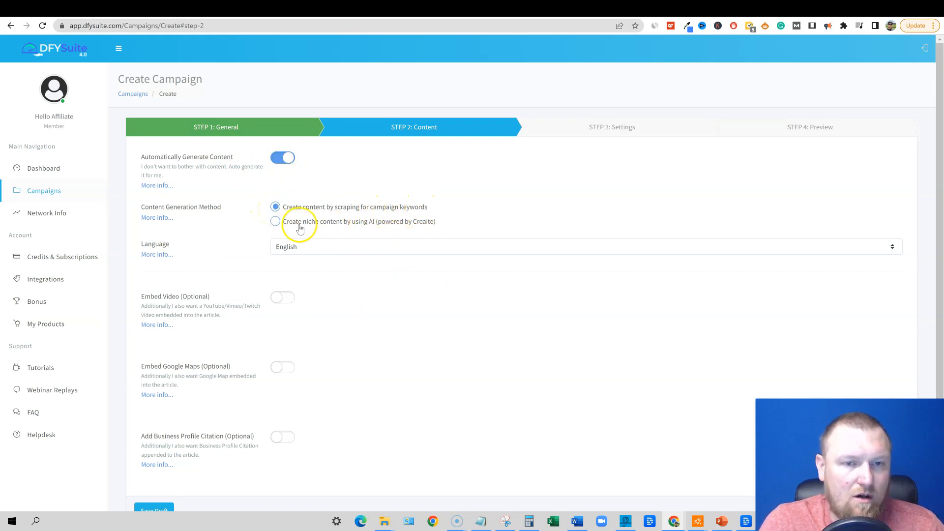
pyautogui.click(275, 221)
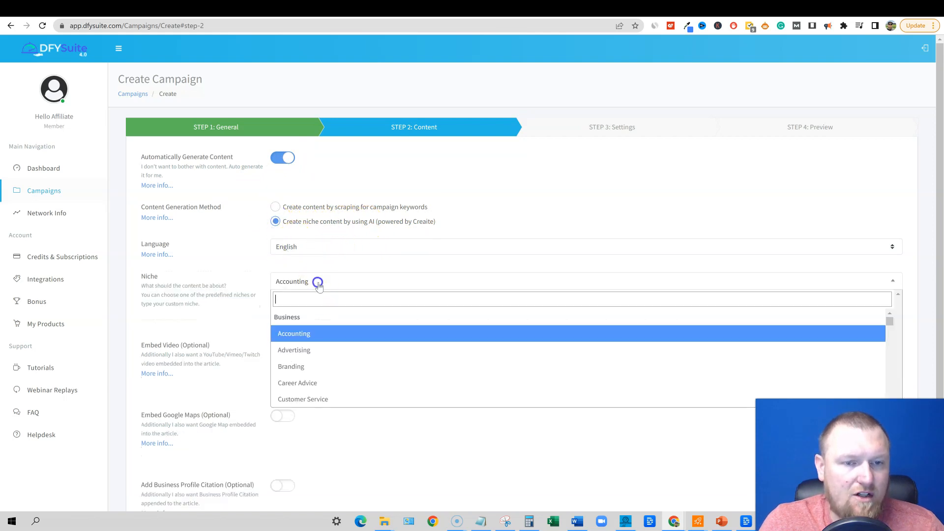
pyautogui.moveTo(348, 382)
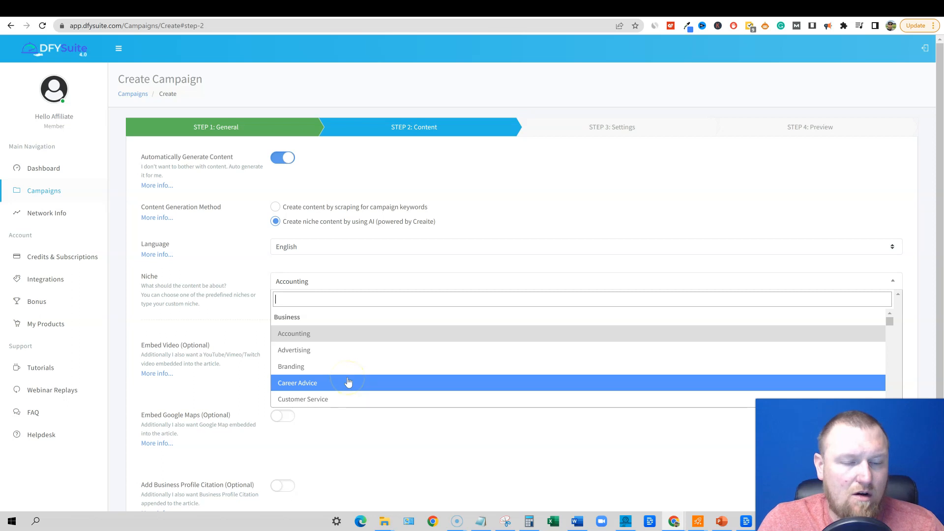
pyautogui.moveTo(352, 342)
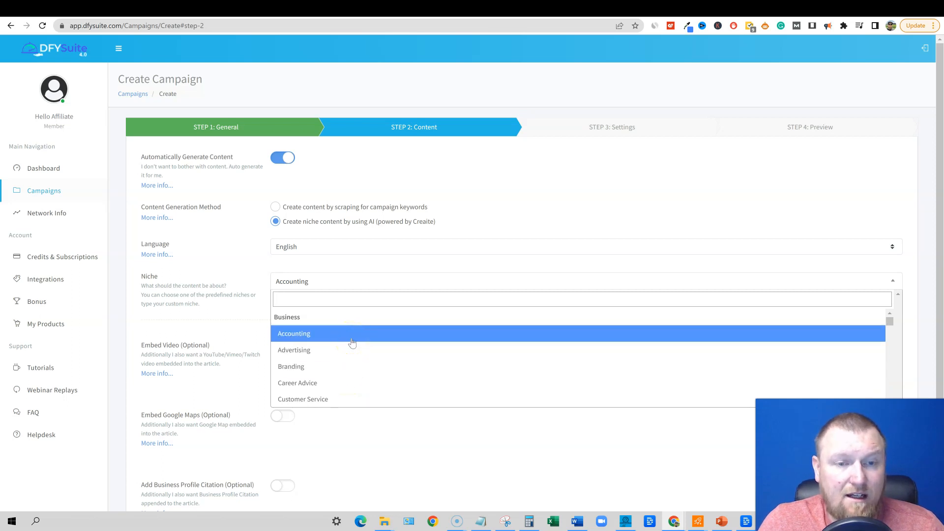
pyautogui.scroll(-3)
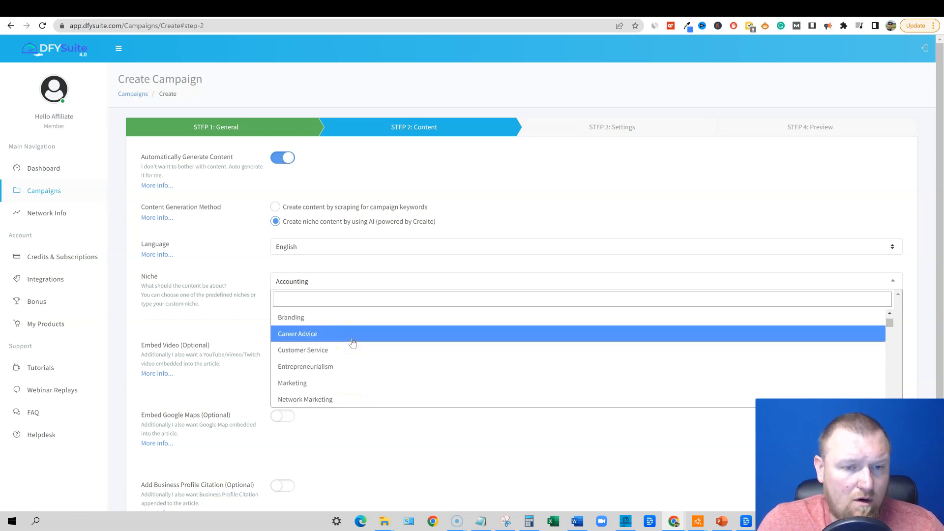
pyautogui.moveTo(327, 403)
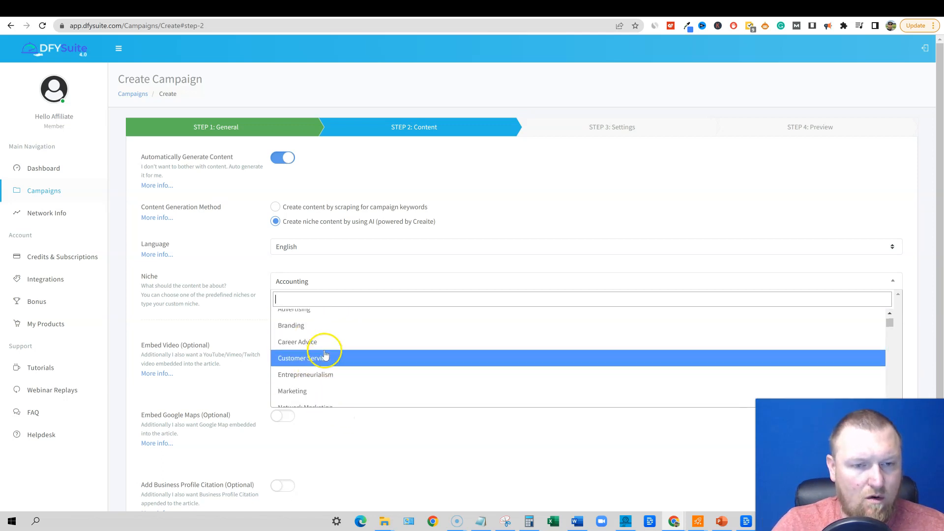
pyautogui.scroll(-3)
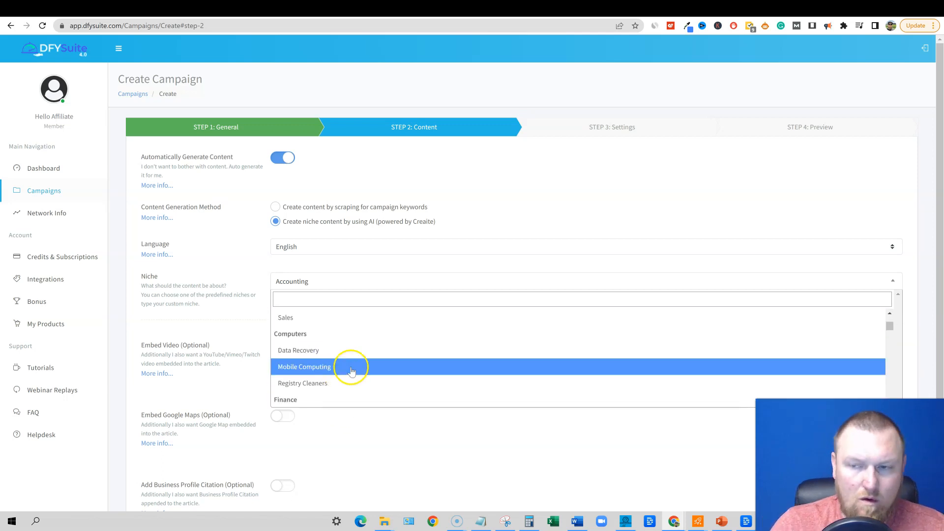
pyautogui.click(303, 367)
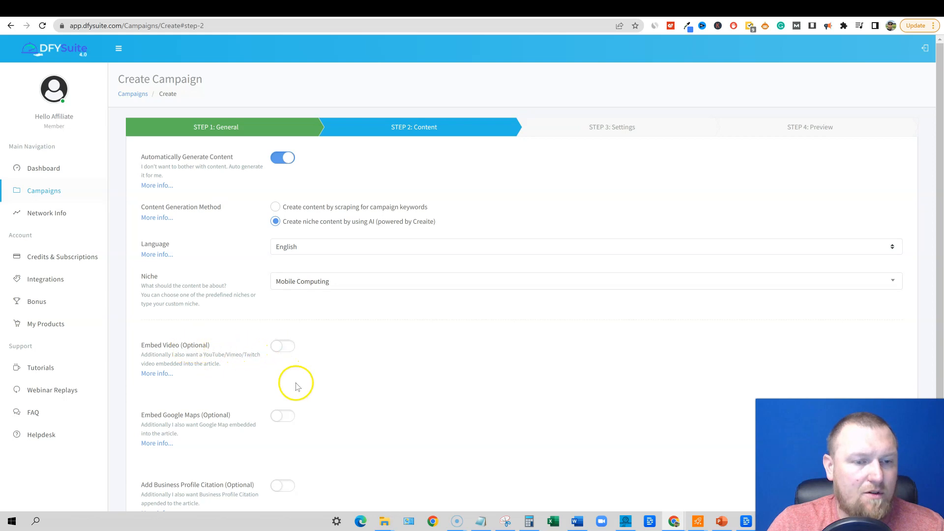
pyautogui.moveTo(283, 348)
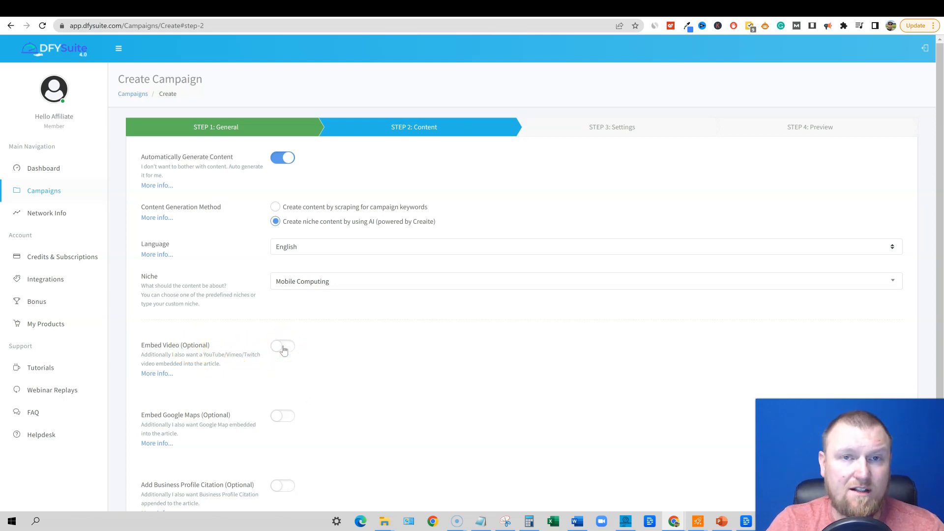
pyautogui.click(283, 346)
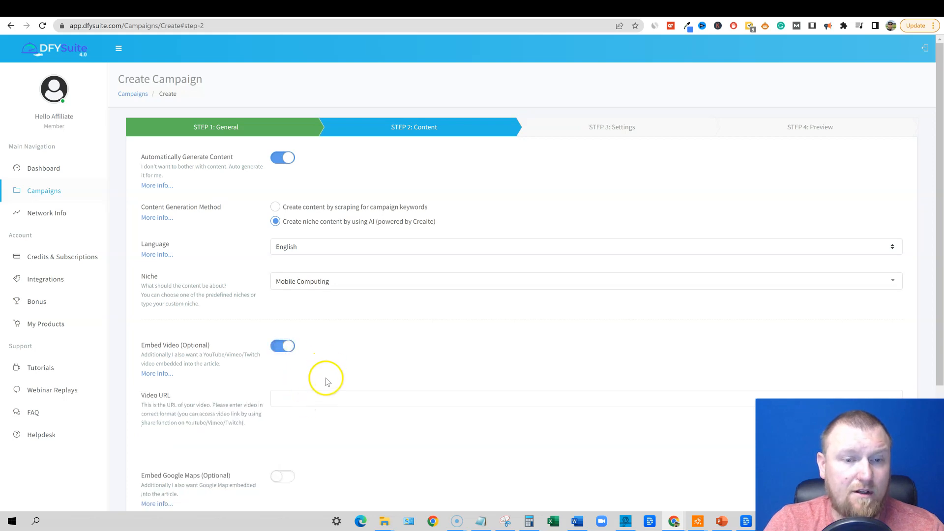
pyautogui.click(334, 398)
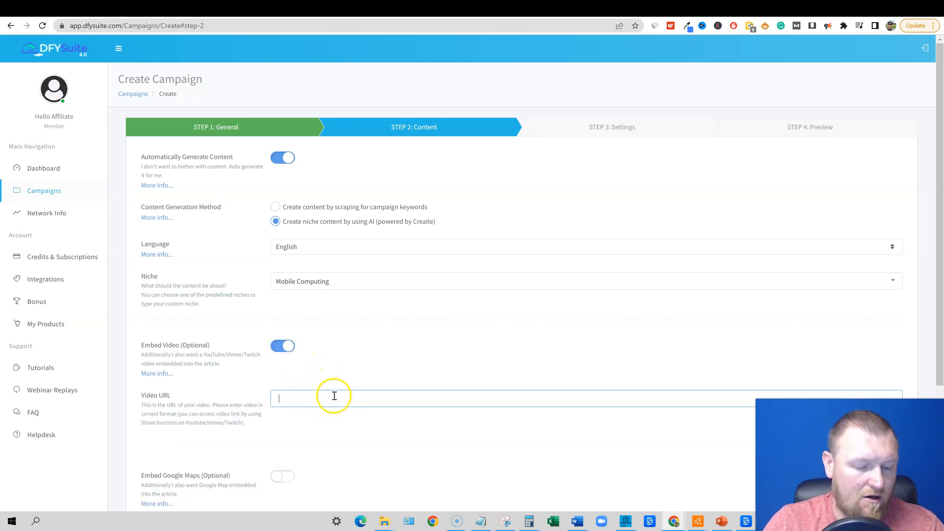
pyautogui.write('https://www.youtube.com/watch?v=JmFU0ys1tmk')
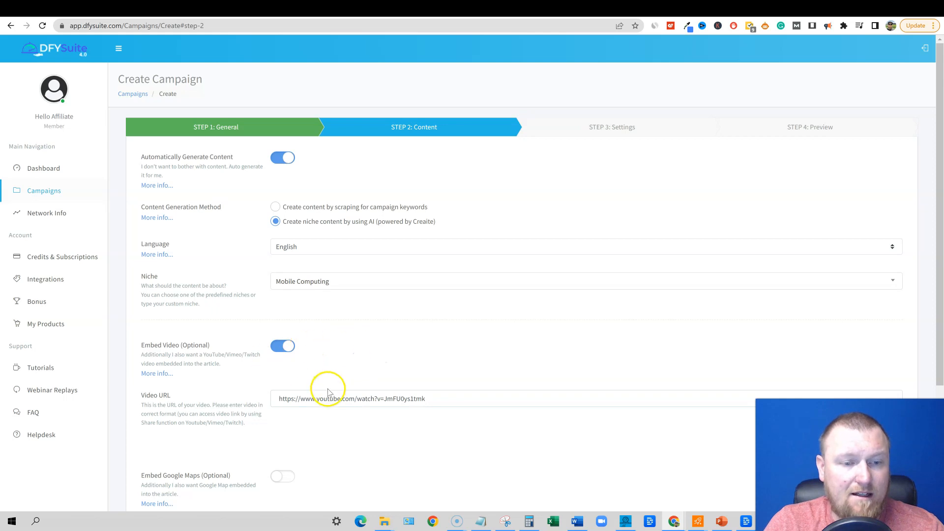
pyautogui.scroll(-3)
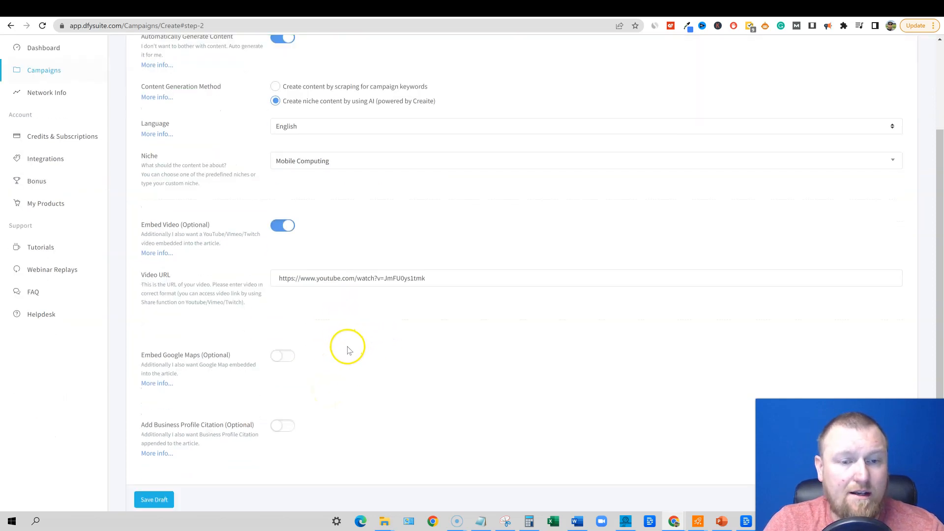
pyautogui.scroll(-3)
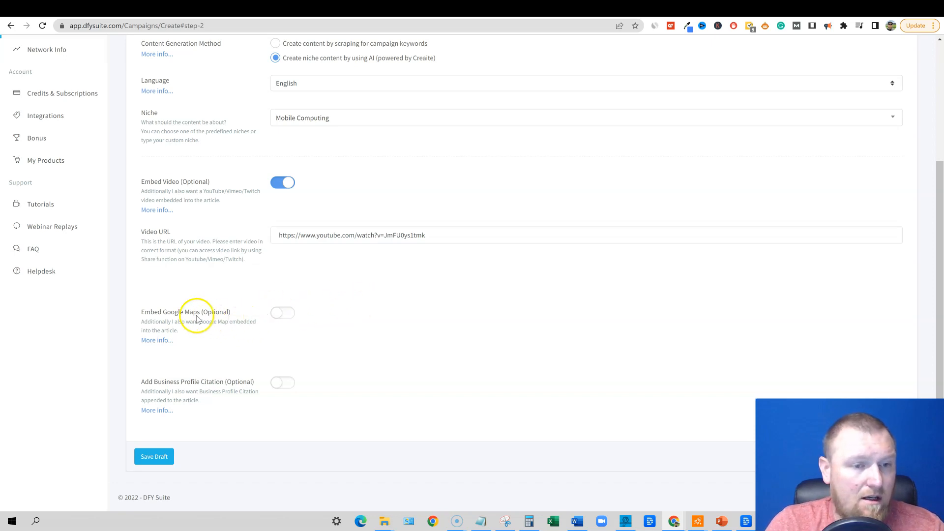
pyautogui.moveTo(212, 320)
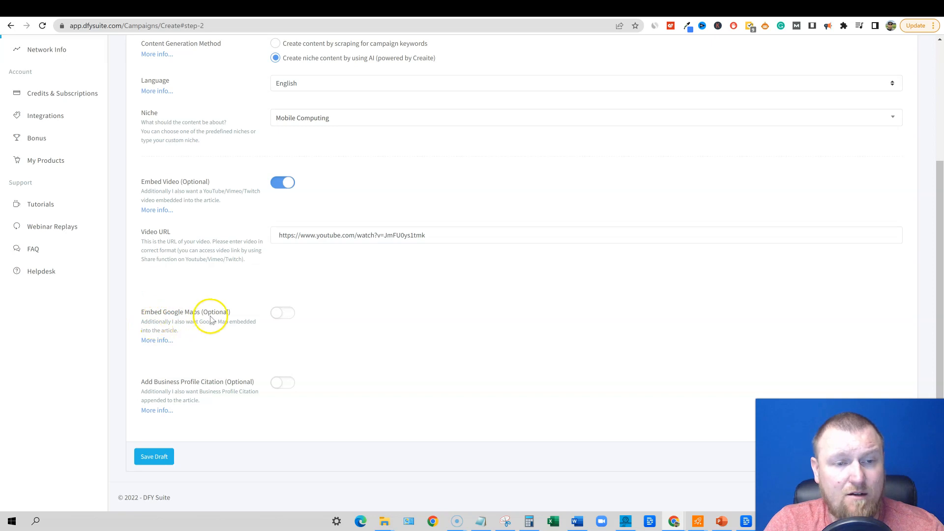
pyautogui.moveTo(189, 386)
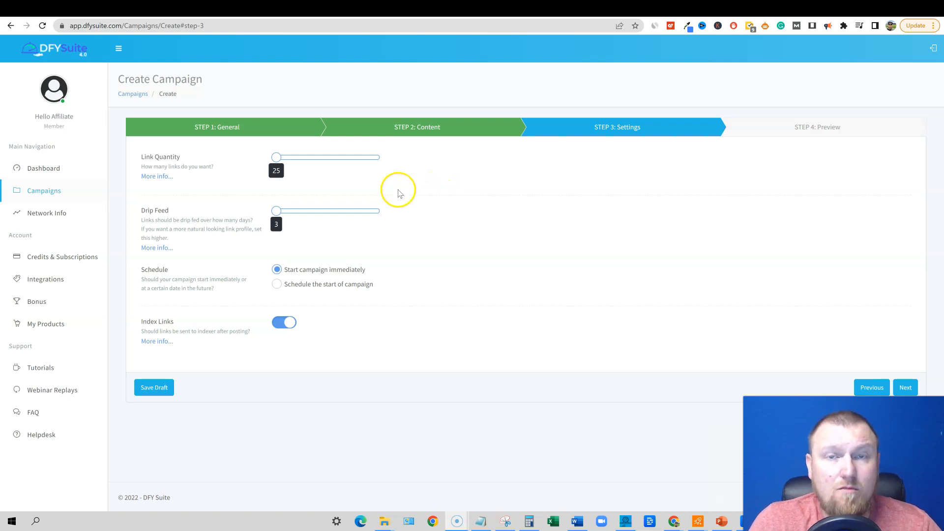
pyautogui.moveTo(277, 157)
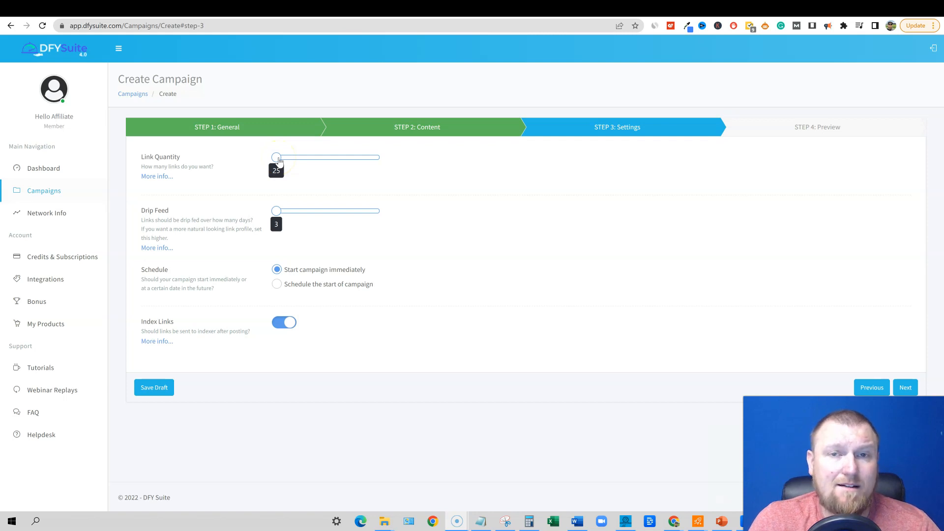
# Try several link quantities on the slider and settle on 100 links
pyautogui.moveTo(277, 157); pyautogui.dragTo(317, 158)
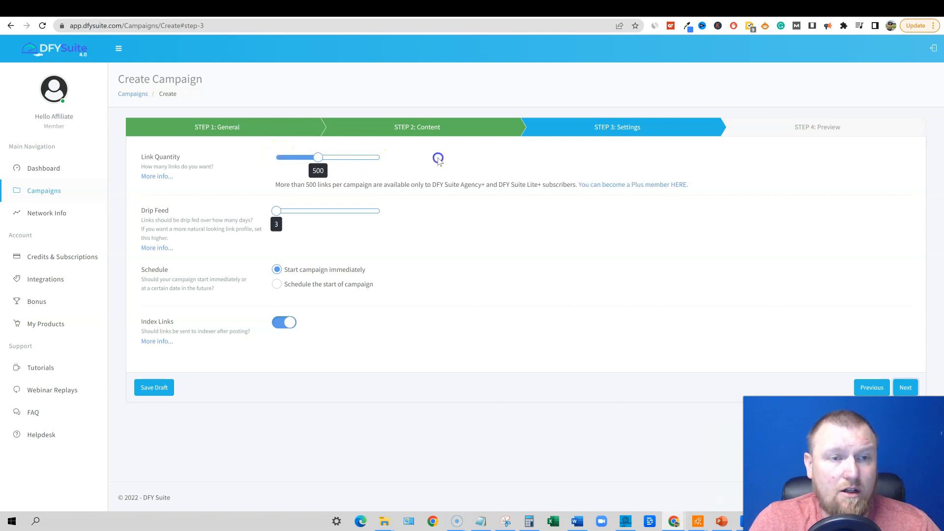
pyautogui.moveTo(318, 158); pyautogui.dragTo(296, 158)
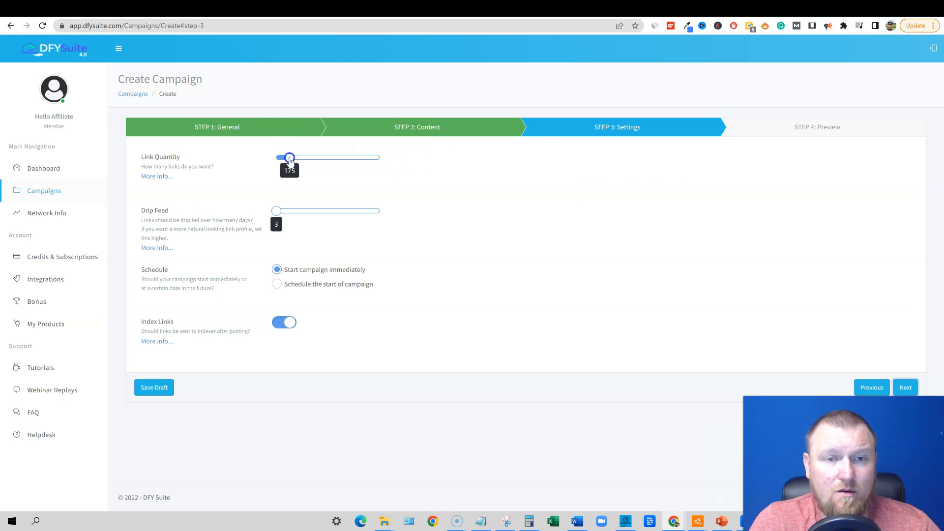
pyautogui.moveTo(289, 158); pyautogui.dragTo(318, 157)
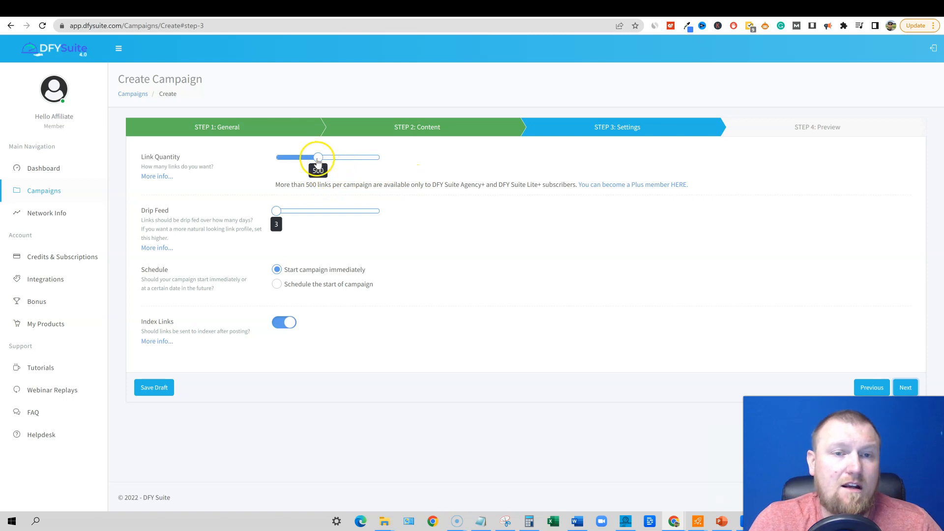
pyautogui.moveTo(317, 157); pyautogui.dragTo(292, 157)
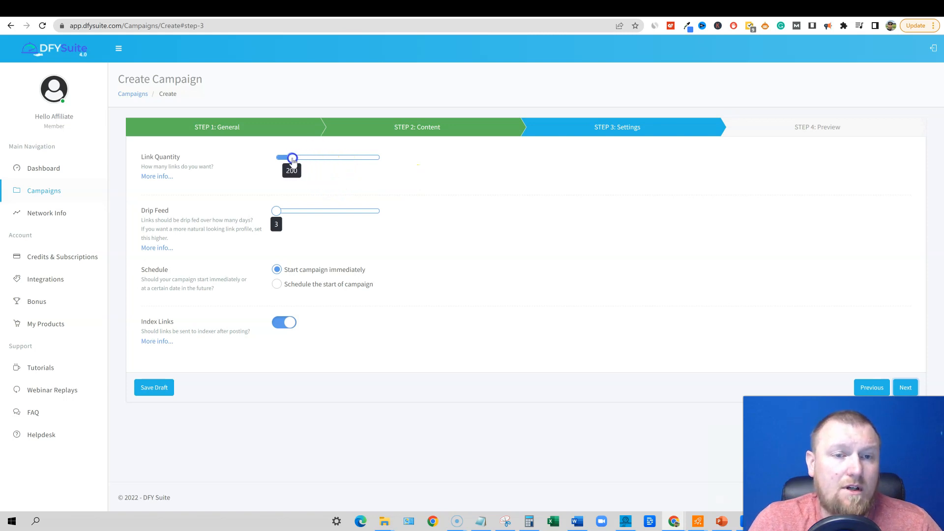
pyautogui.moveTo(292, 157); pyautogui.dragTo(280, 157)
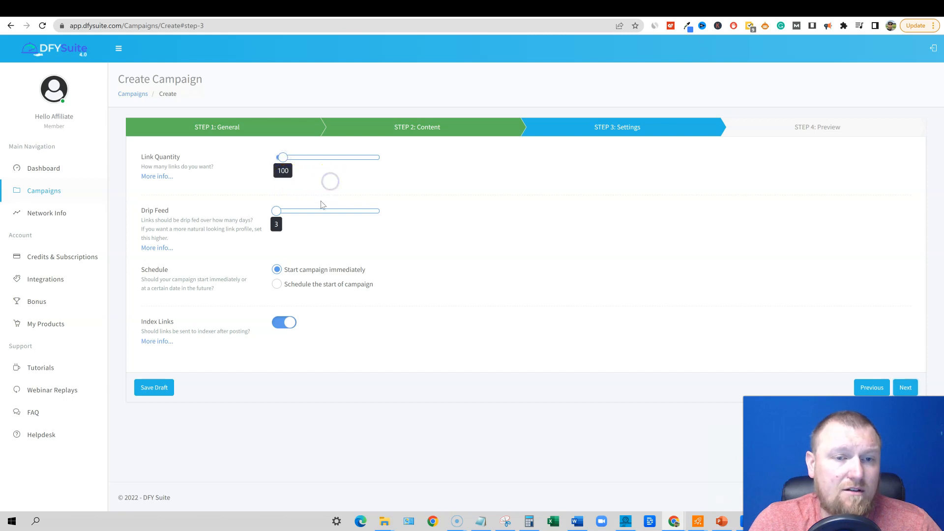
# Set the drip feed to 5 days and advance to the Preview step
pyautogui.moveTo(275, 210); pyautogui.dragTo(293, 210)
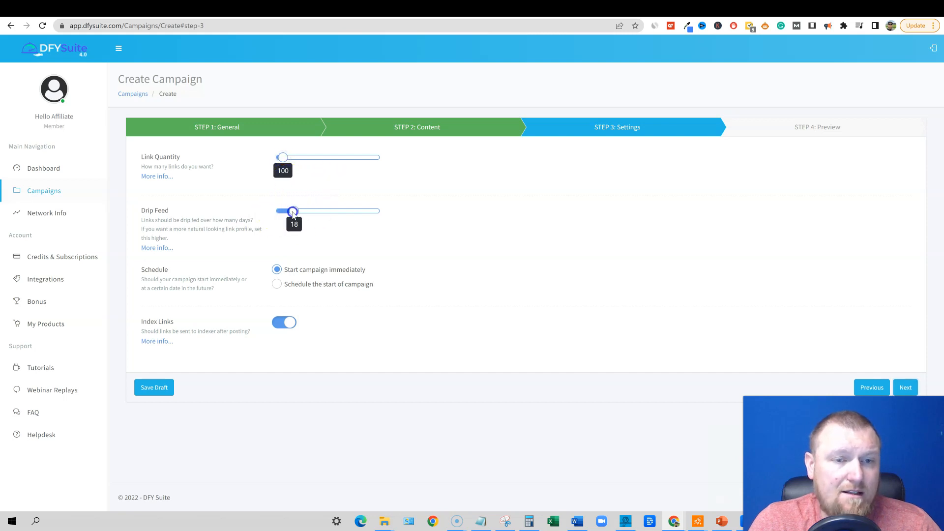
pyautogui.moveTo(293, 210); pyautogui.dragTo(333, 213)
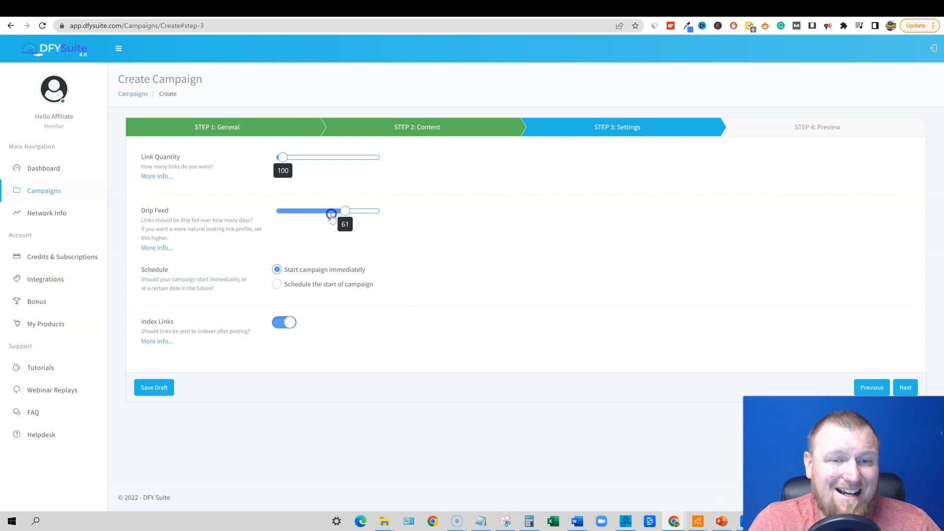
pyautogui.moveTo(330, 211); pyautogui.dragTo(279, 210)
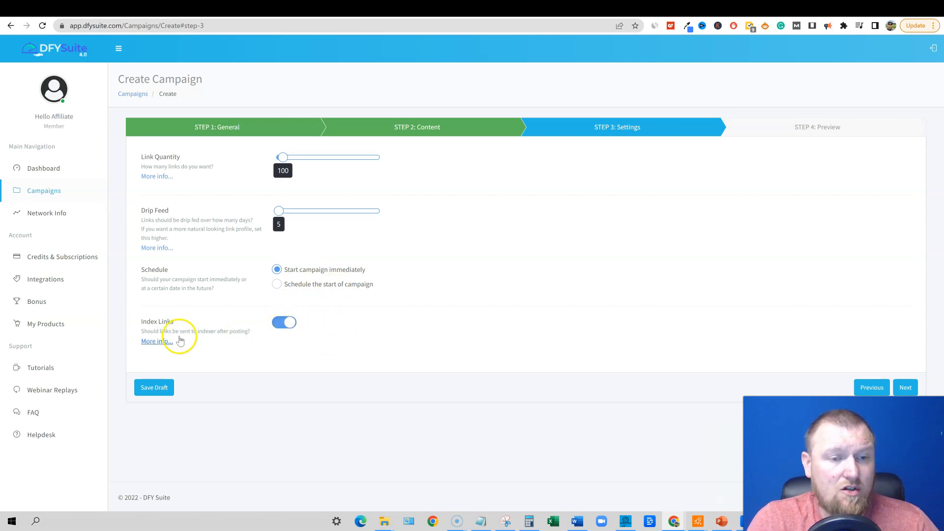
pyautogui.moveTo(230, 349)
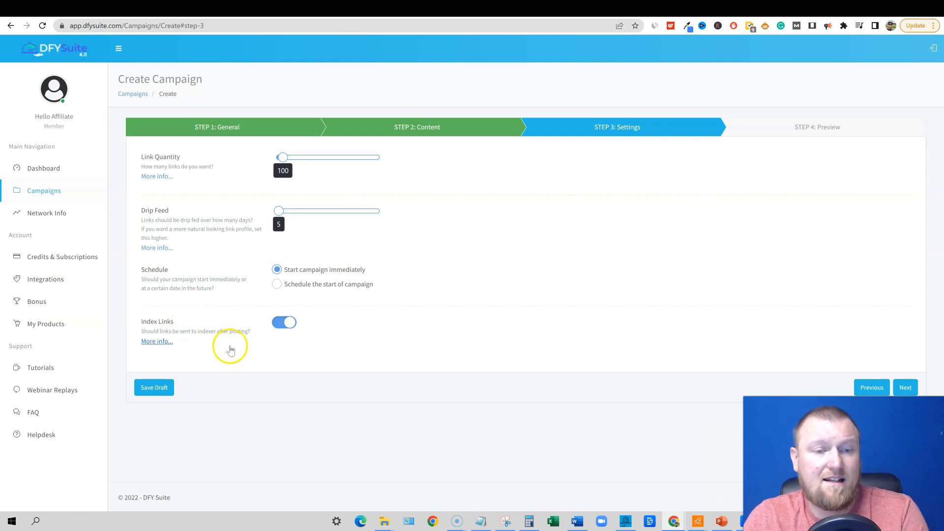
pyautogui.moveTo(240, 324)
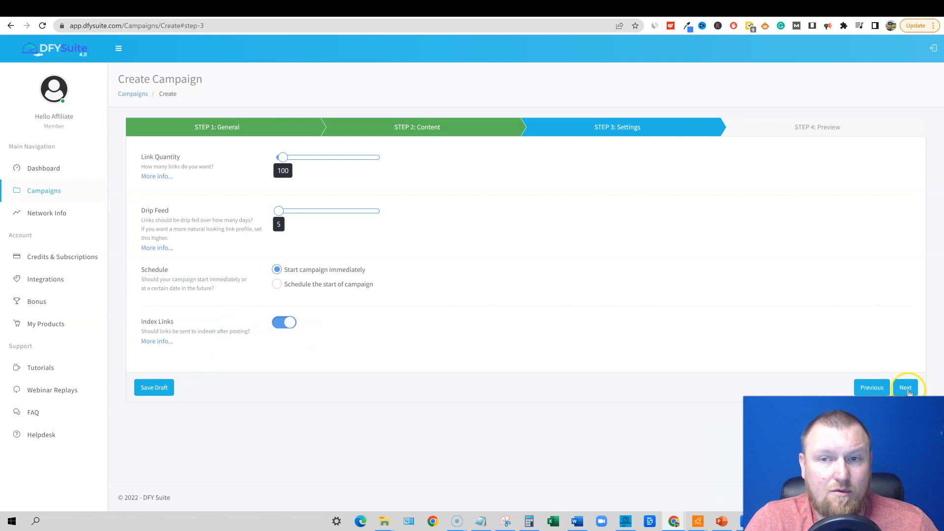
pyautogui.click(905, 387)
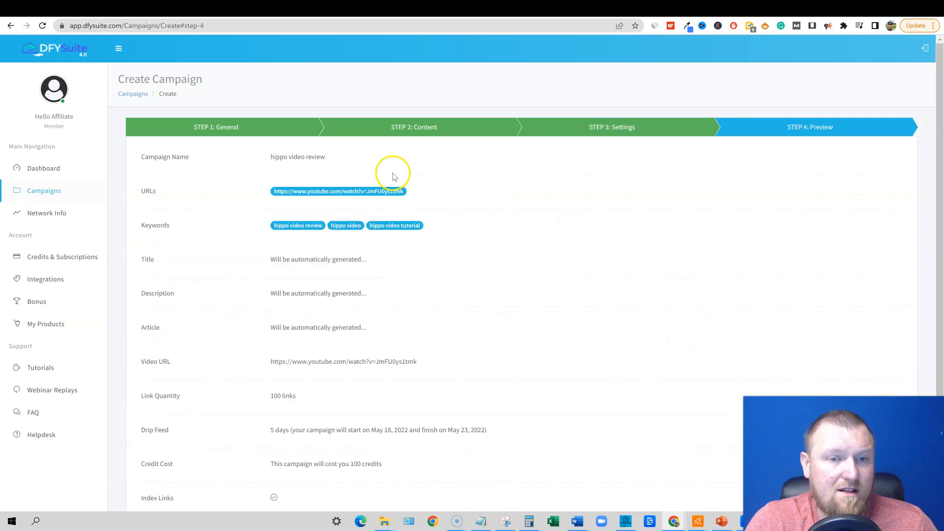
pyautogui.moveTo(352, 279)
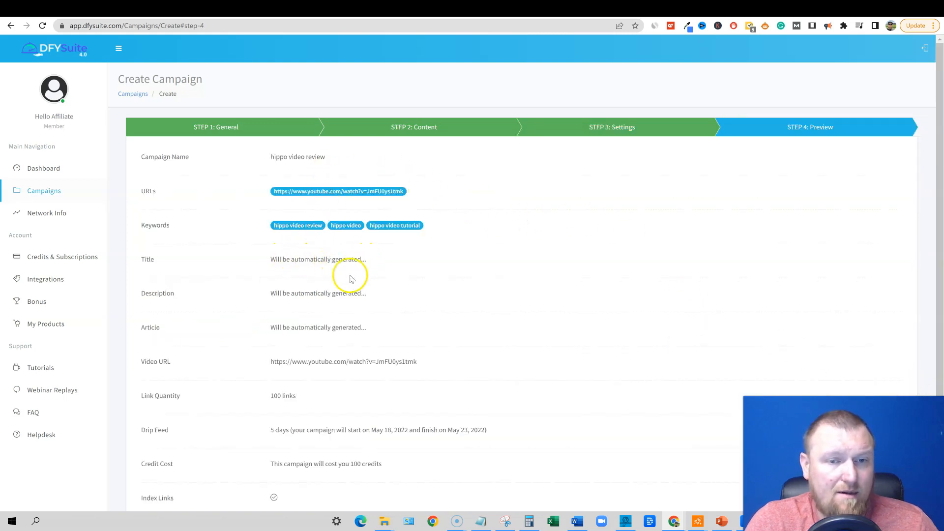
# Scroll the Step 4 Preview toward the create button for 'hippo video review'
pyautogui.scroll(-3)
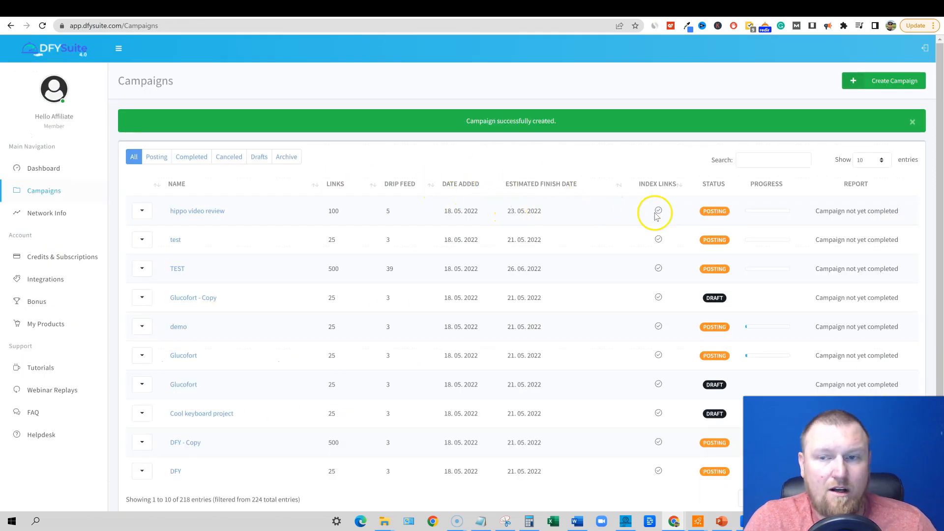
pyautogui.moveTo(818, 215)
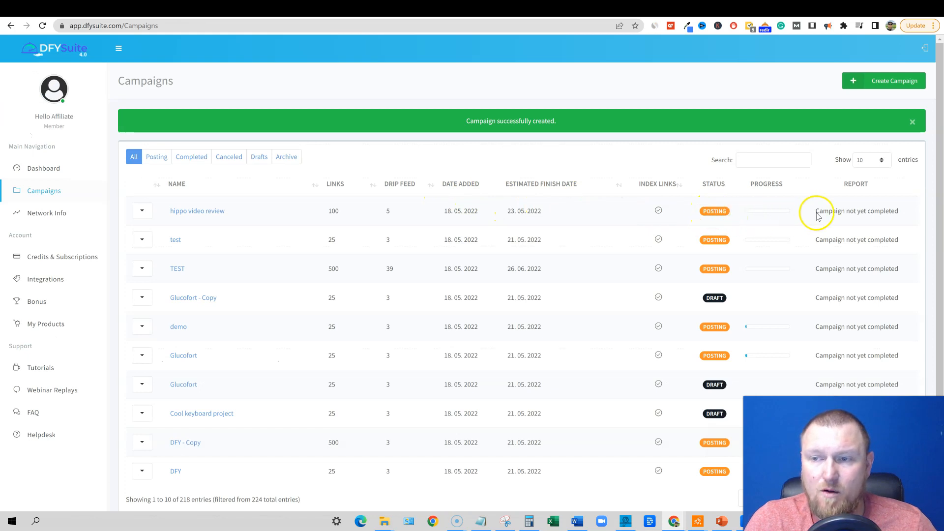
pyautogui.moveTo(768, 215)
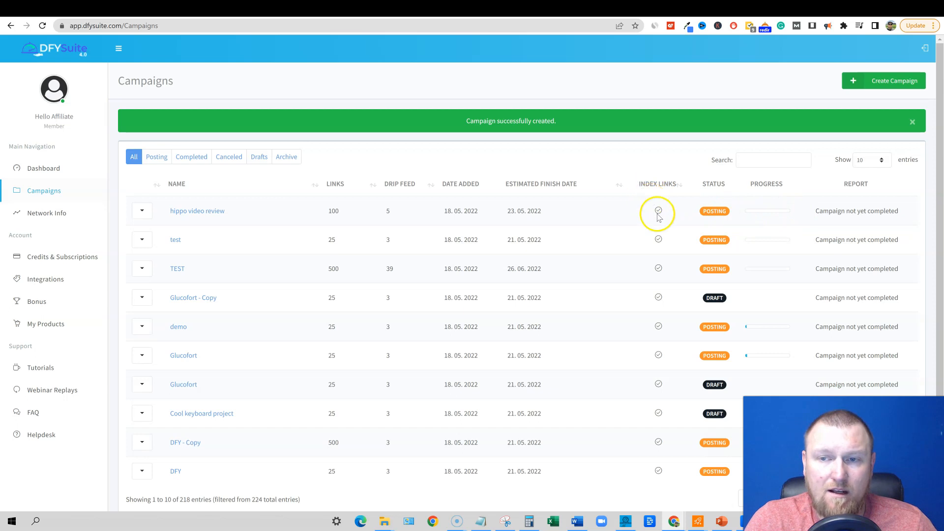
pyautogui.moveTo(525, 206)
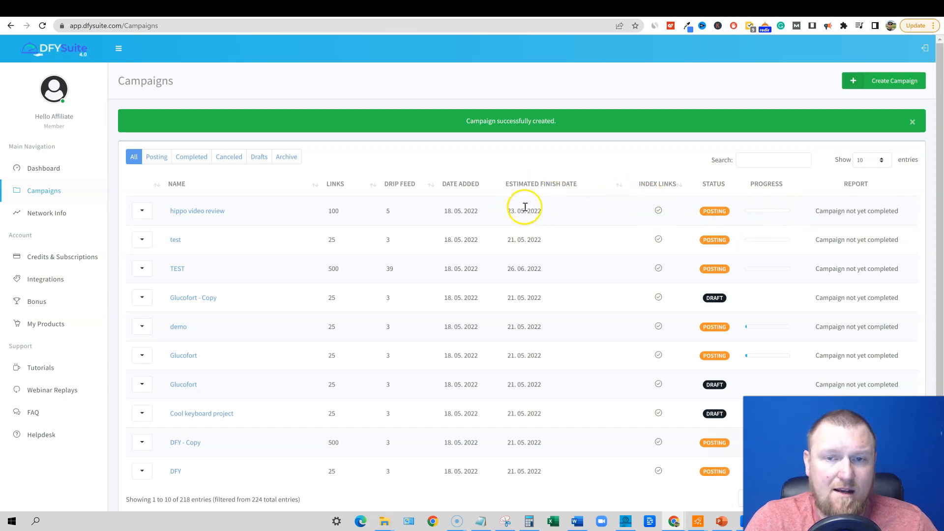
# Dismiss the green campaign-created notice on the Campaigns list
pyautogui.click(912, 122)
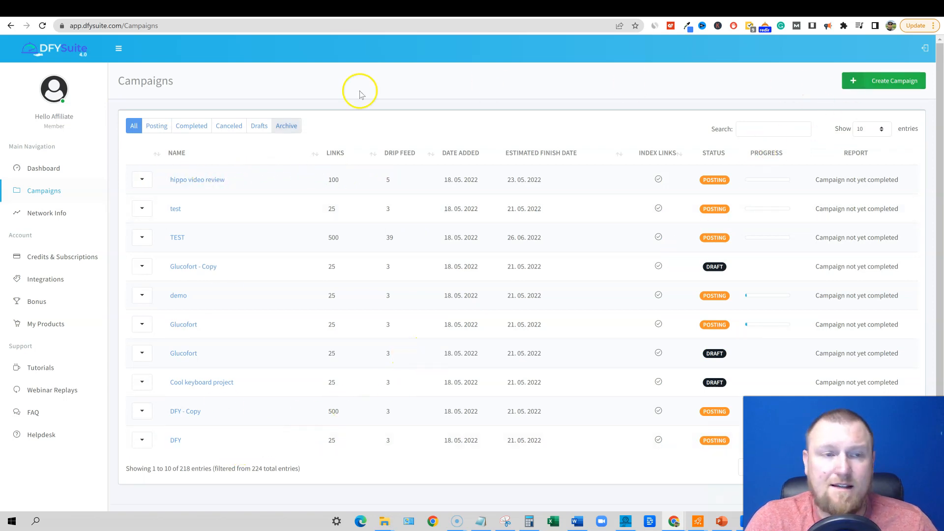
pyautogui.moveTo(578, 290)
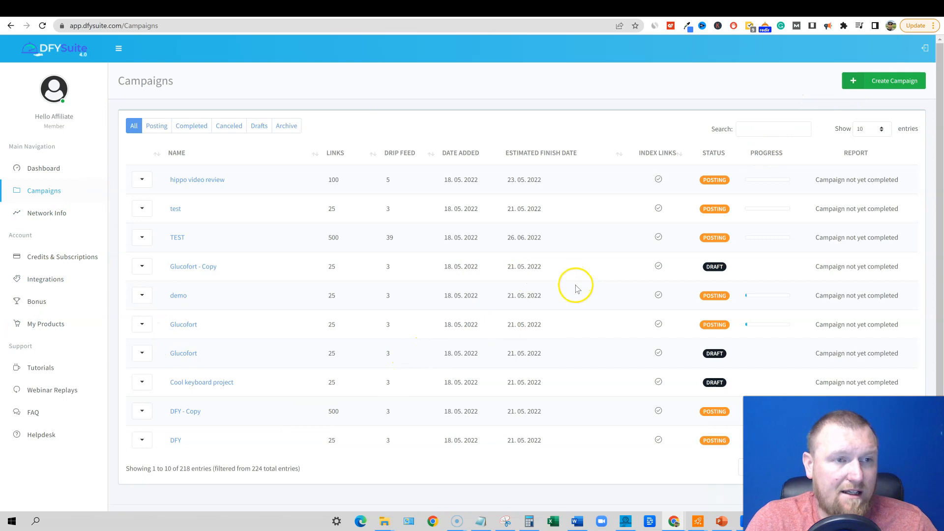
pyautogui.moveTo(735, 25)
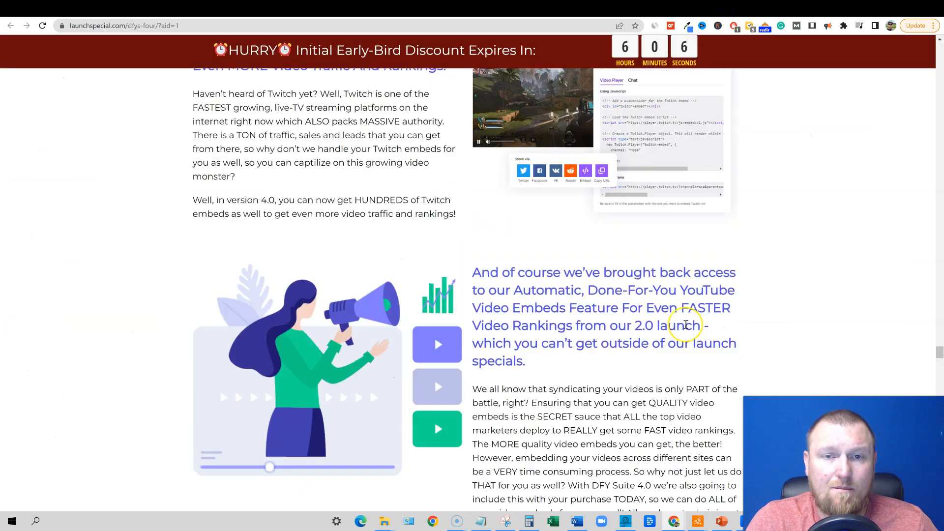
pyautogui.scroll(-3)
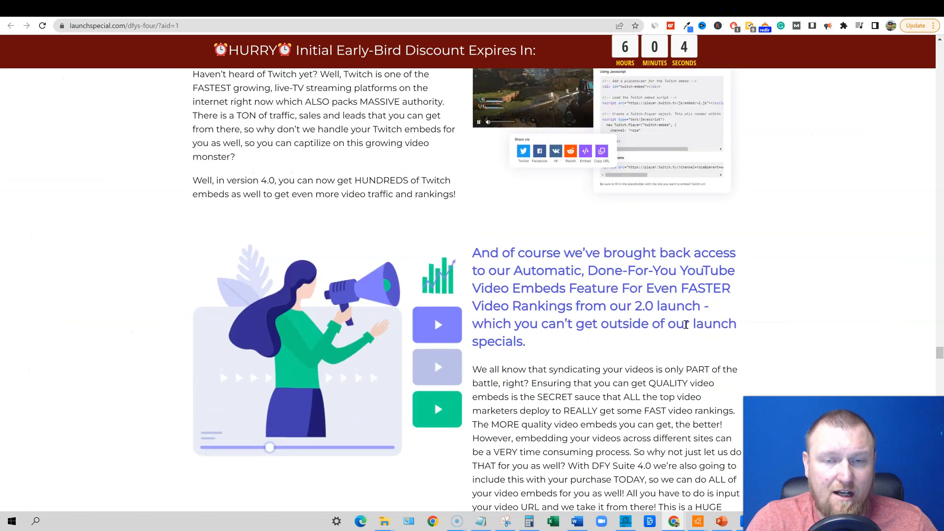
pyautogui.scroll(-3)
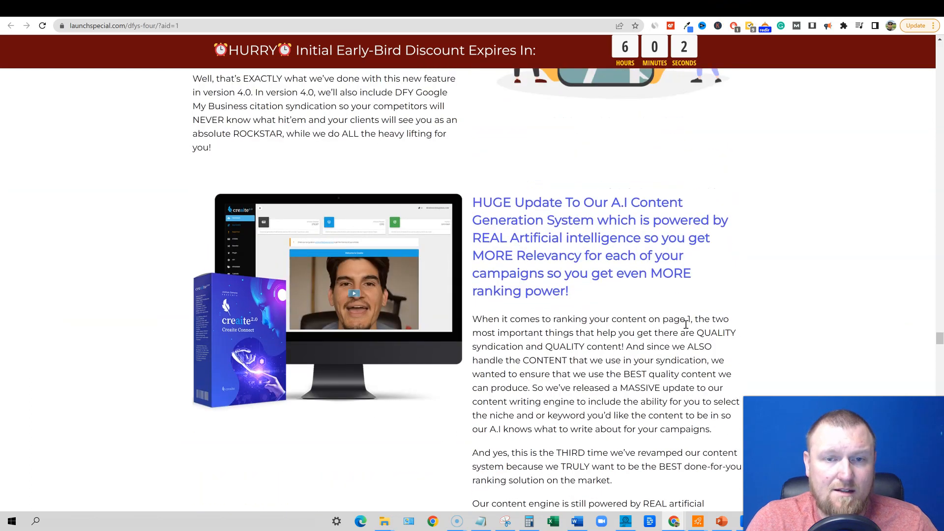
pyautogui.scroll(-3)
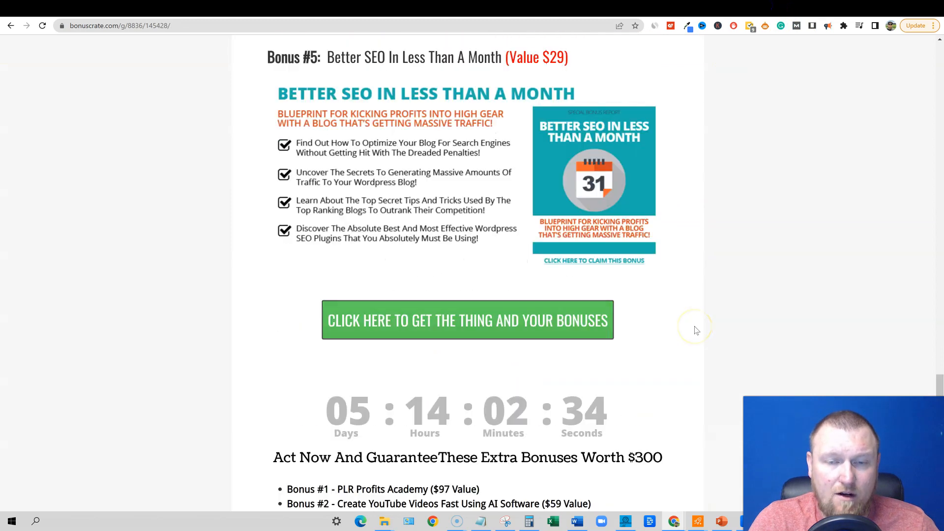
# Follow the Bonus Crate 'get the thing and your bonuses' button to the package options
pyautogui.scroll(-3)
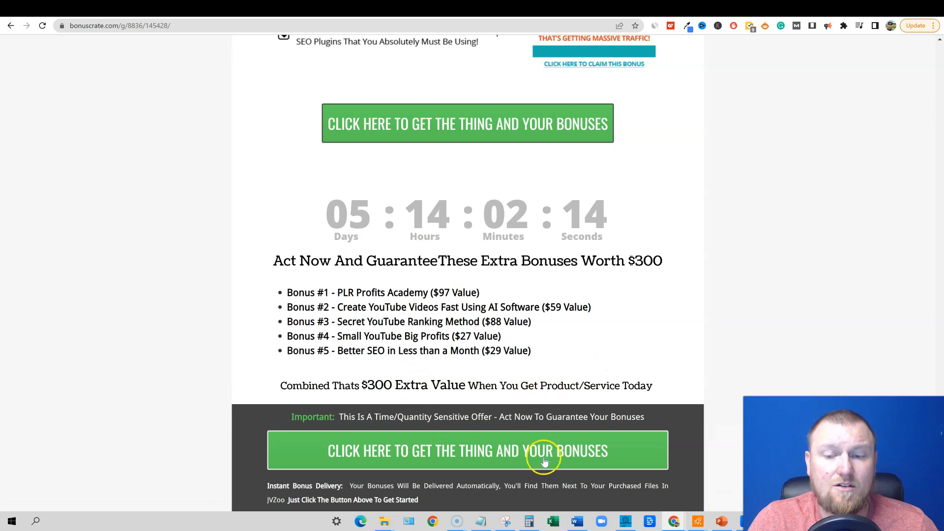
pyautogui.scroll(3)
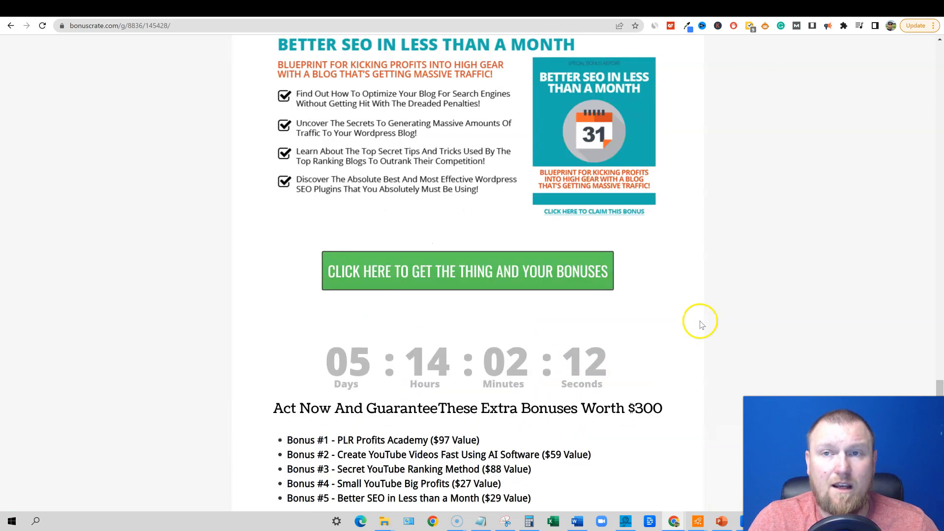
pyautogui.click(468, 272)
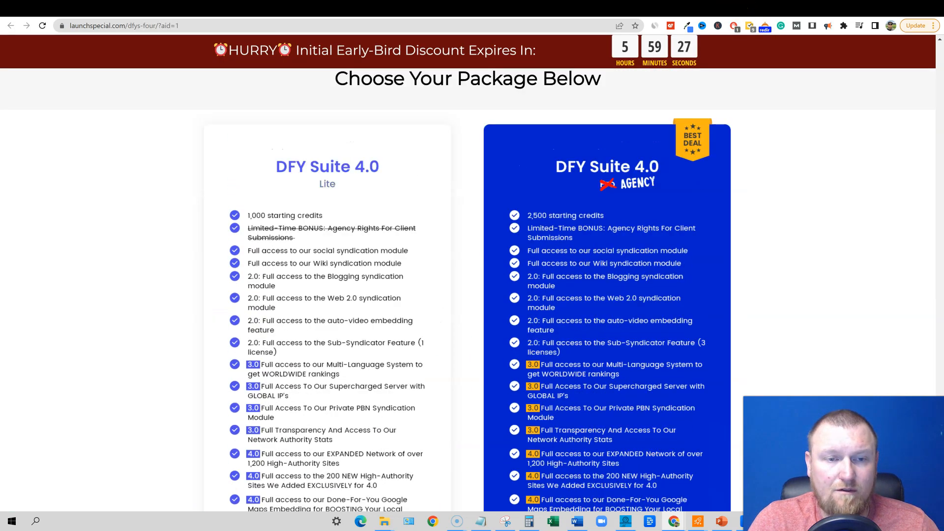
# Scroll past the Lite and Agency lists and start checkout for DFY Suite 4.0 Agency ($34.95)
pyautogui.scroll(-3)
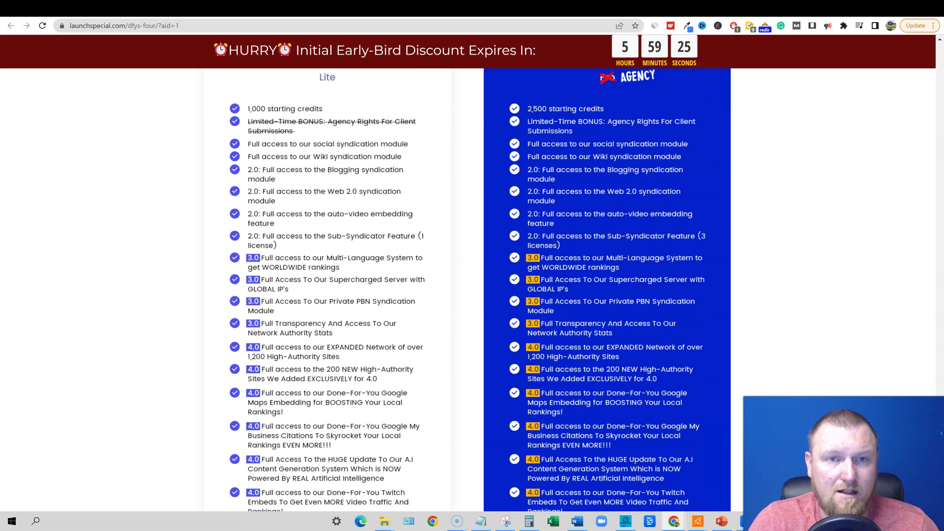
pyautogui.scroll(-3)
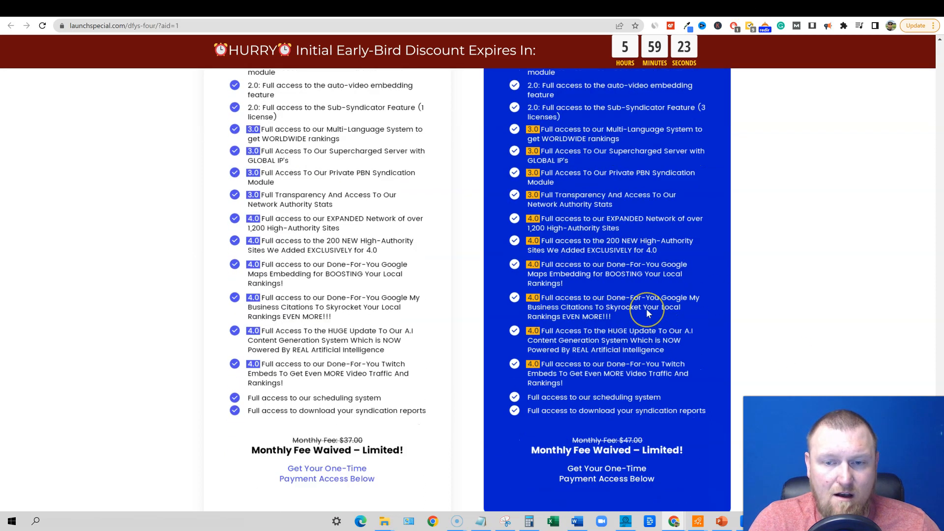
pyautogui.scroll(-3)
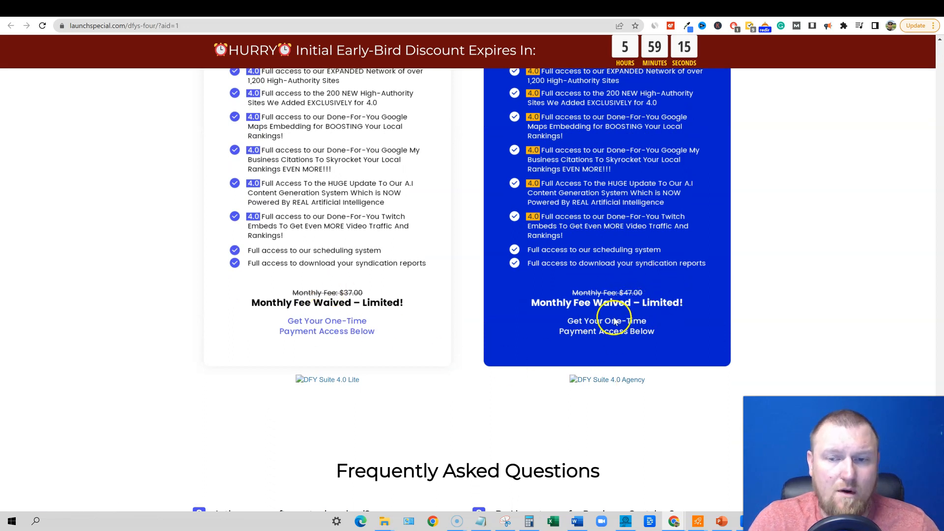
pyautogui.moveTo(340, 315)
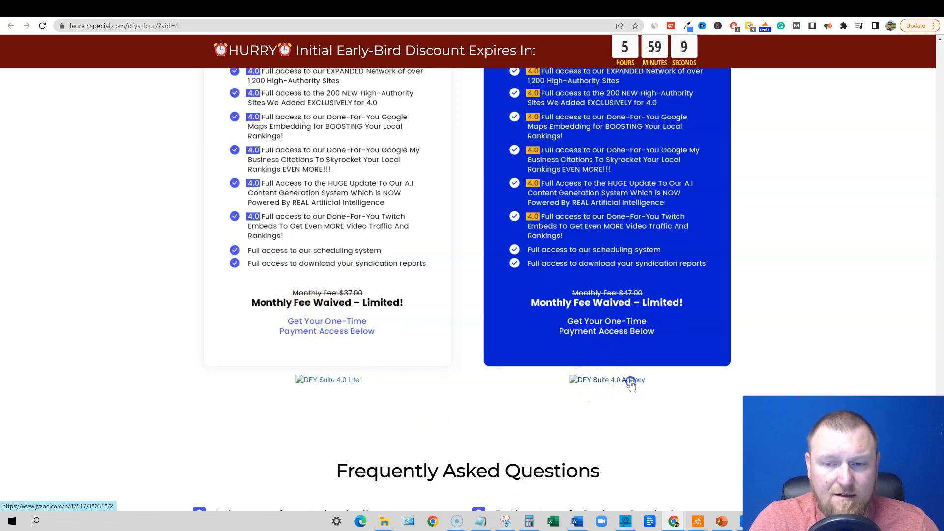
pyautogui.click(606, 379)
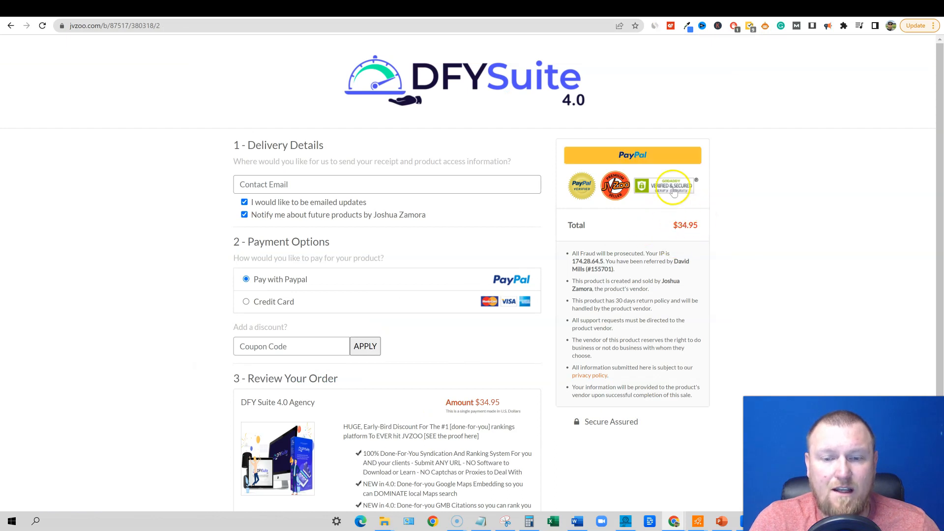
pyautogui.moveTo(674, 234)
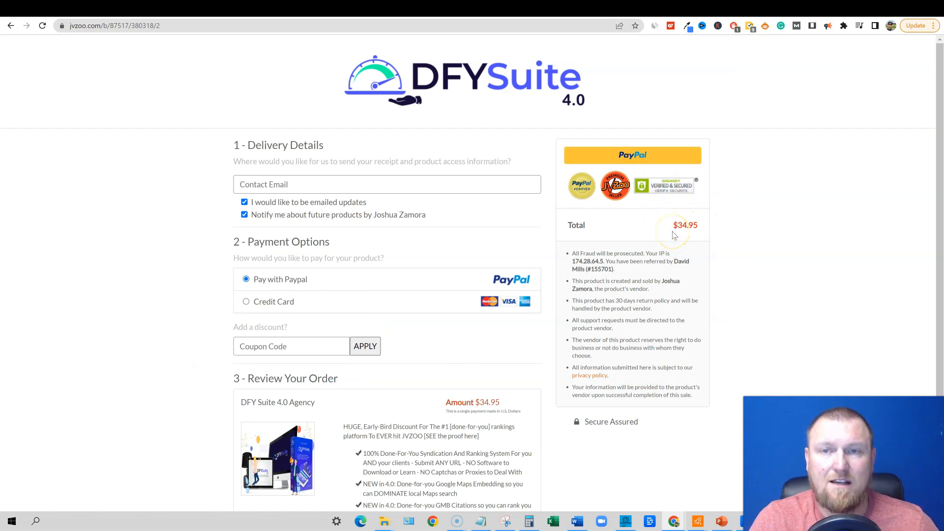
pyautogui.moveTo(717, 251)
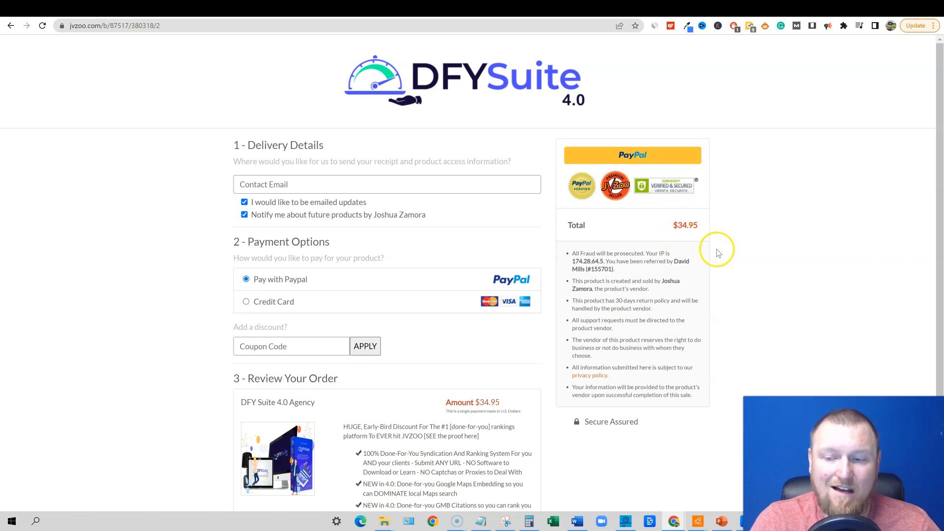
pyautogui.moveTo(244, 324)
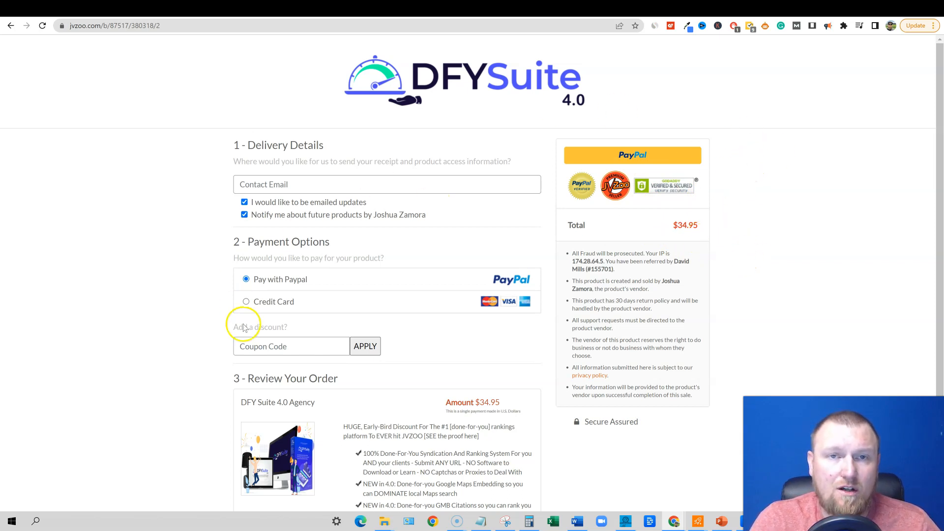